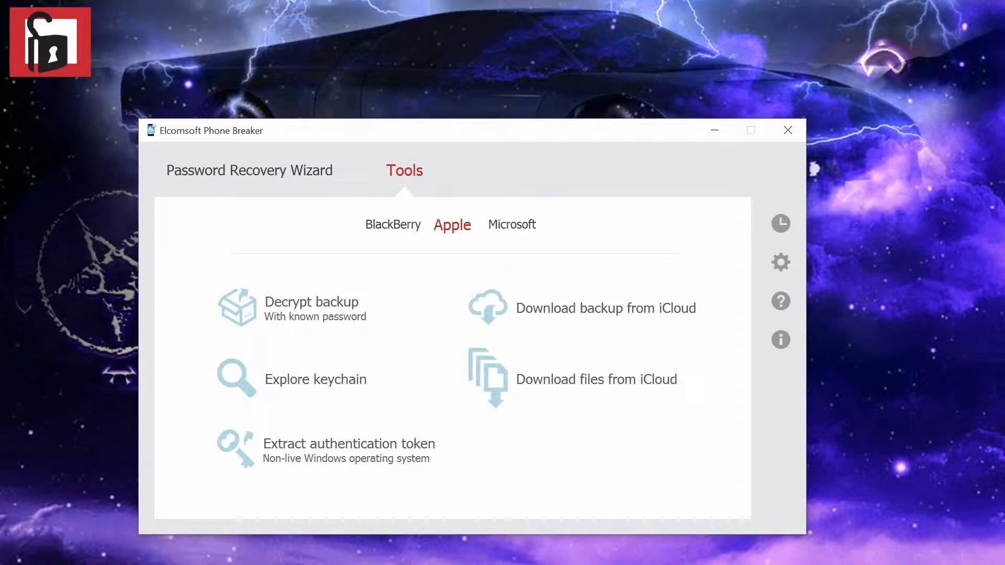
mouse_move(261, 148)
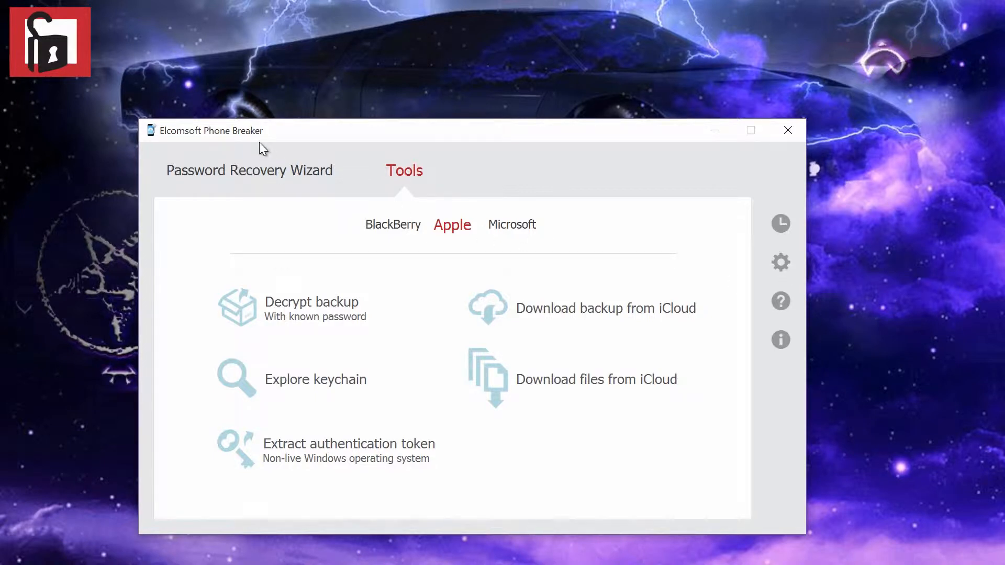
mouse_move(455, 245)
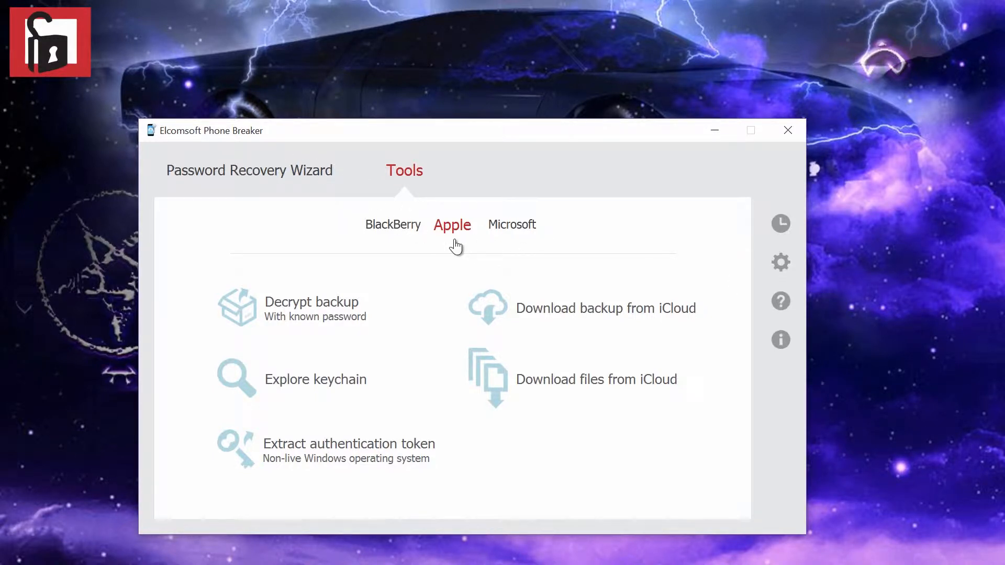
mouse_move(676, 237)
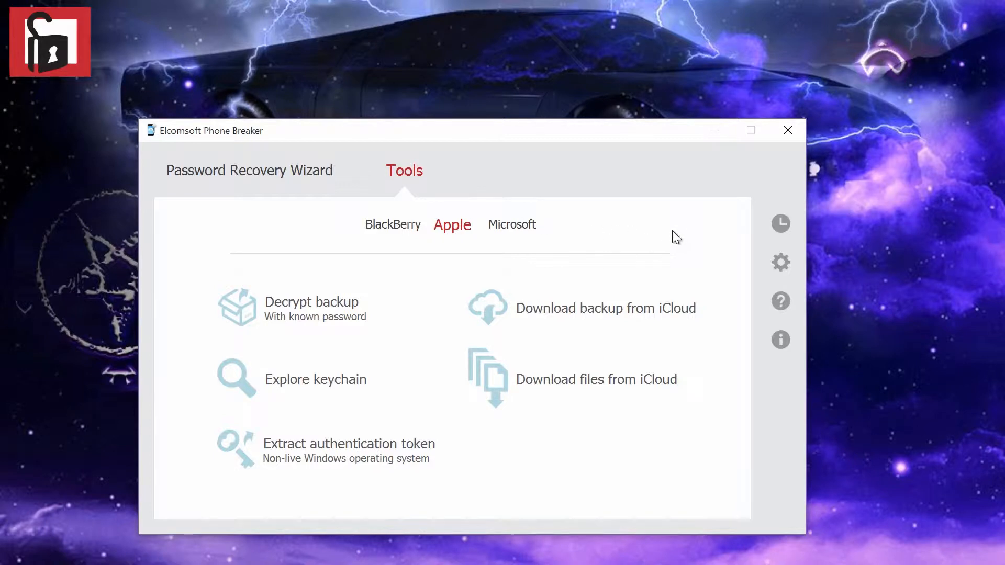
mouse_move(735, 306)
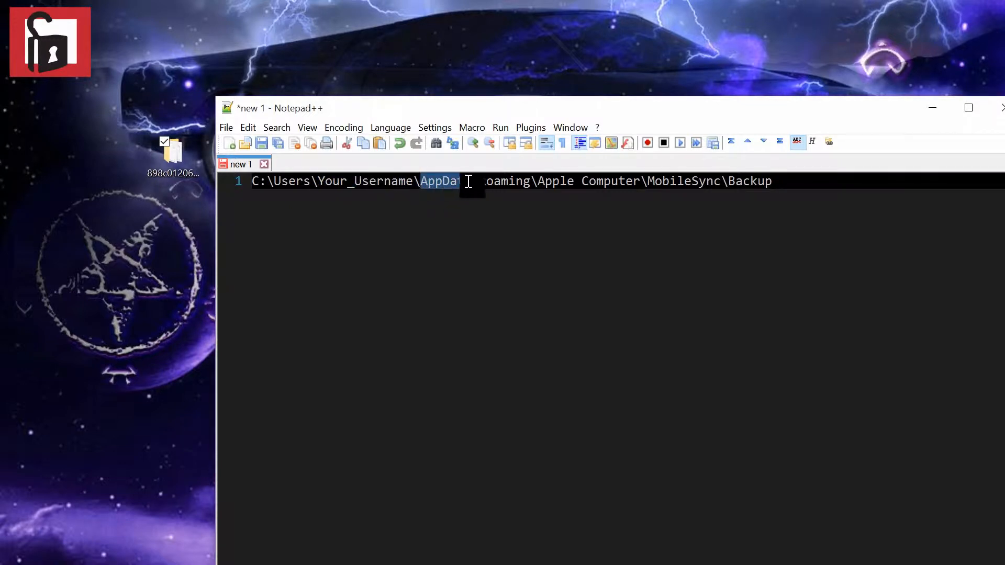
In Notepad++, select AppData, then the full AppData\Roaming MobileSync\Backup path line.
double_click(442, 181)
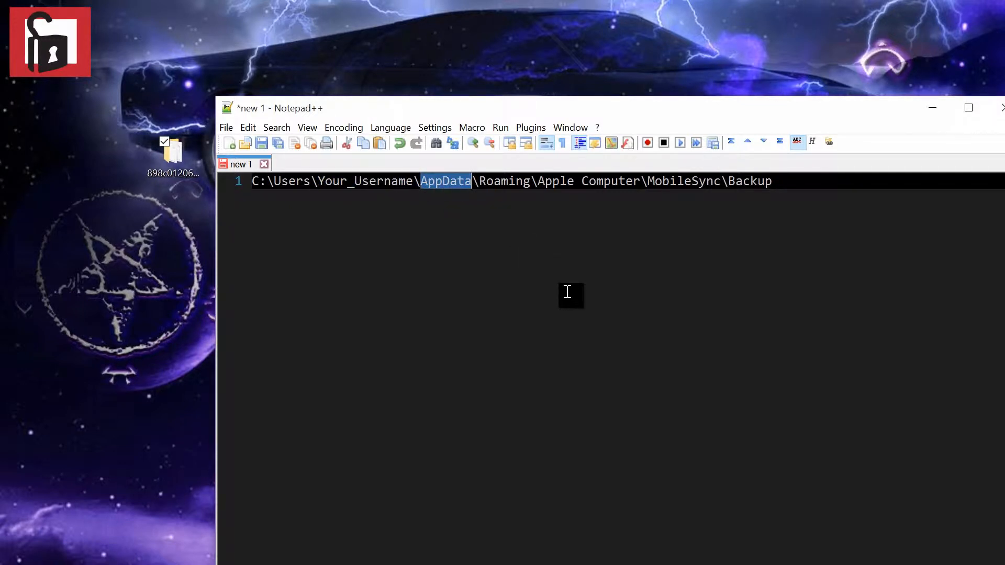
mouse_move(792, 181)
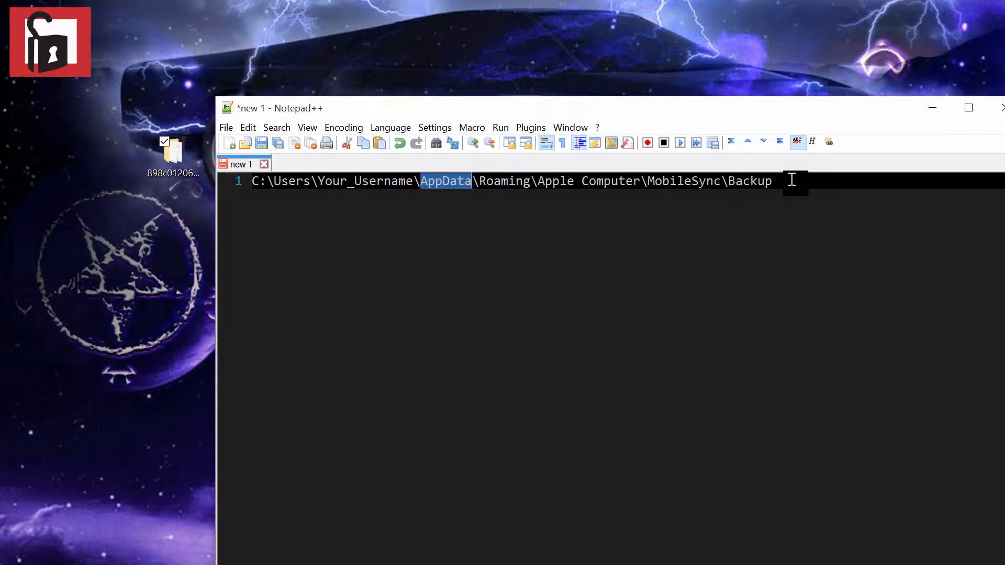
triple_click(445, 181)
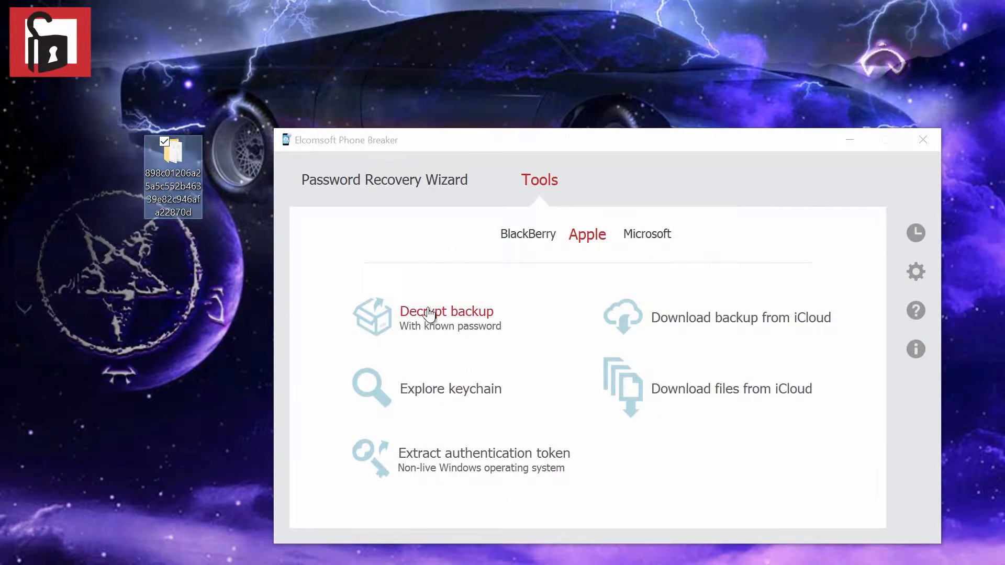
mouse_move(443, 404)
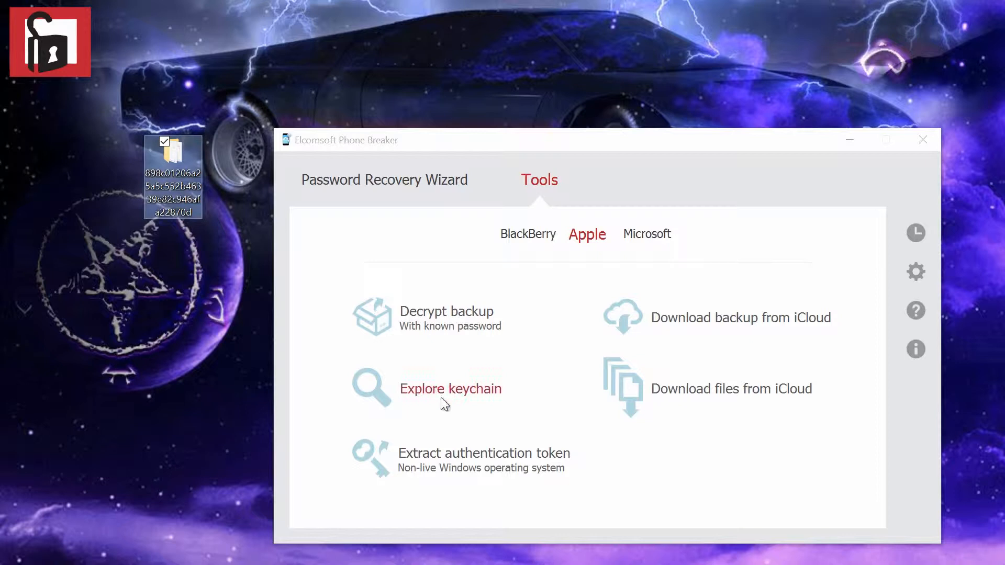
mouse_move(418, 401)
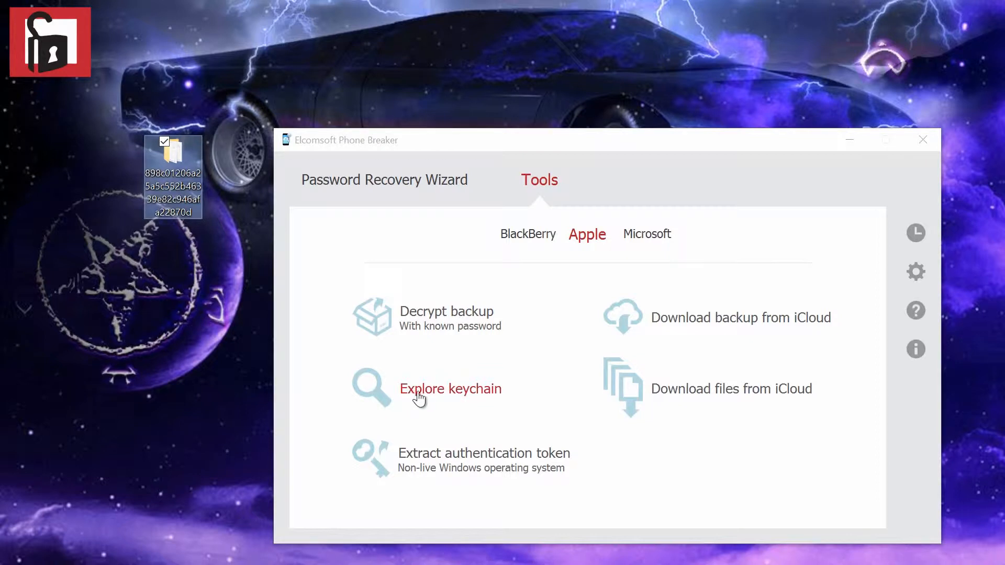
mouse_move(433, 394)
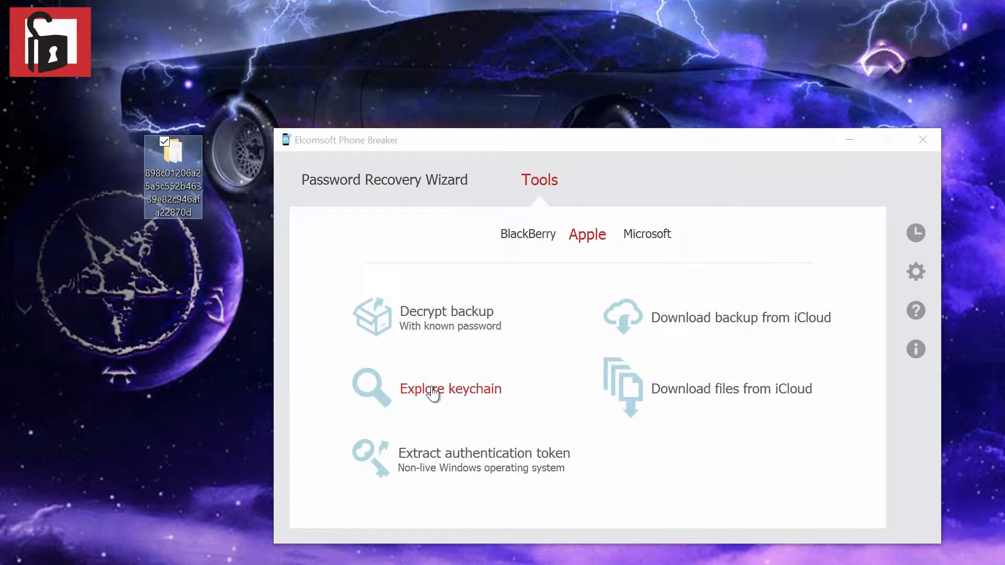
Open Explore keychain, browse for a backup, then dismiss the Choose iOS device backup dialog.
click(450, 388)
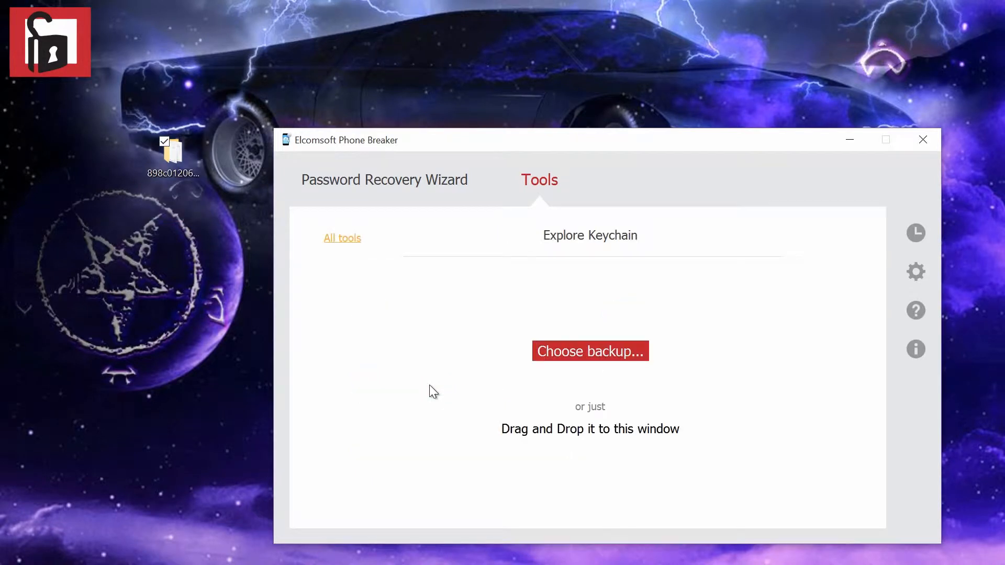
mouse_move(585, 368)
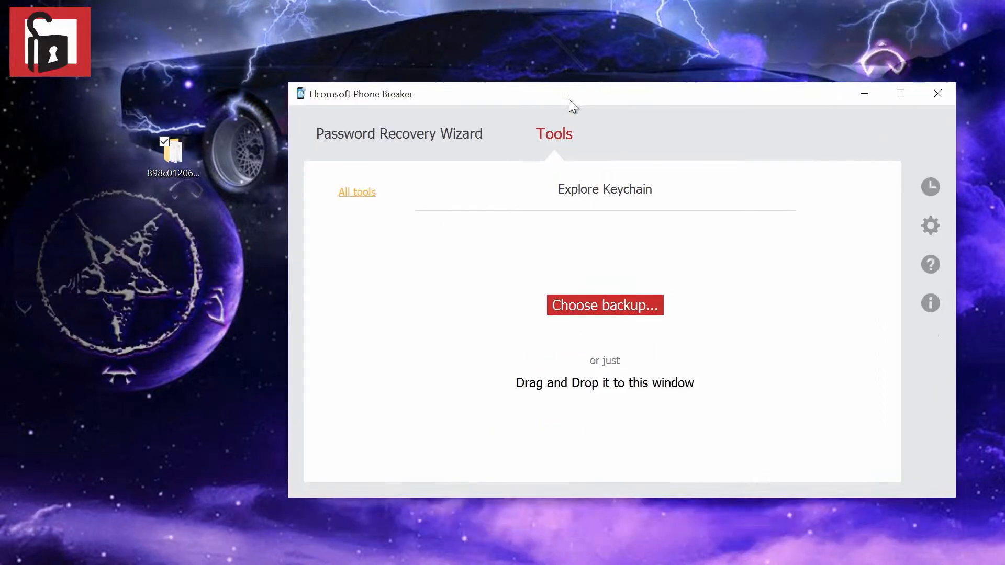
click(604, 305)
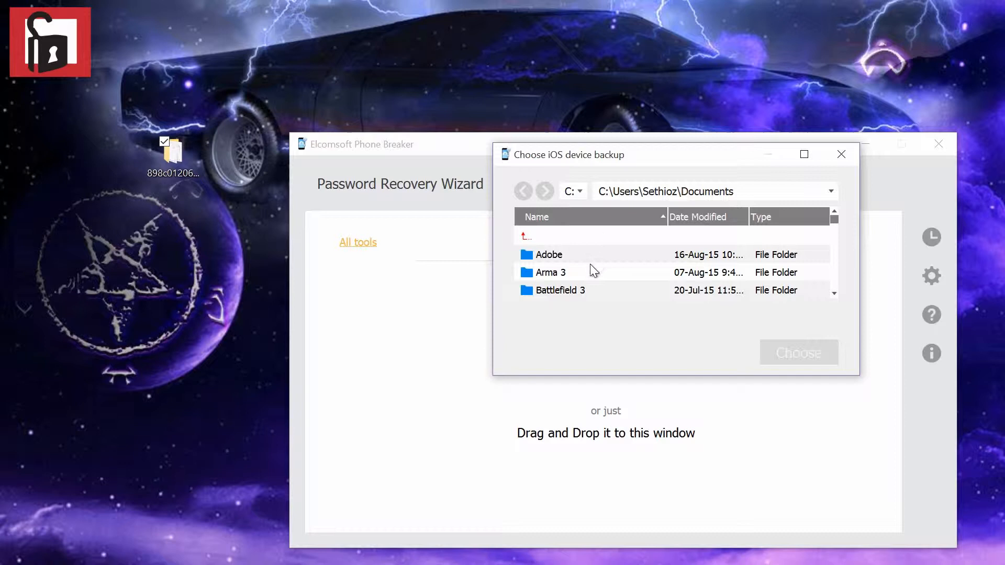
mouse_move(583, 297)
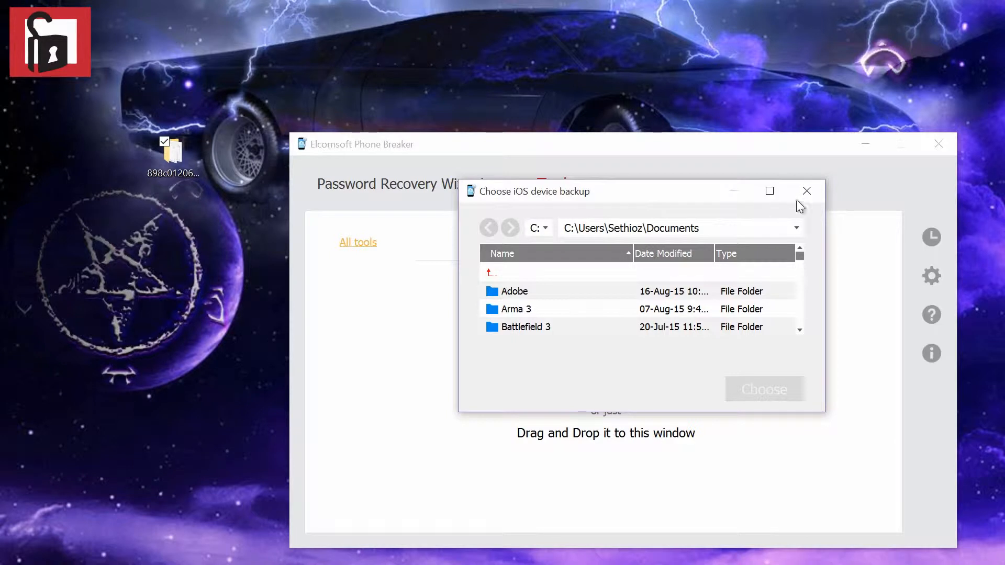
mouse_move(792, 230)
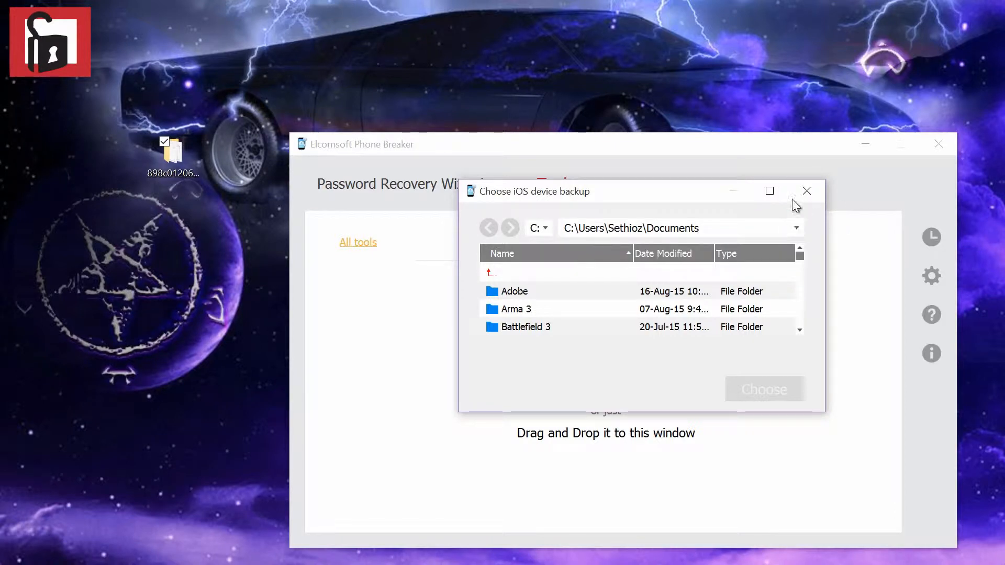
click(806, 191)
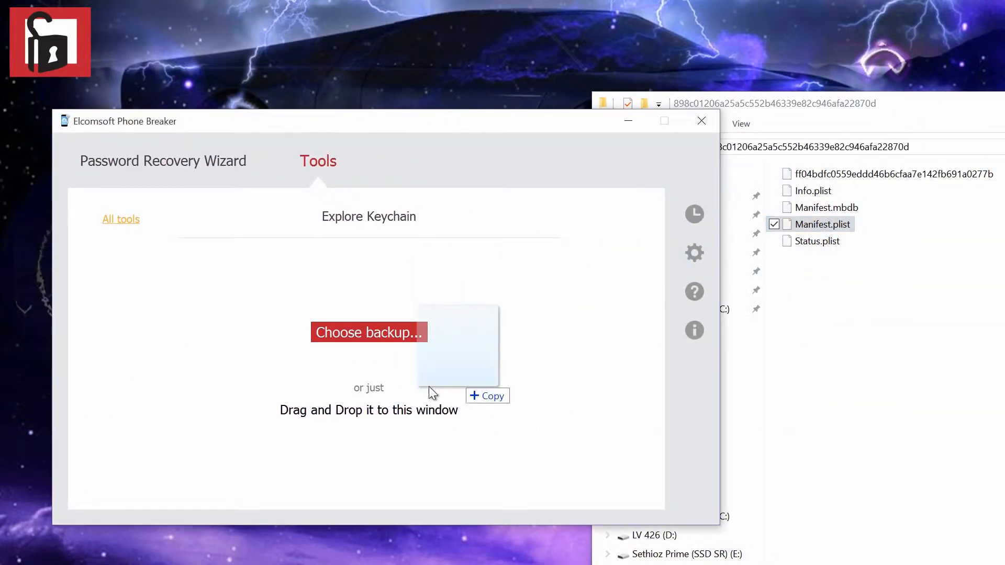
Drop the iPhone 4 backup's Manifest.plist onto the Explore Keychain window.
click(367, 332)
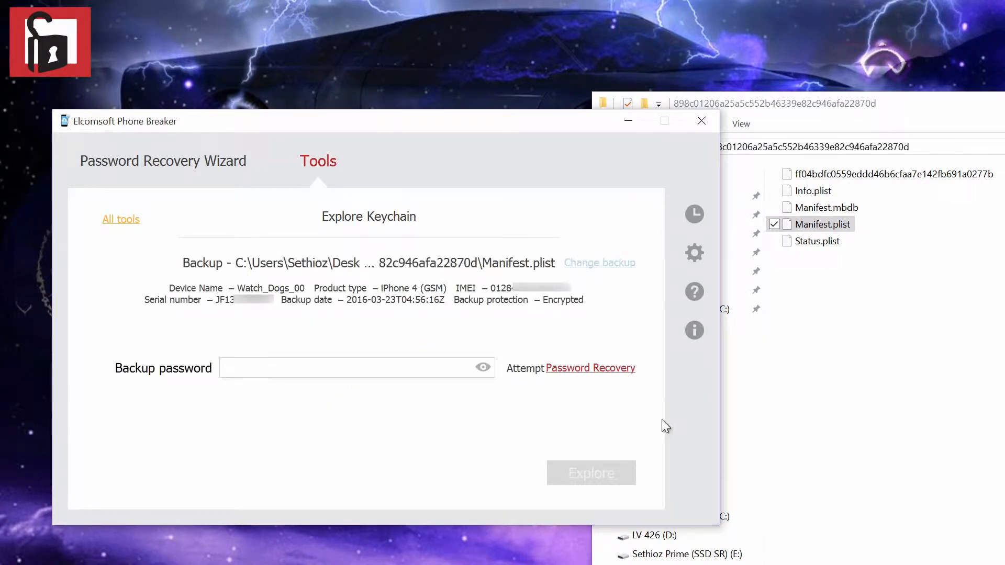
mouse_move(599, 405)
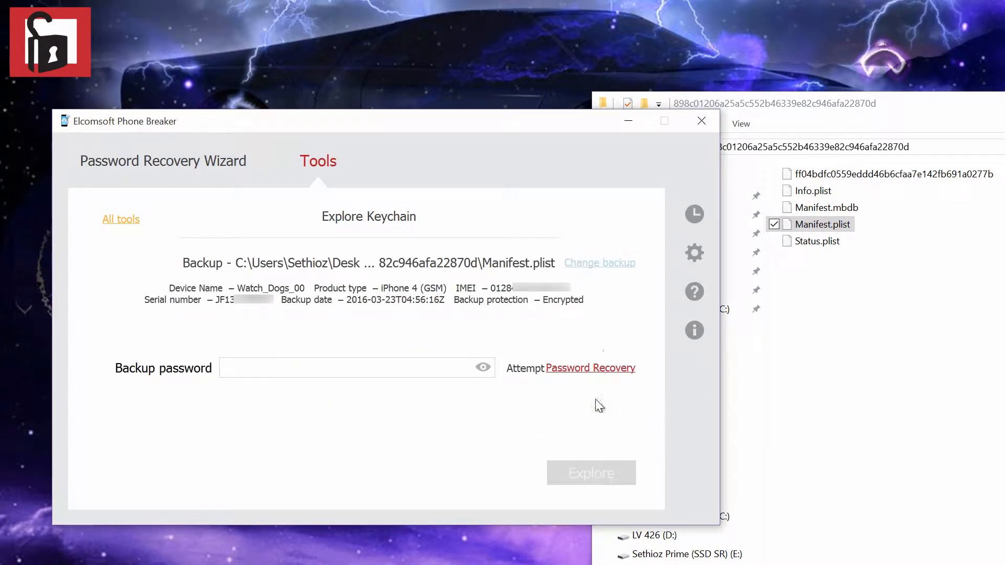
mouse_move(442, 472)
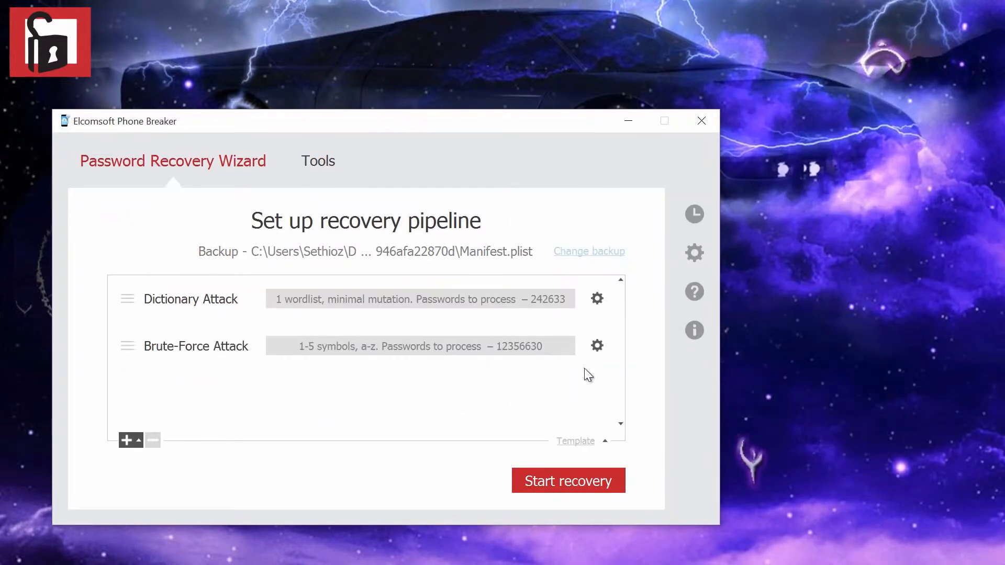
mouse_move(259, 442)
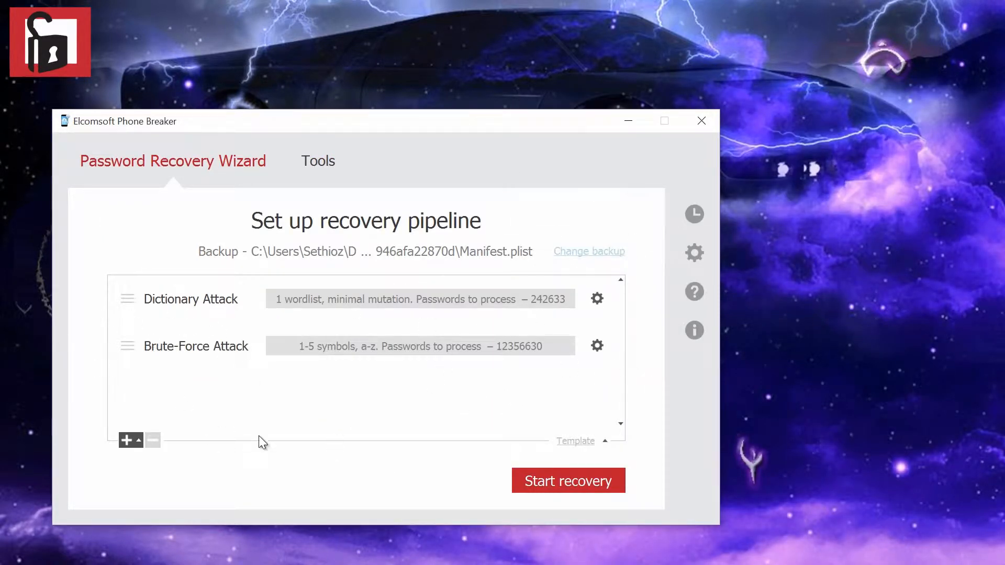
mouse_move(361, 347)
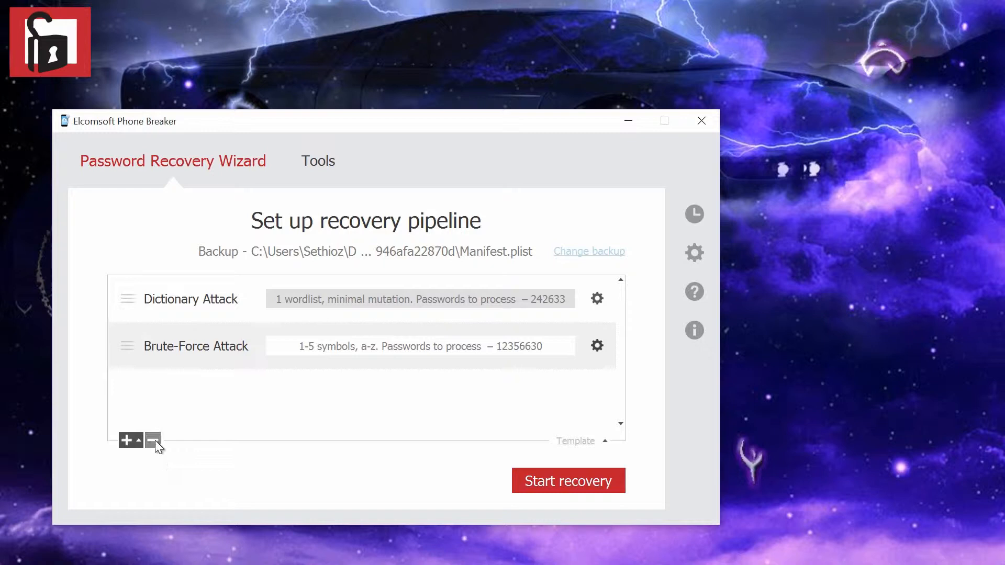
click(597, 298)
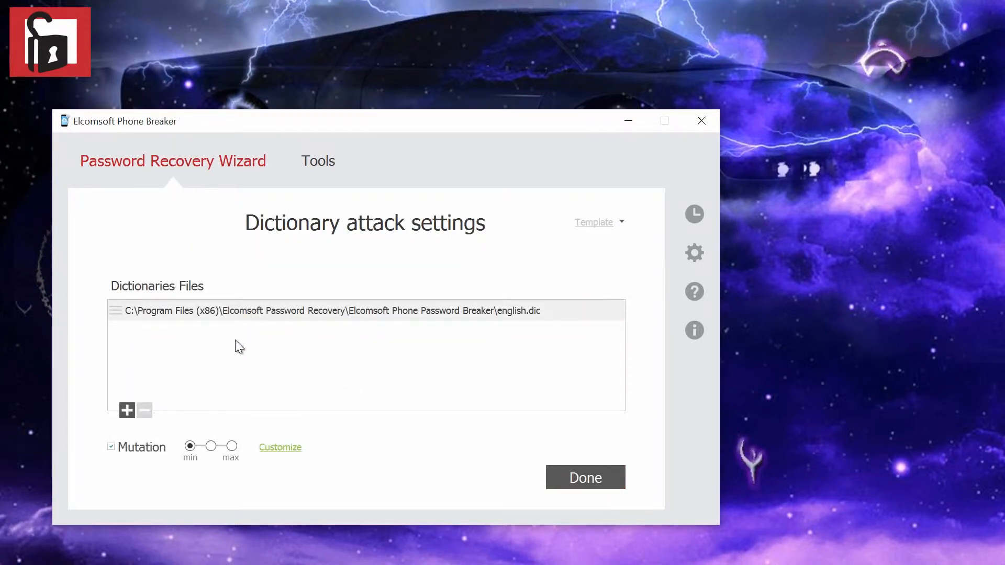
click(111, 446)
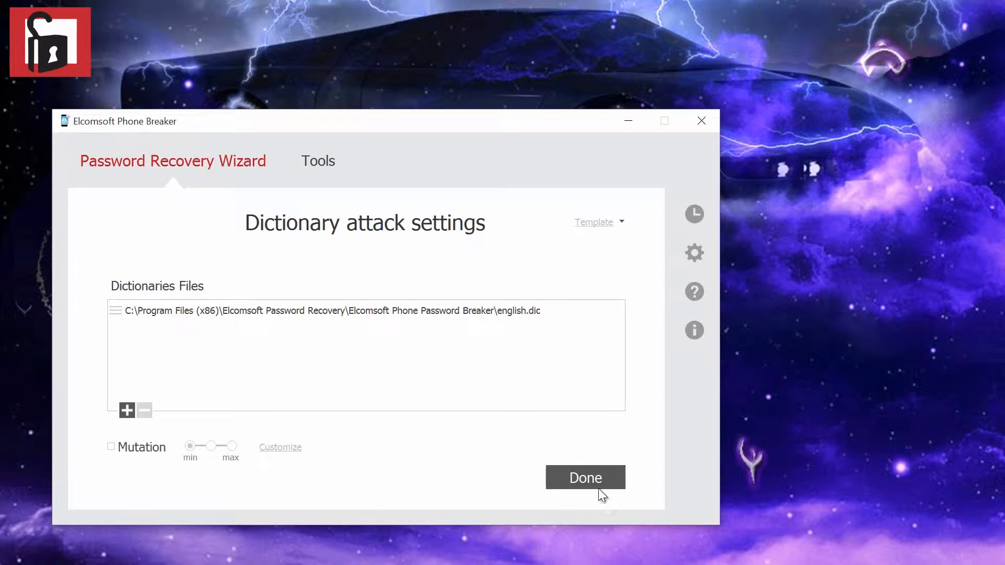
click(585, 477)
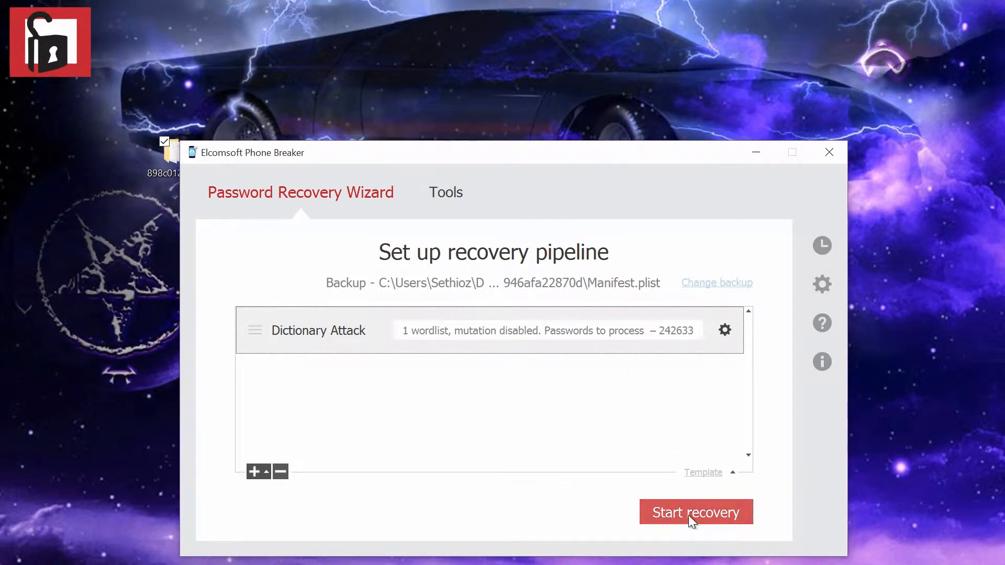
click(696, 512)
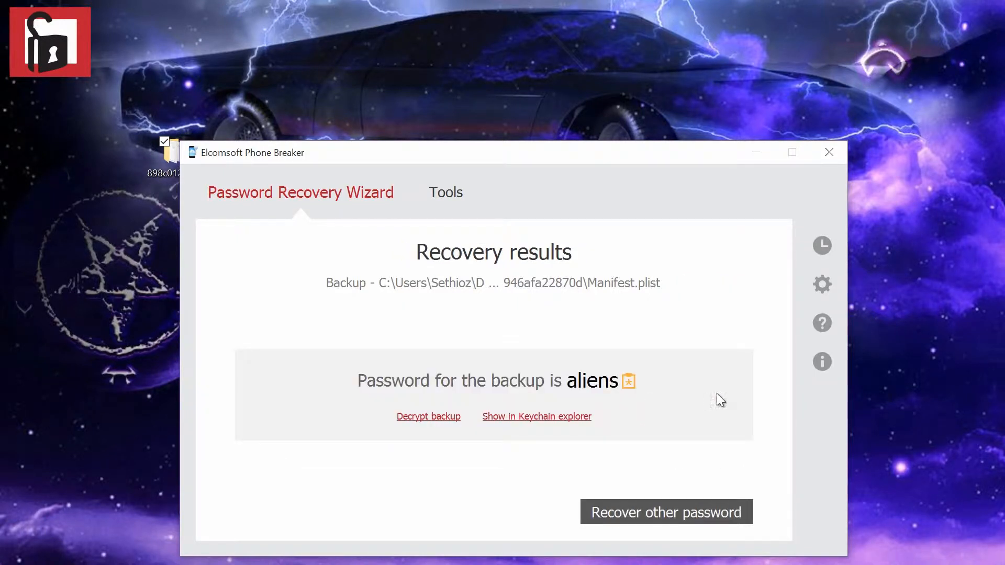
mouse_move(751, 394)
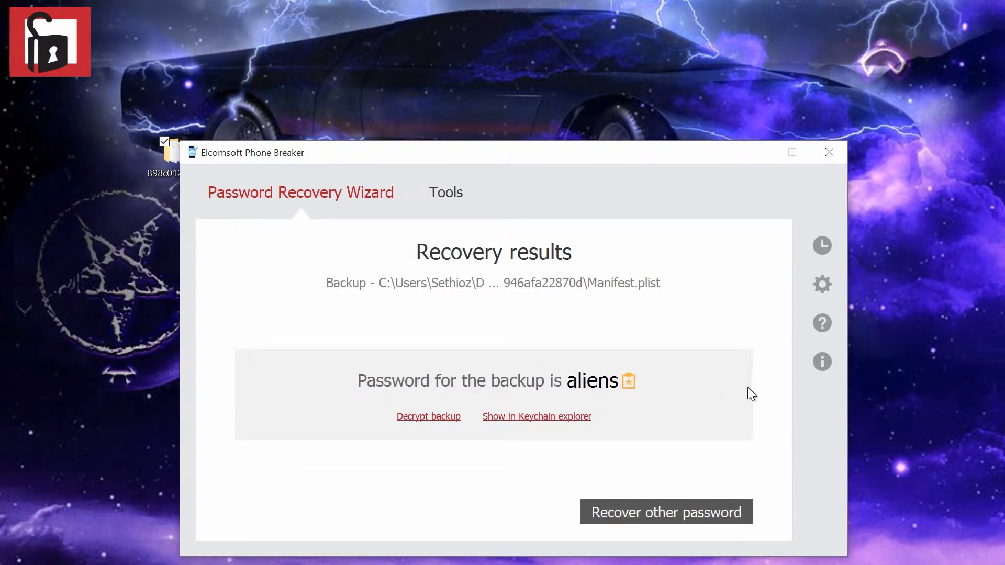
mouse_move(517, 359)
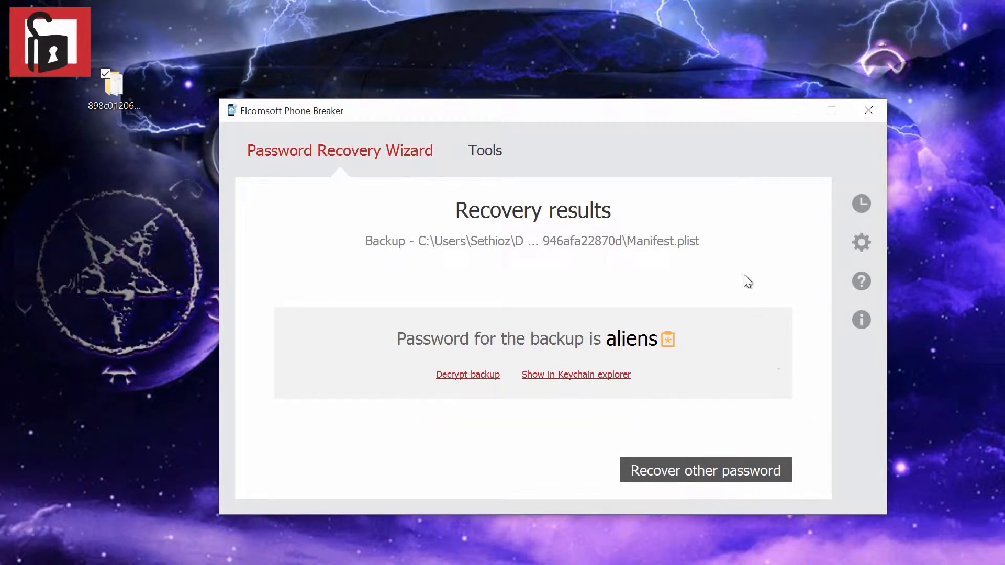
mouse_move(539, 376)
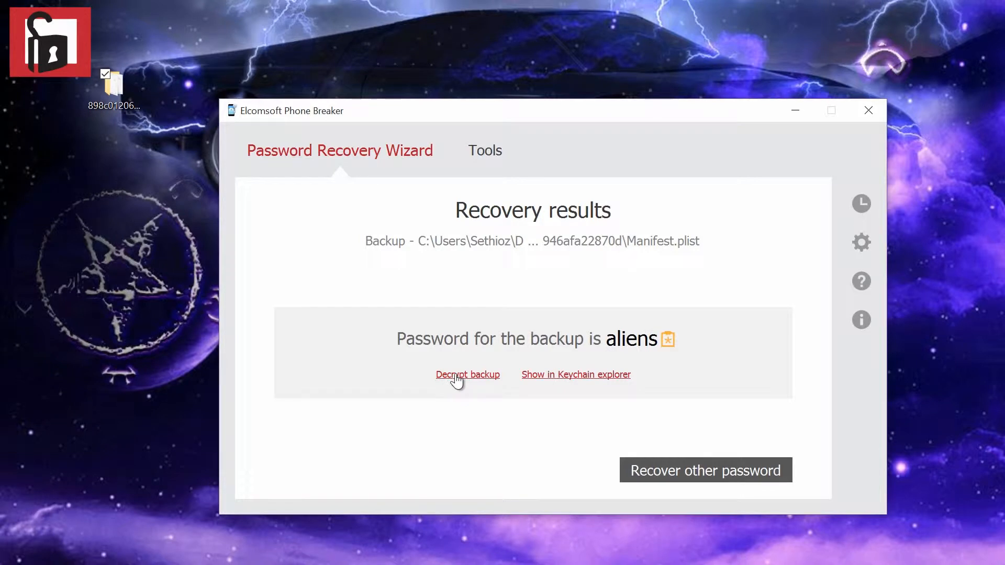
Expand Generic Passwords and inspect the AirPort Wi-Fi entry's network name and password.
click(576, 374)
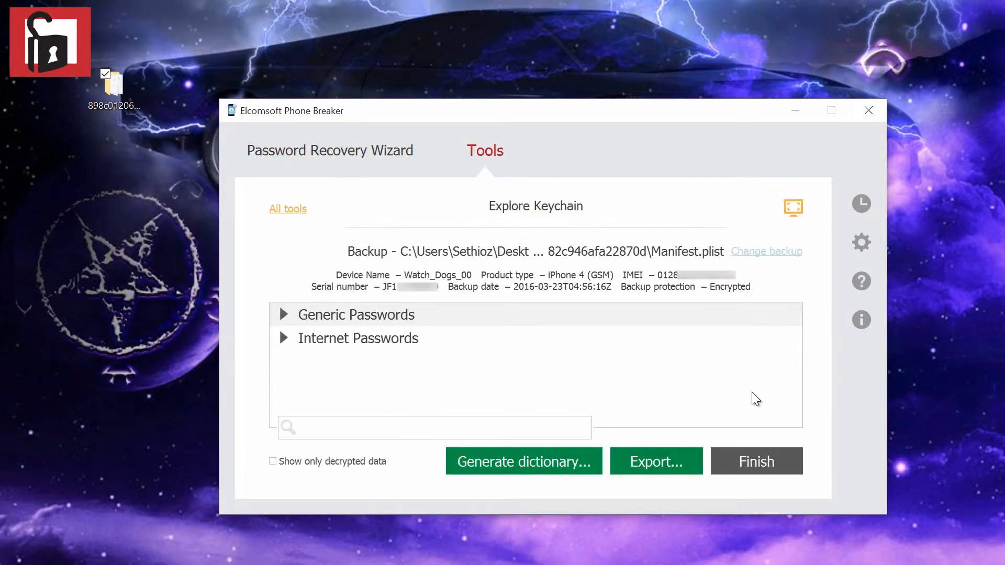
click(285, 315)
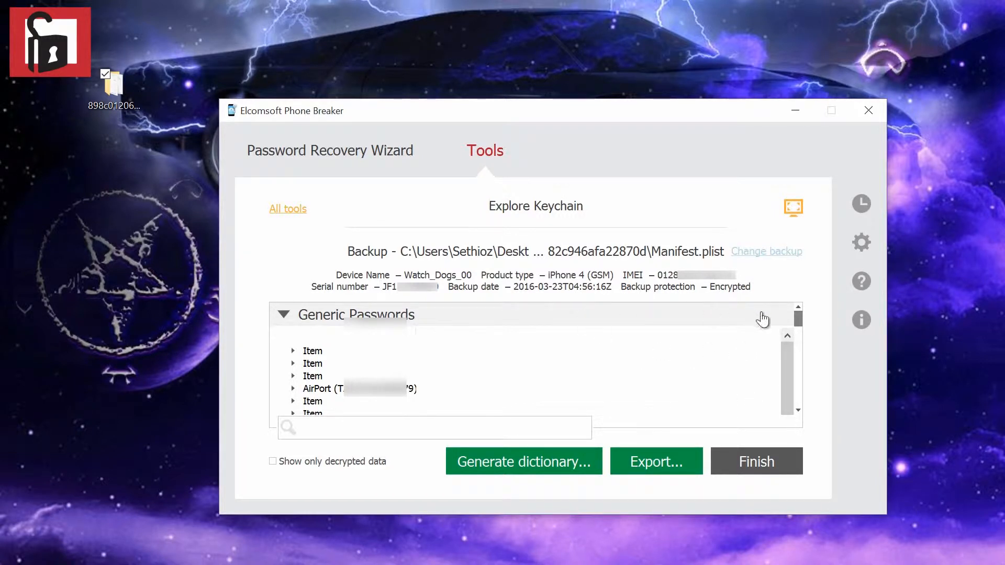
click(294, 388)
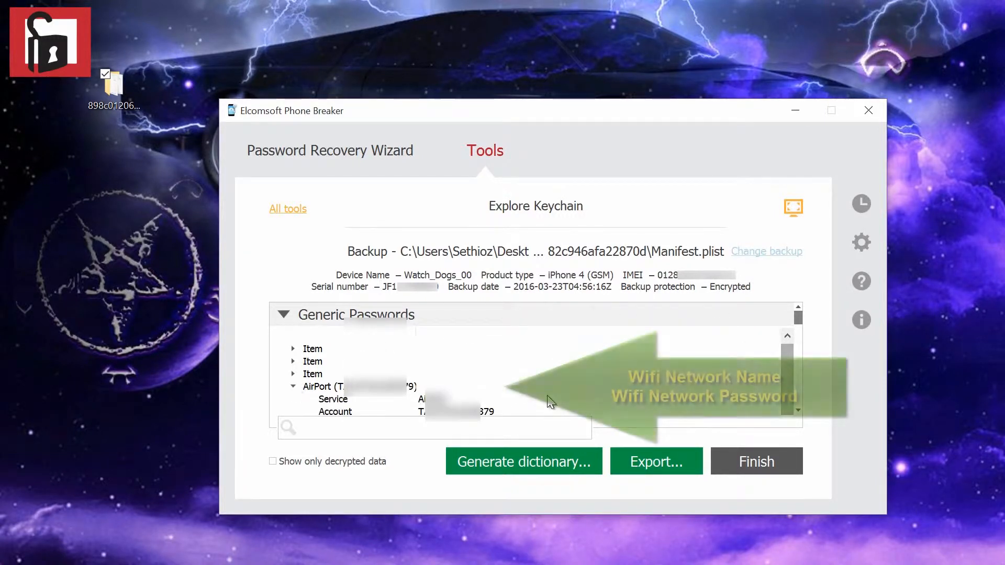
click(293, 386)
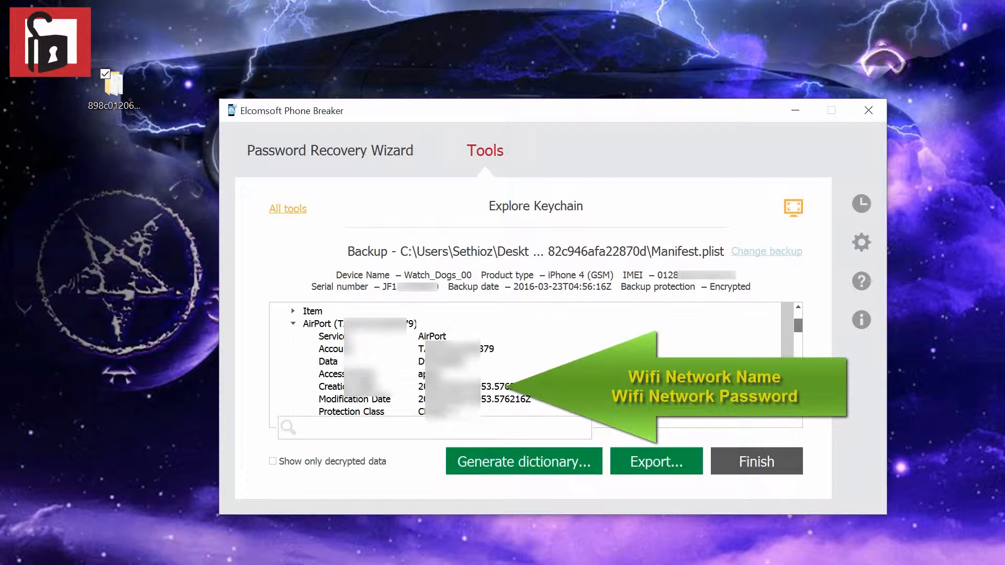
mouse_move(693, 350)
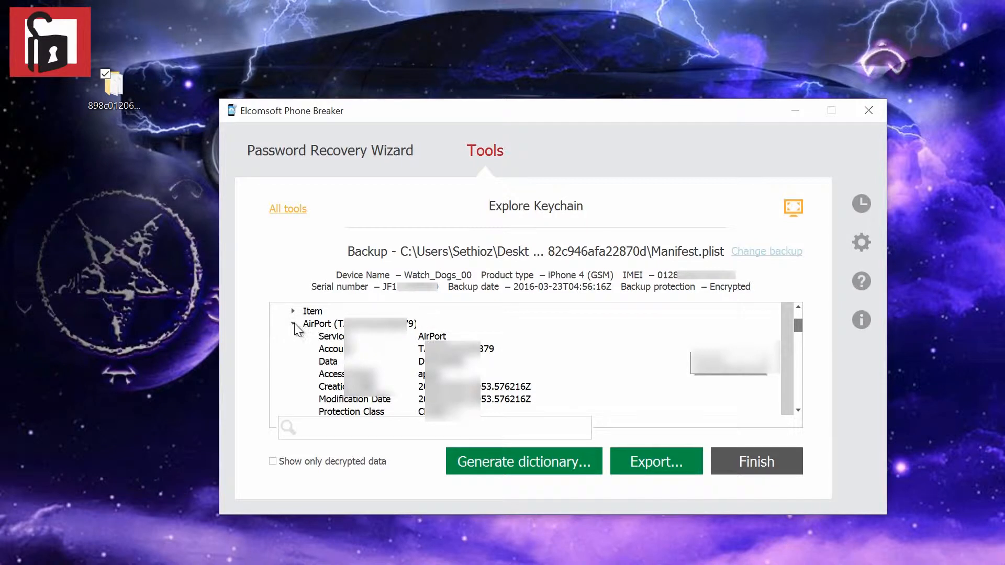
click(294, 324)
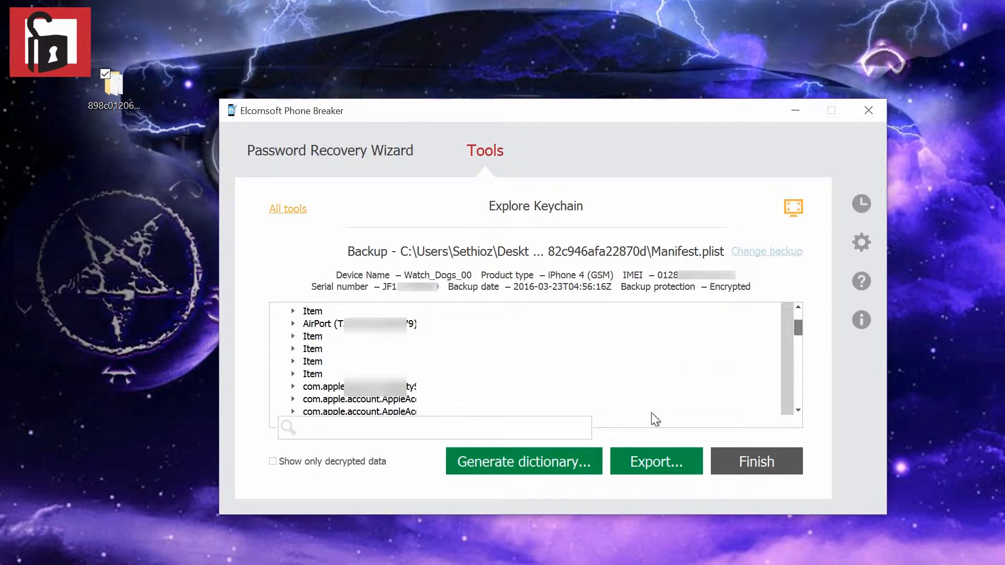
mouse_move(526, 256)
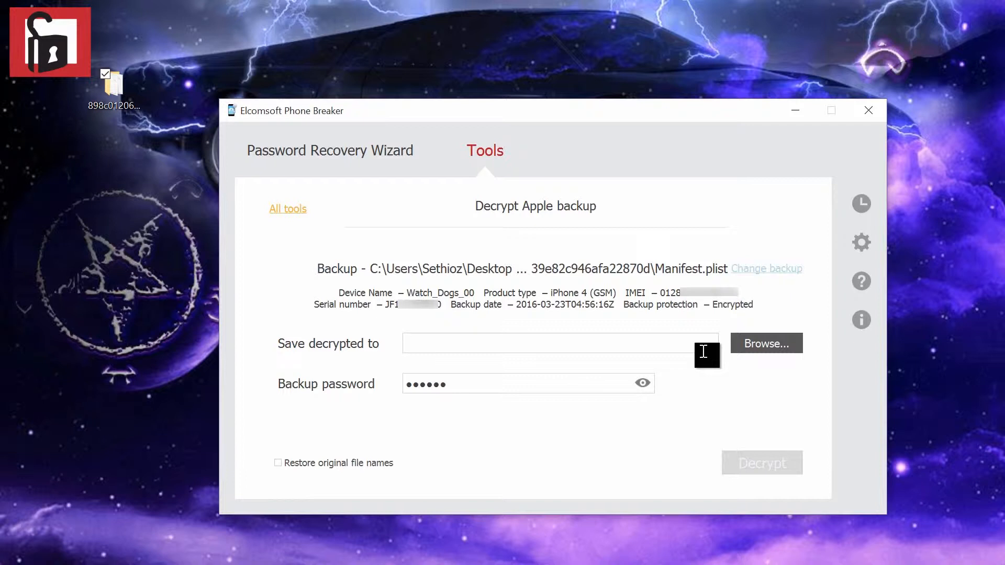
mouse_move(491, 328)
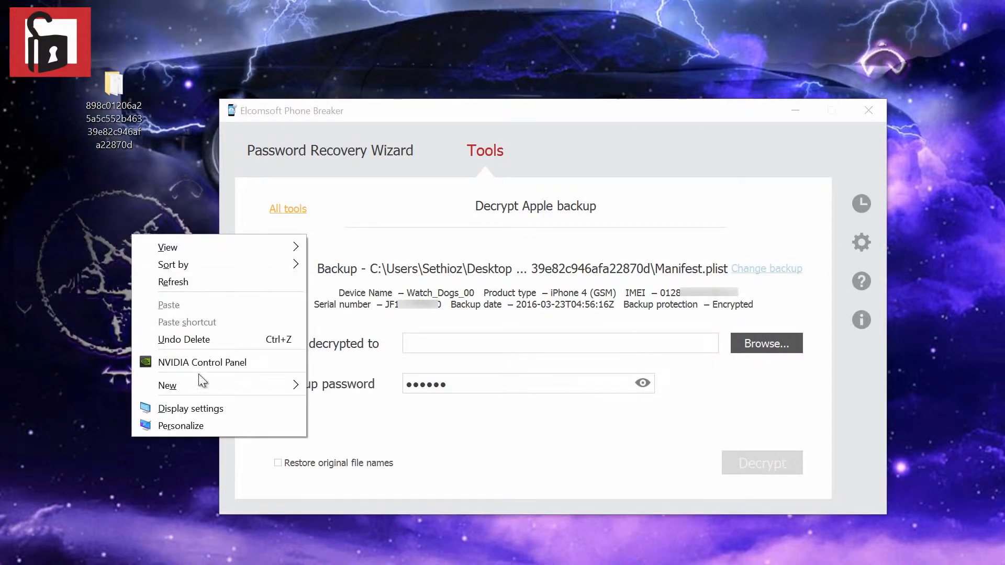
Decrypt the backup into a new desktop folder decrypted_backup, restoring original file names.
click(167, 385)
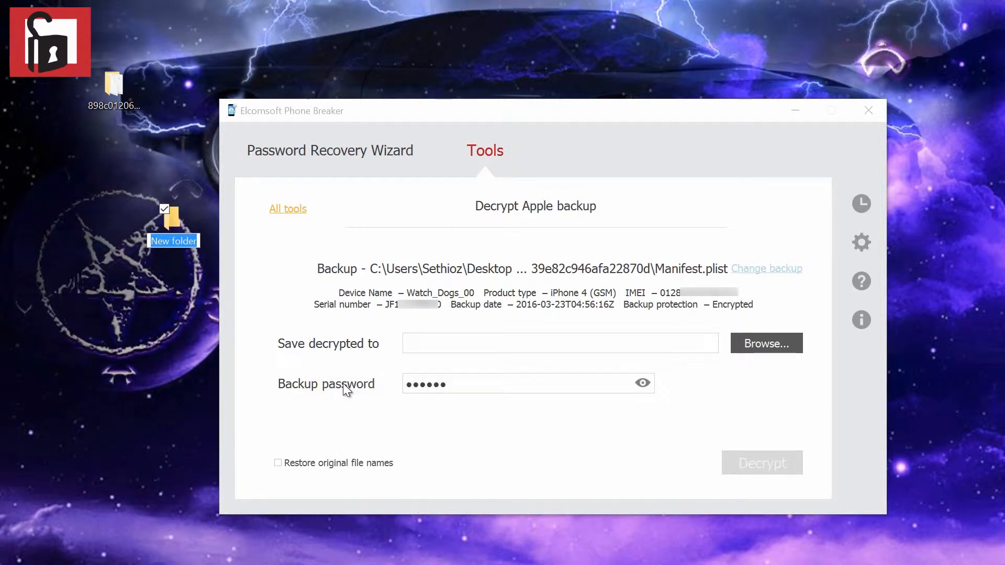
text(decrypted_backup)
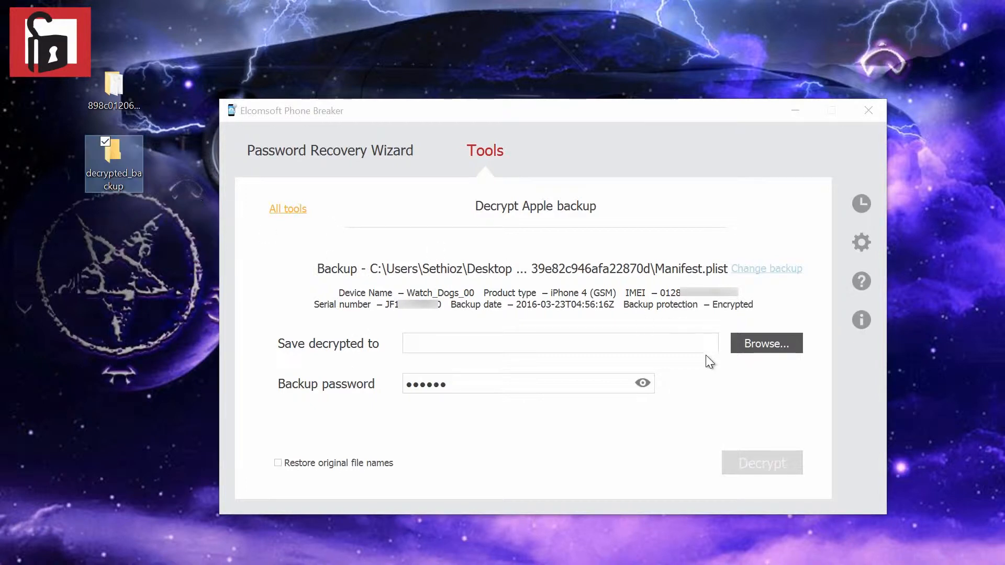
click(766, 343)
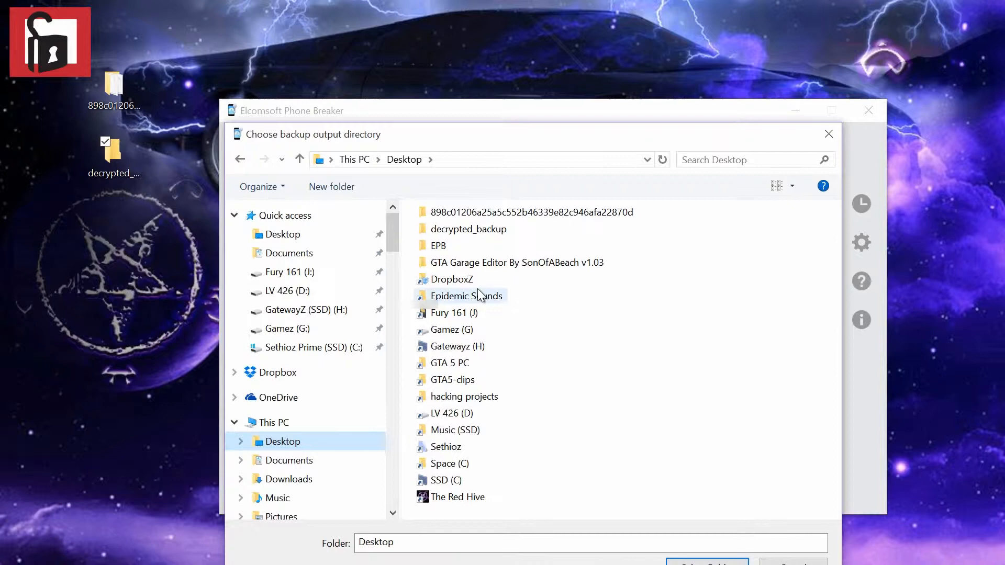
double_click(469, 228)
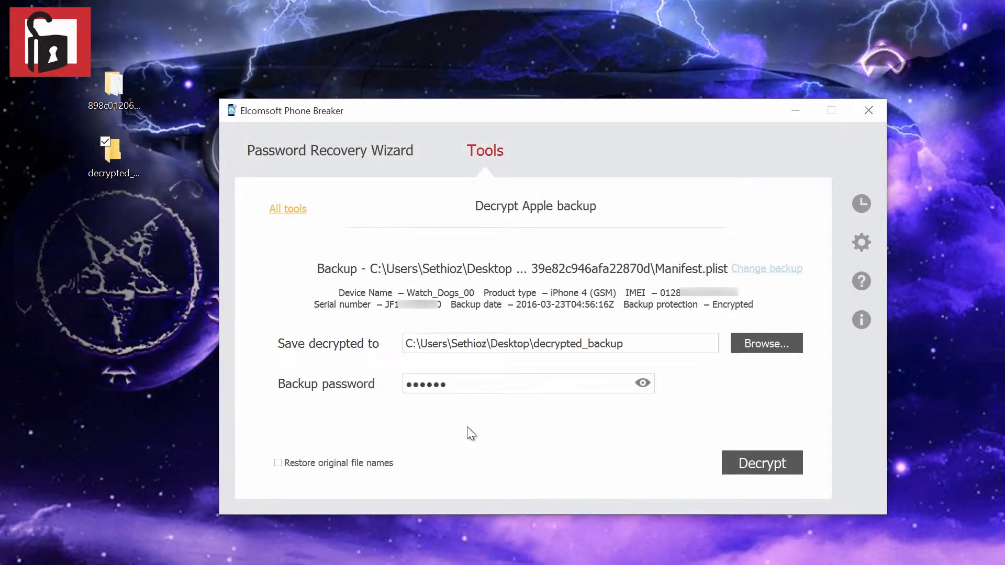
click(642, 382)
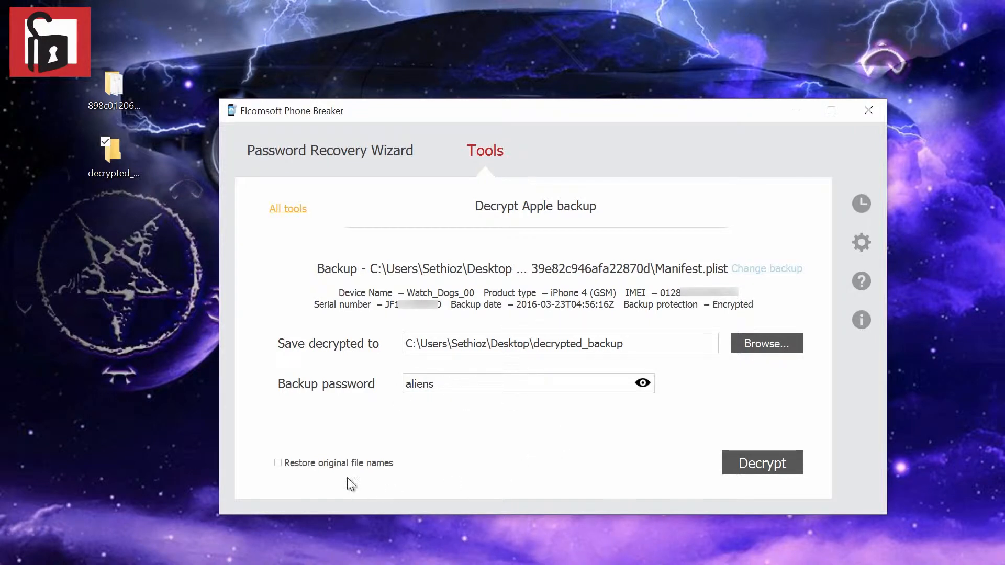
click(278, 463)
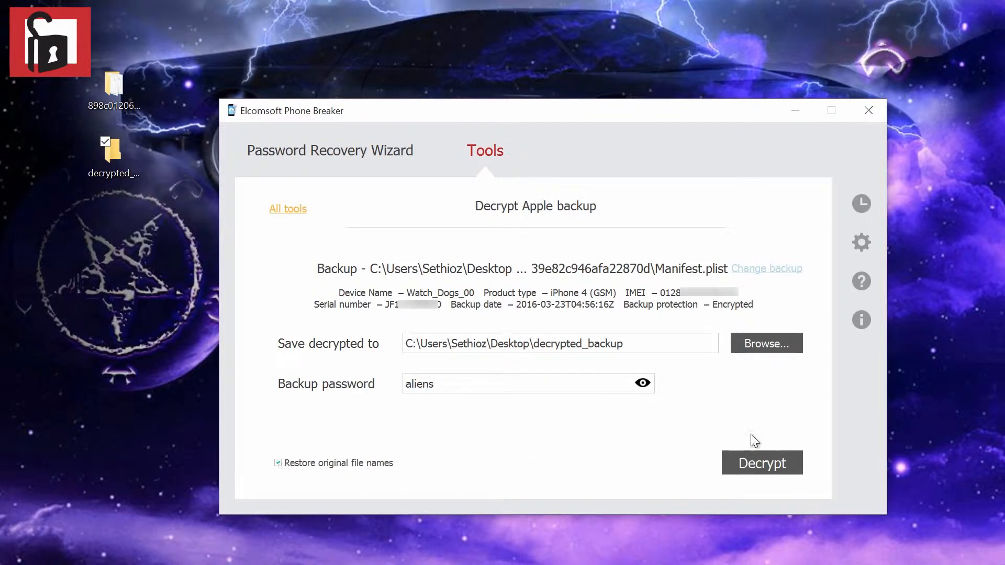
mouse_move(742, 453)
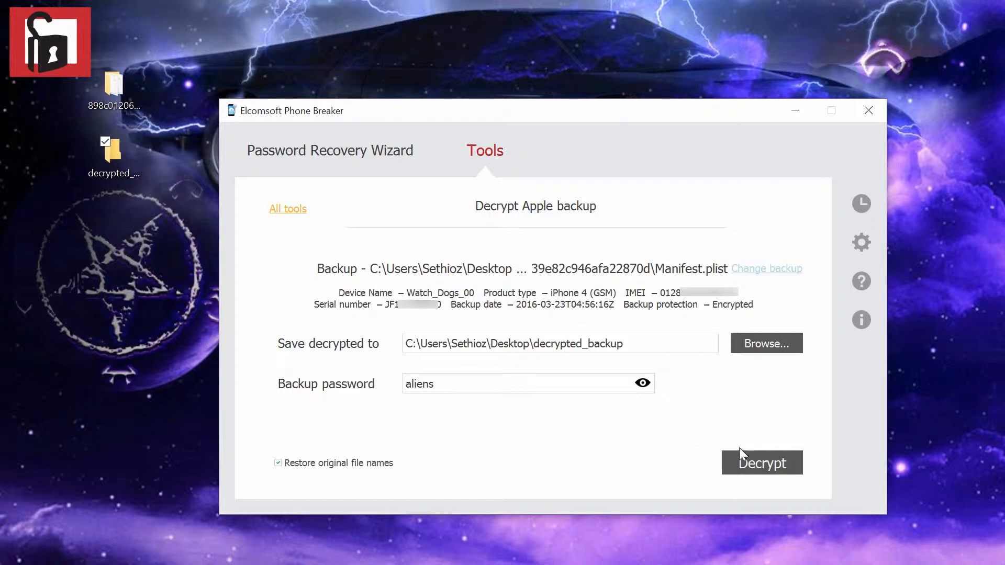
click(762, 462)
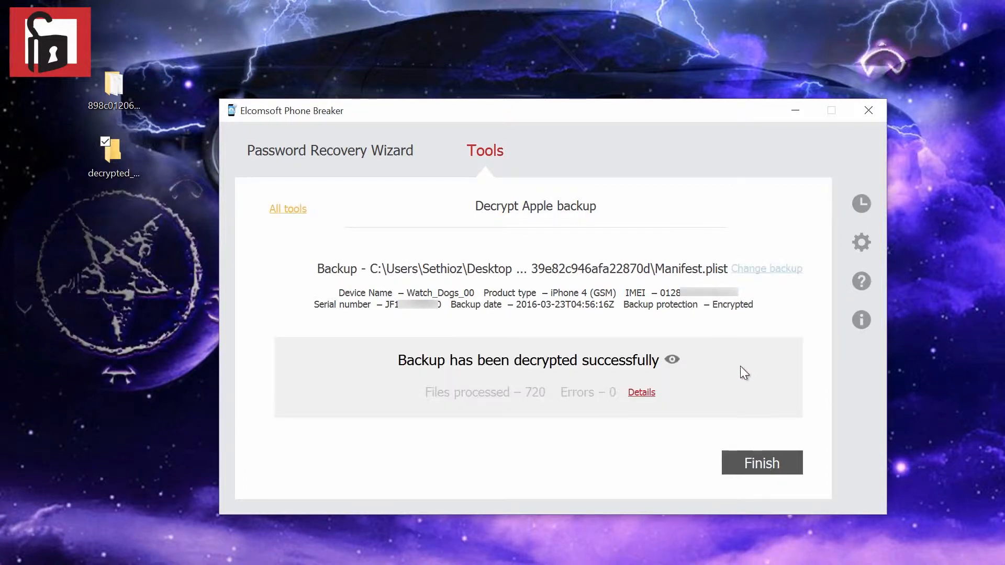
mouse_move(380, 373)
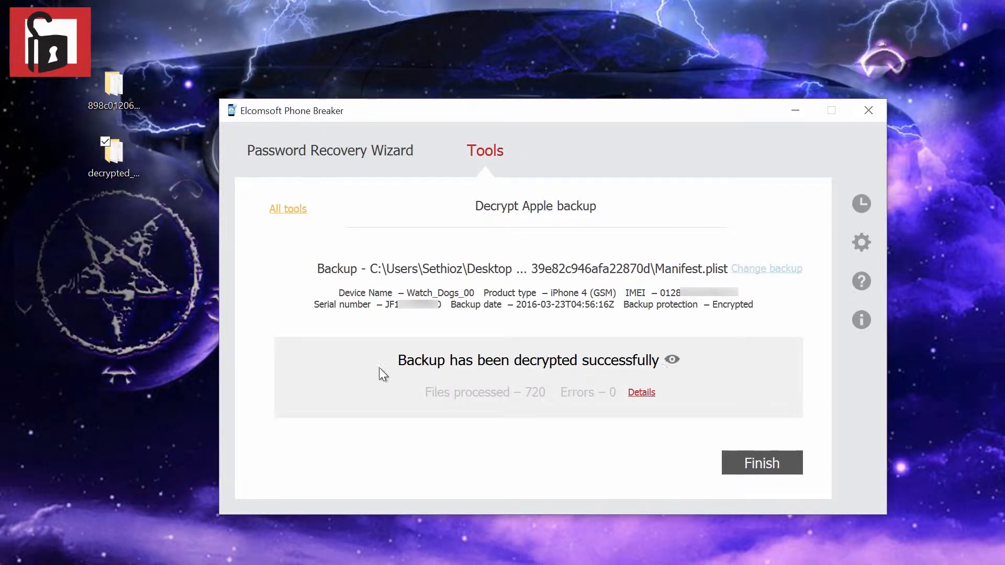
Open the decrypted_backup output folder once decryption finishes with 720 files, no errors.
click(762, 463)
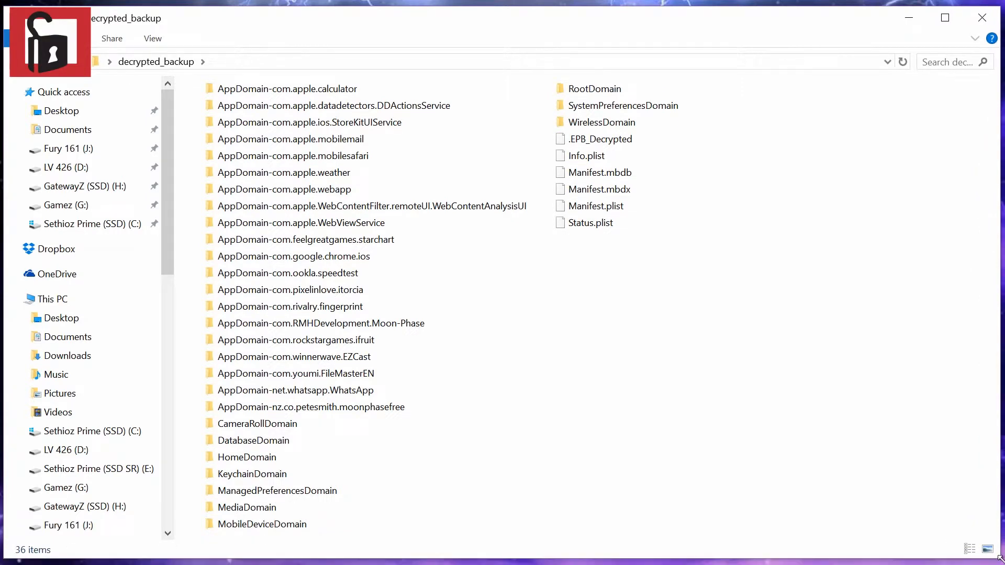
mouse_move(402, 274)
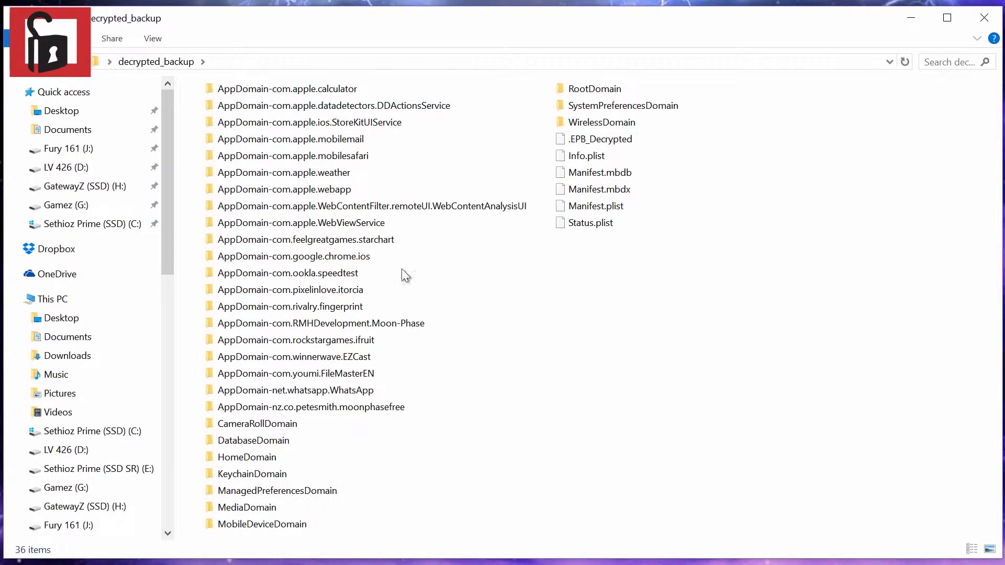
mouse_move(367, 169)
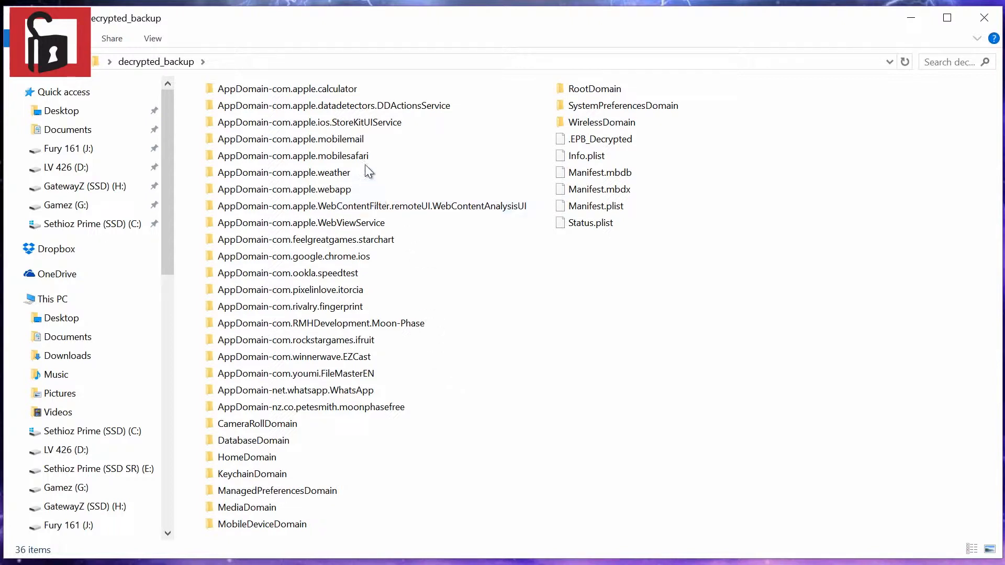
mouse_move(665, 150)
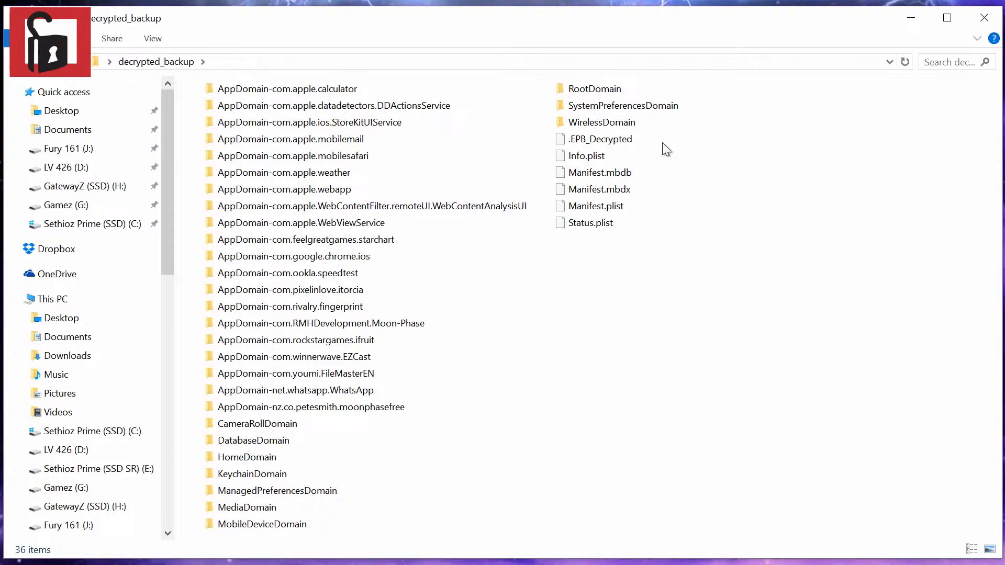
mouse_move(284, 456)
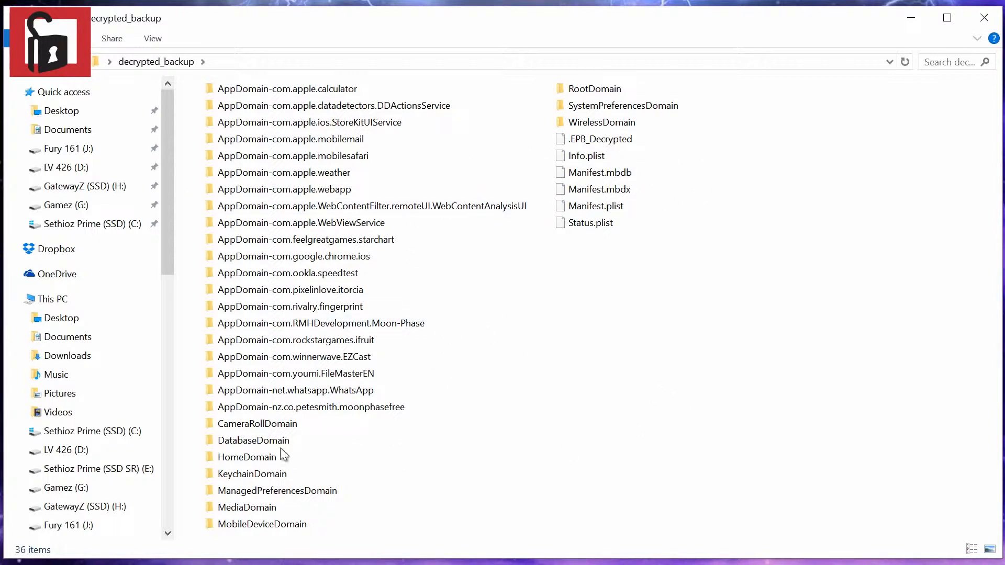
Browse into decrypted_backup and open the recovered IMG_0059.JPG photo.
double_click(247, 457)
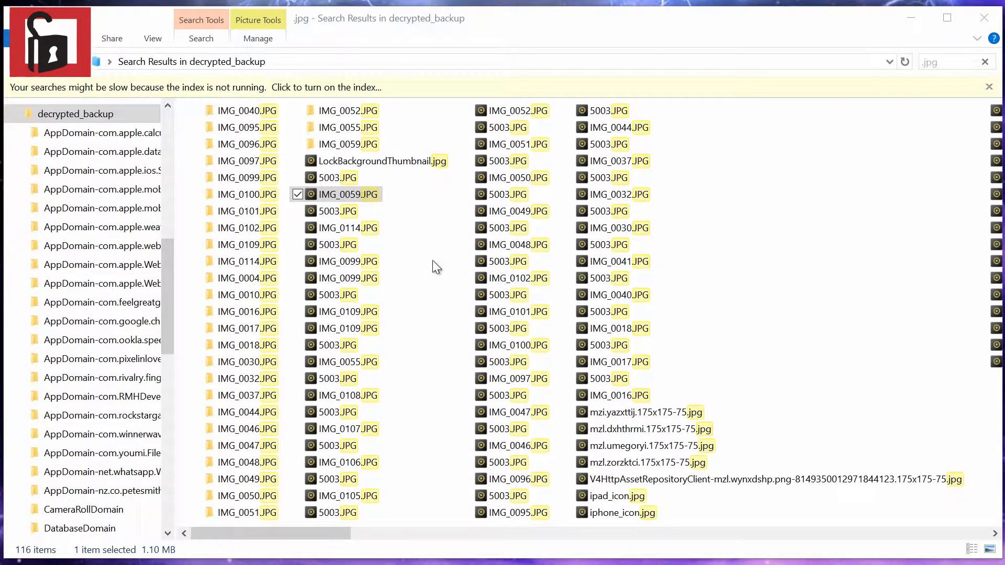
mouse_move(921, 101)
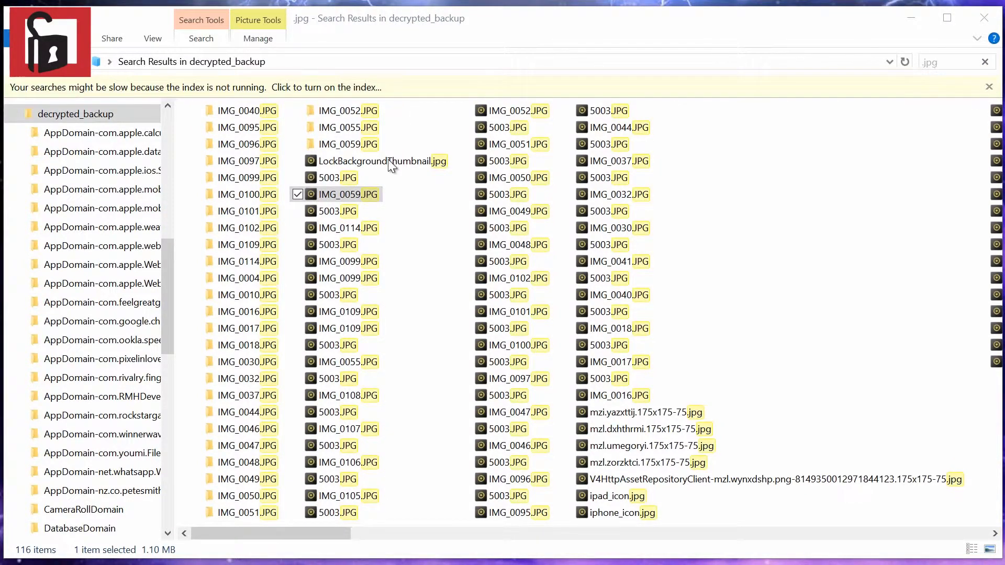
mouse_move(330, 207)
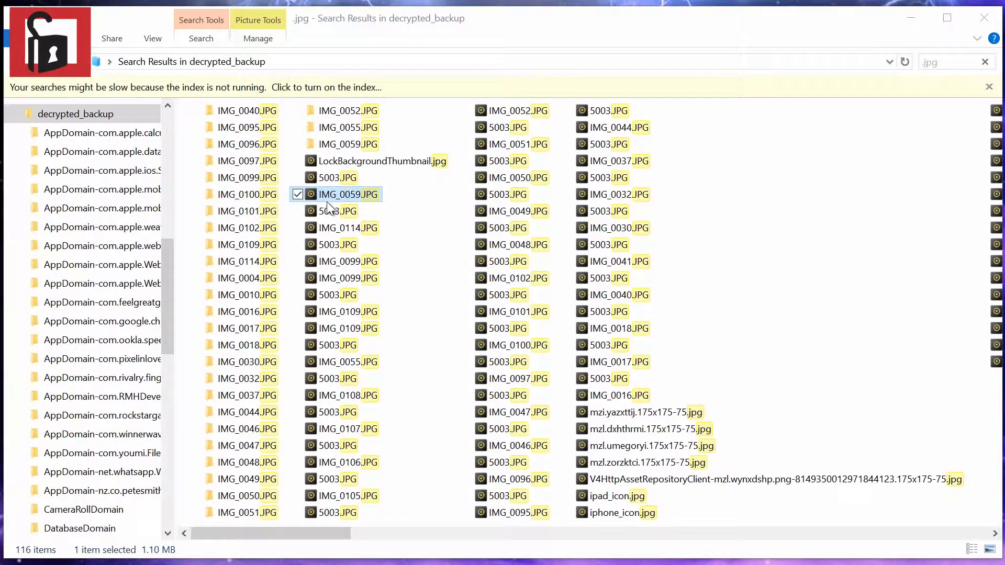
double_click(347, 194)
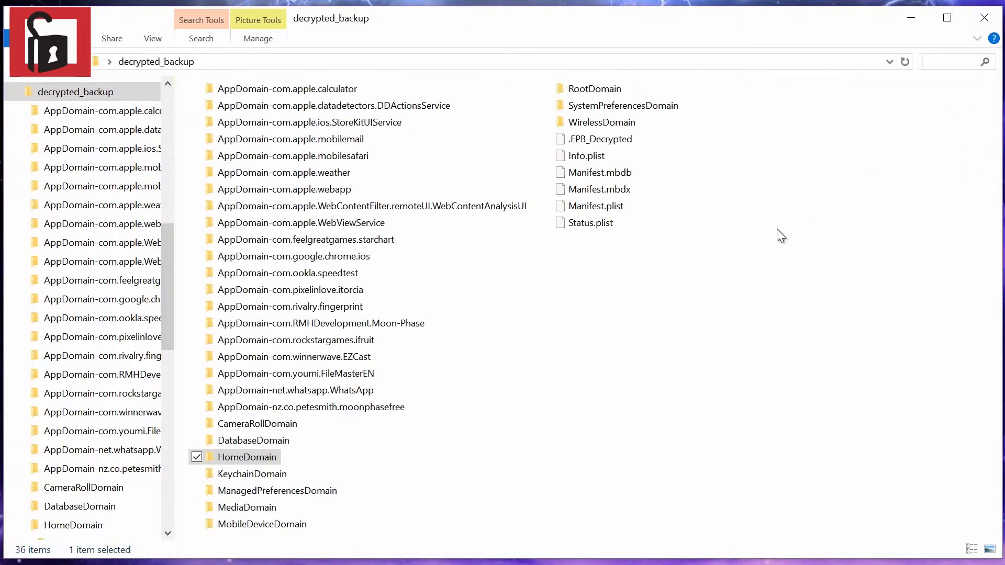
Open the Download backup from iCloud sign-in page, then go back to All tools.
click(467, 338)
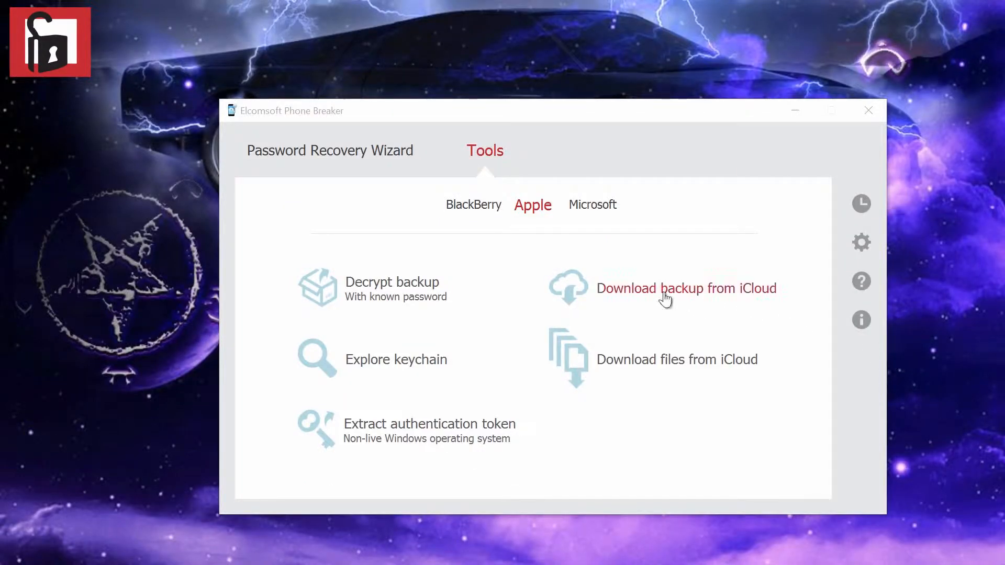
mouse_move(797, 303)
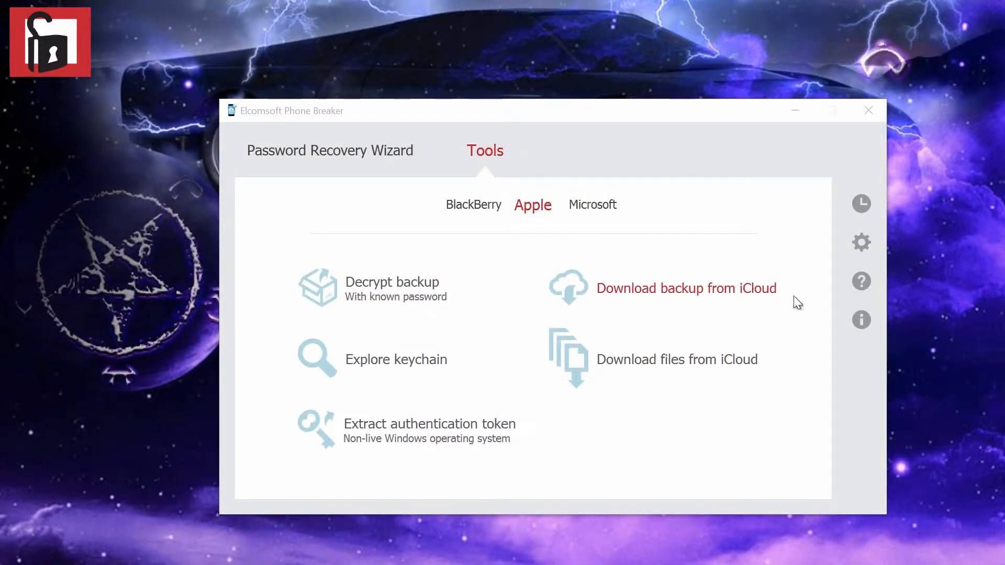
mouse_move(751, 305)
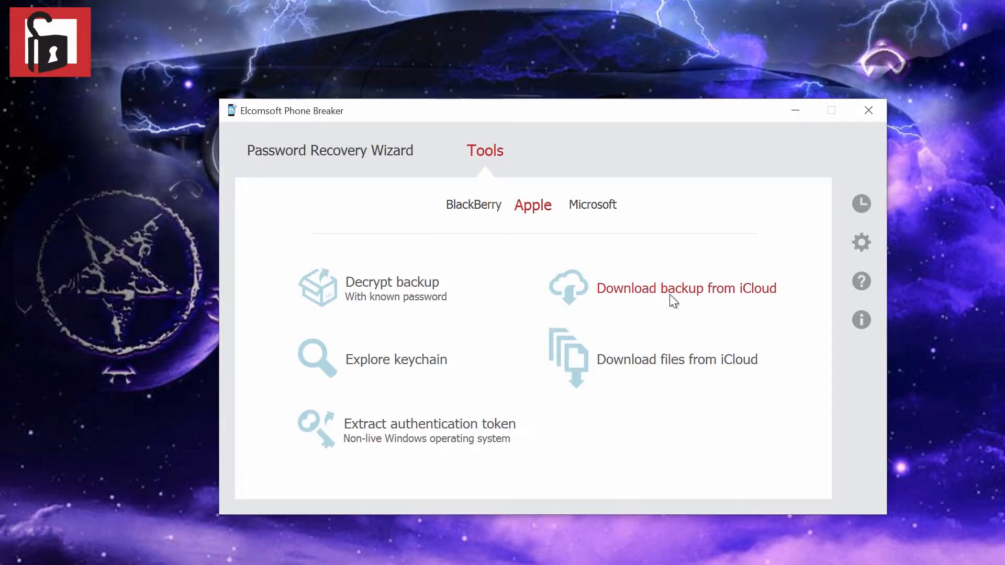
click(686, 288)
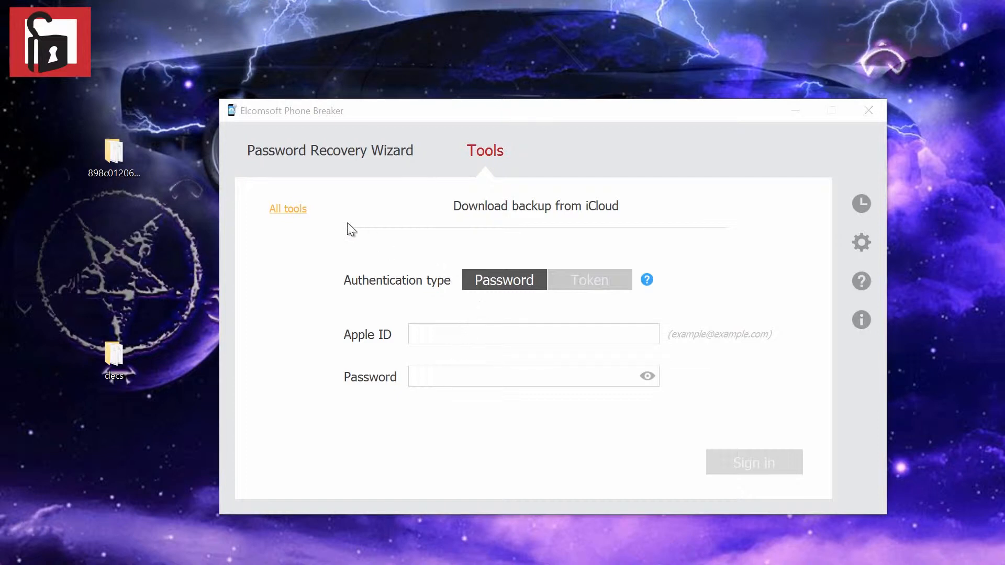
click(288, 208)
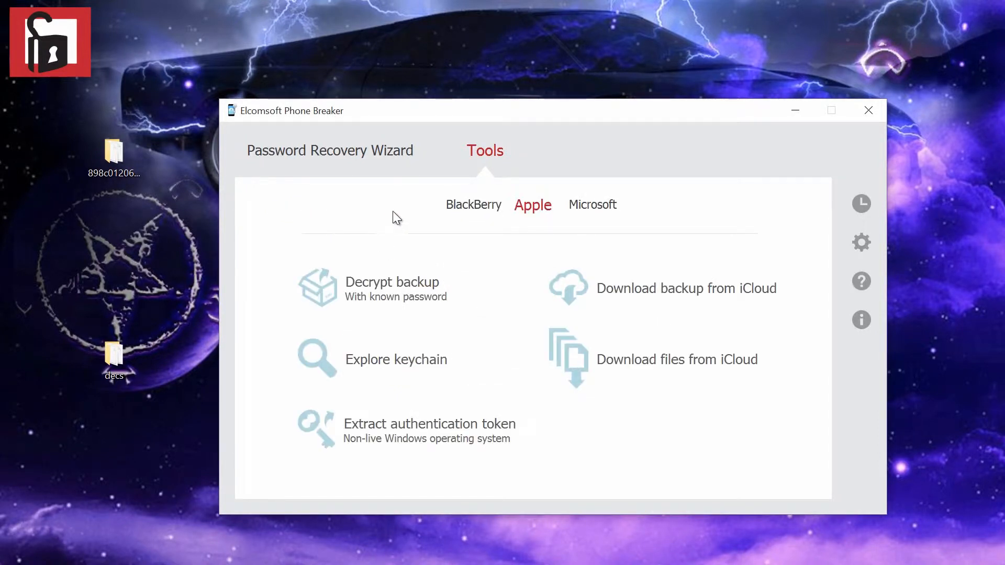
Load the Watch_Dogs_00 backup's Manifest.plist into Explore keychain.
click(396, 359)
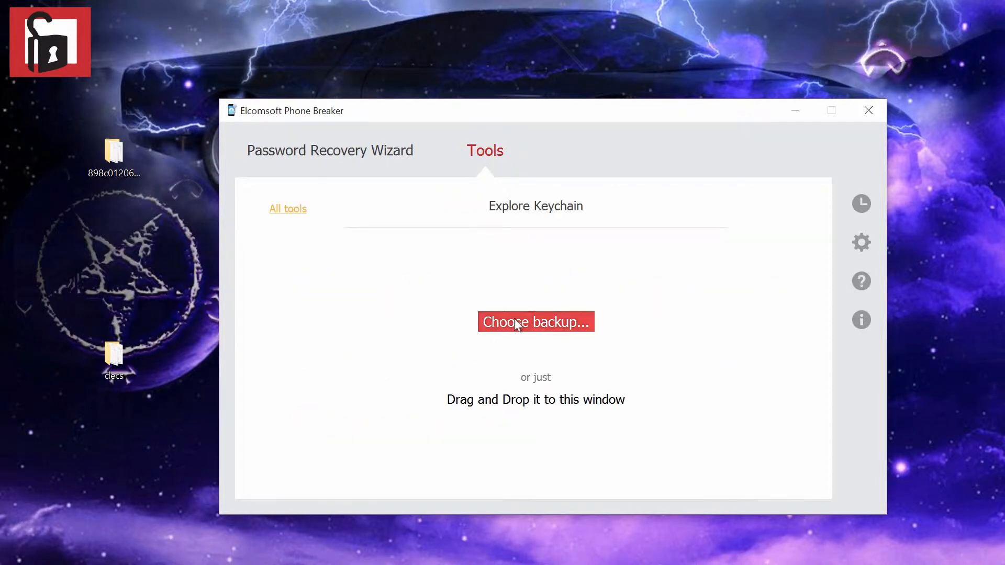
click(535, 322)
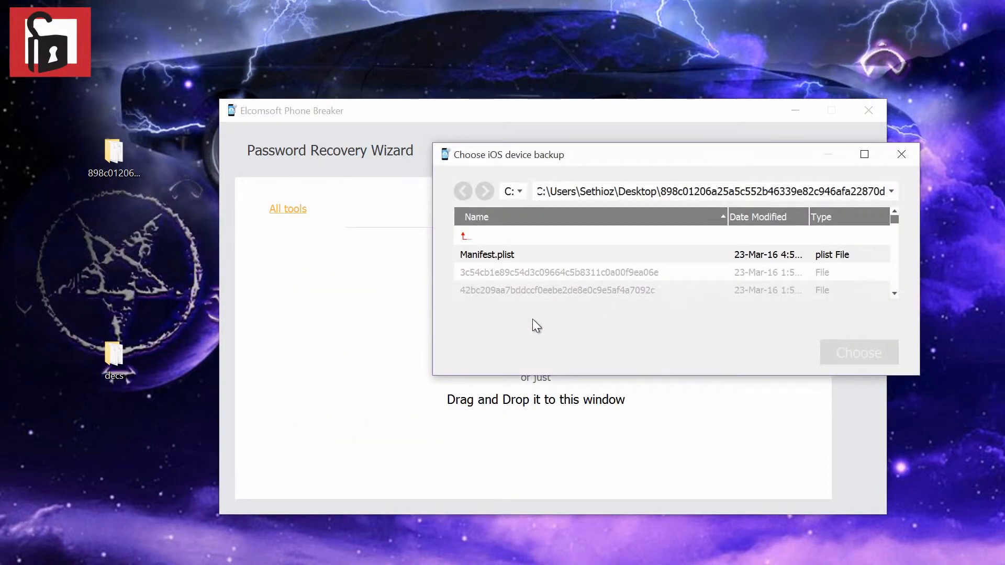
click(507, 254)
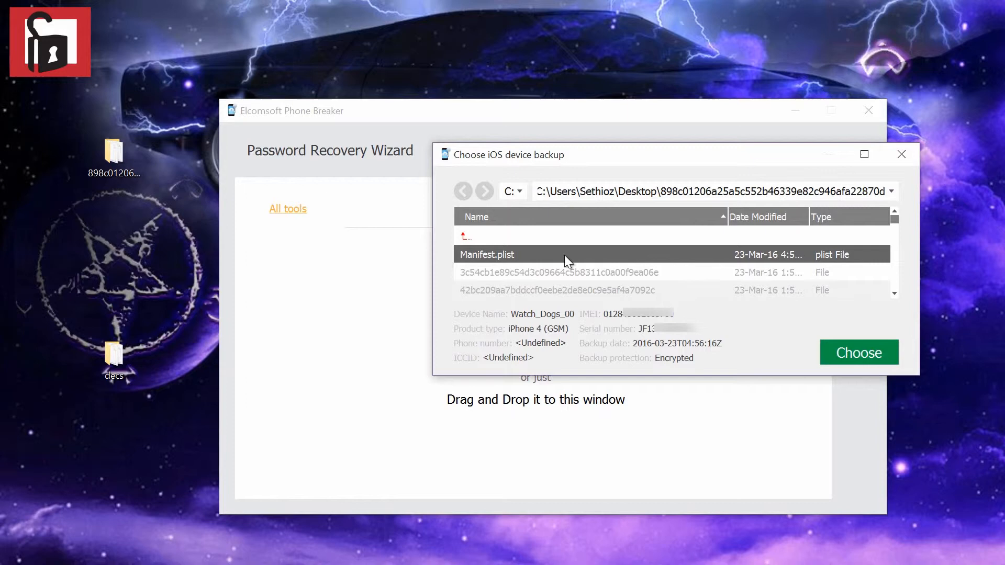
click(858, 353)
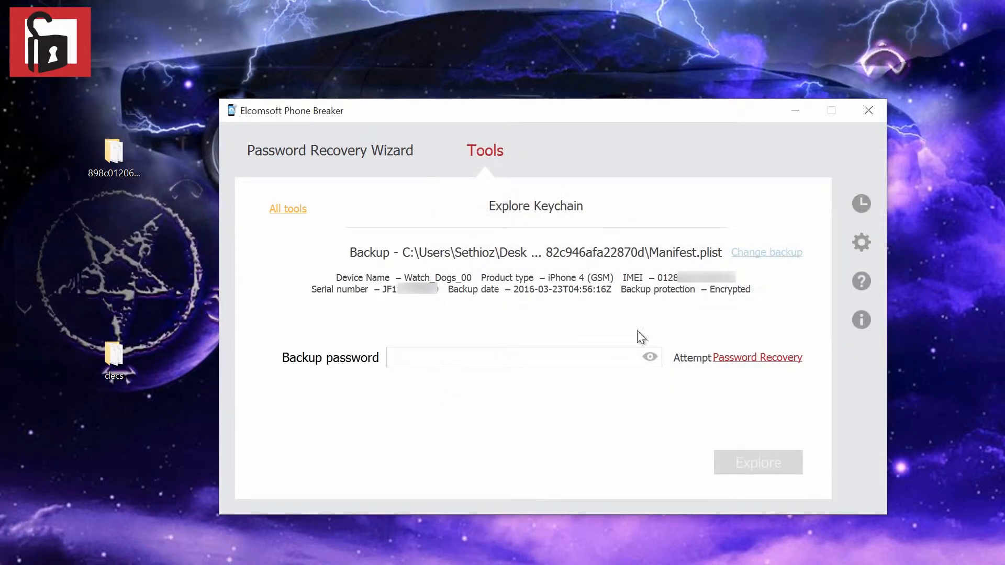
Enter the backup password, list generic and internet passwords, and export the keychain.
text(••)
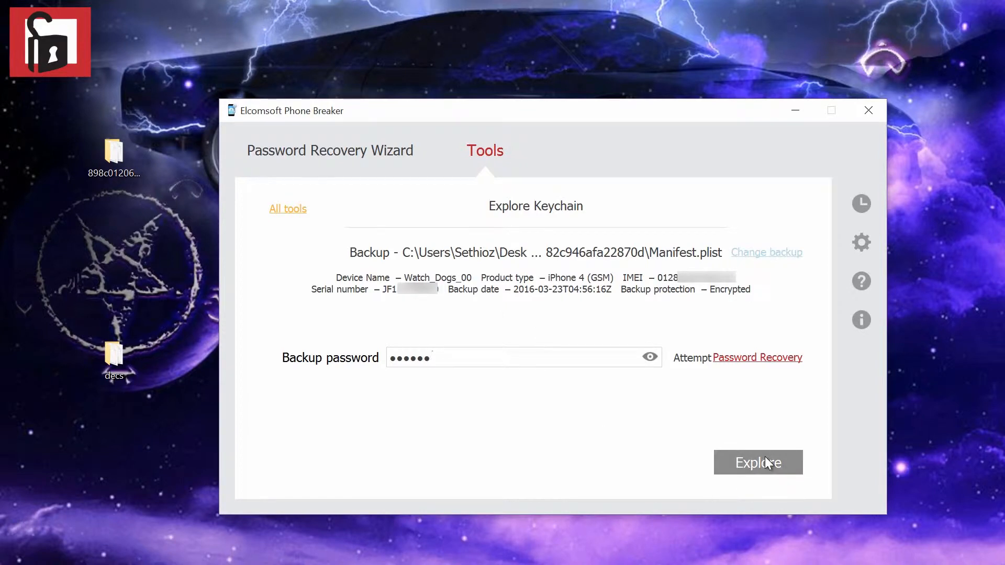
click(757, 462)
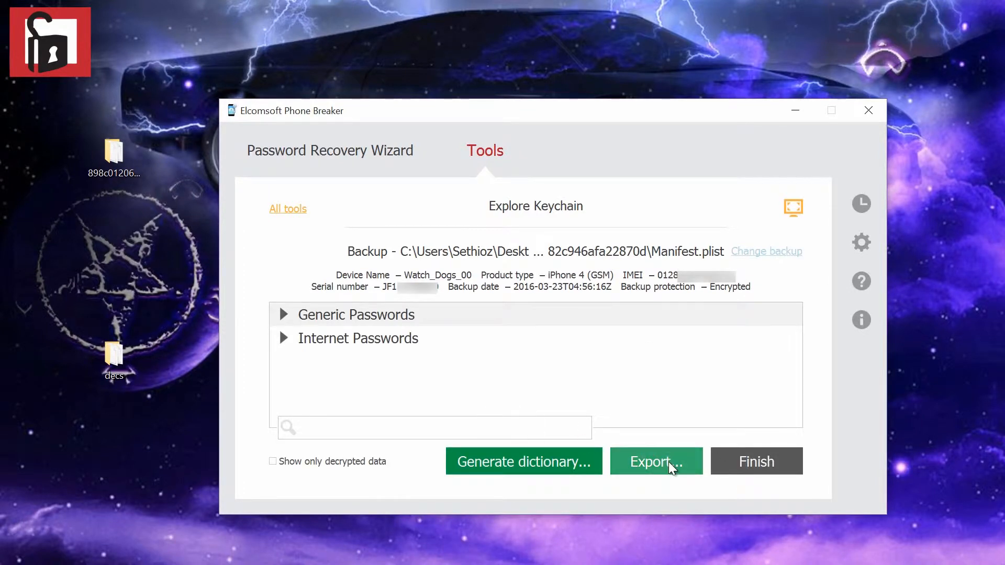
click(656, 461)
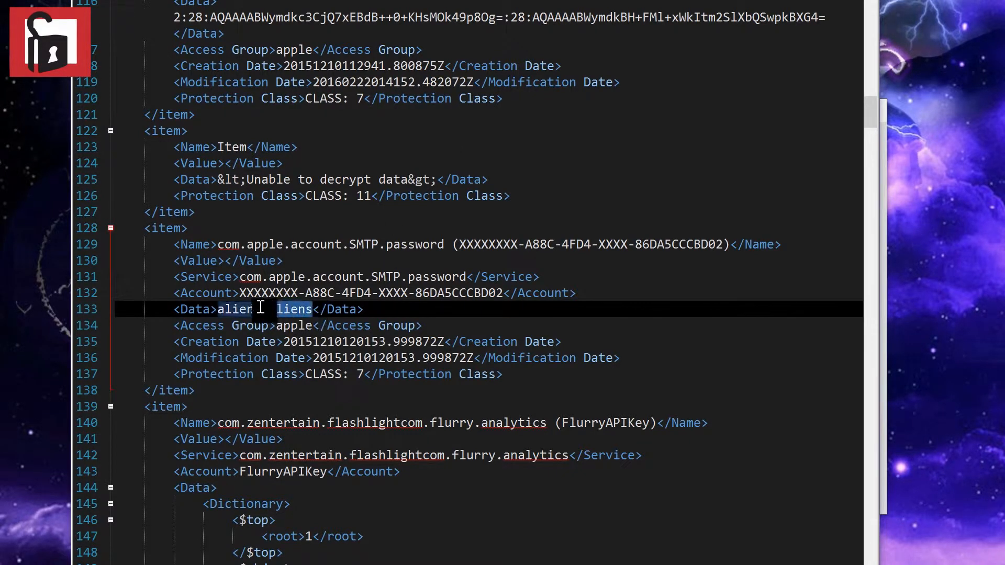
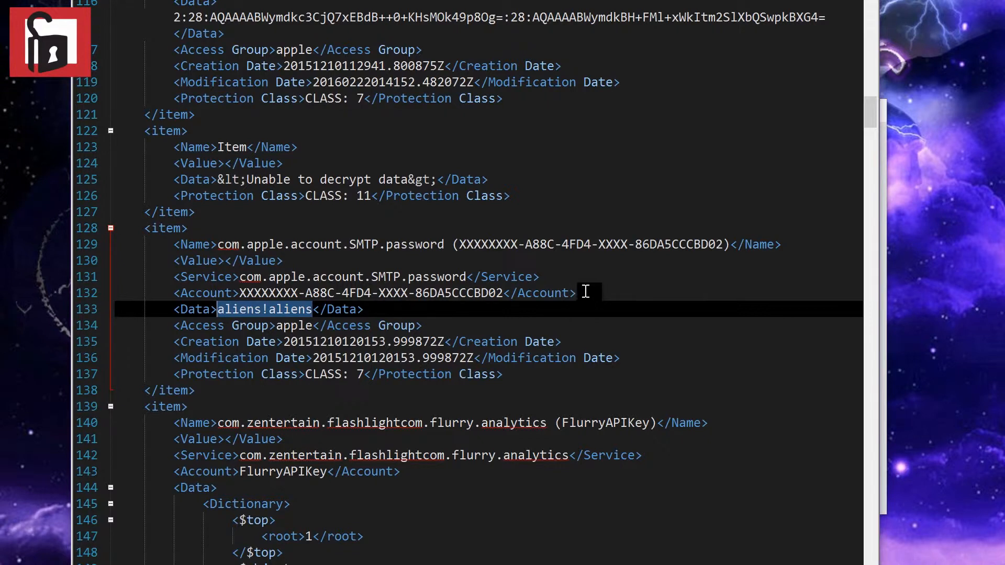
mouse_move(543, 320)
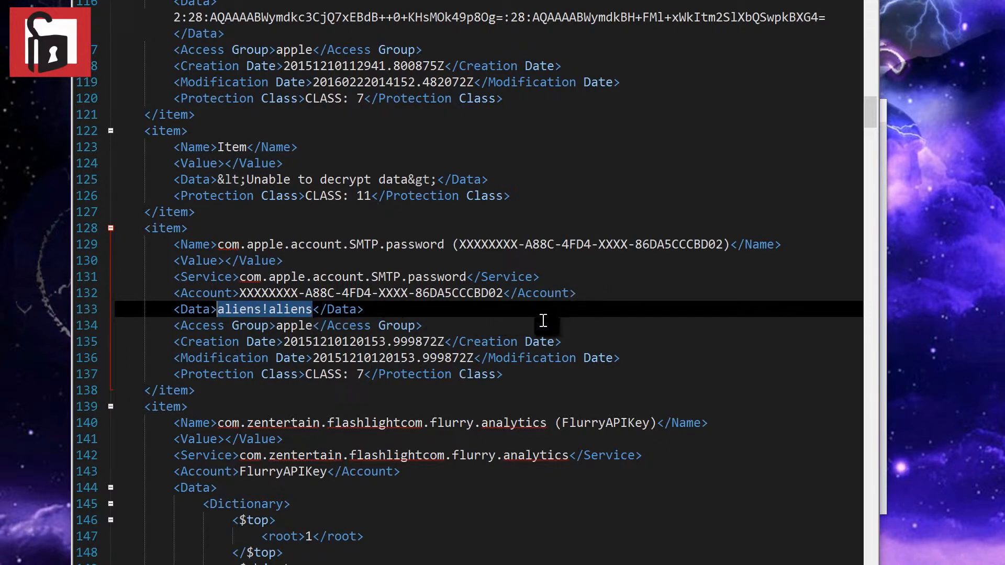
mouse_move(238, 293)
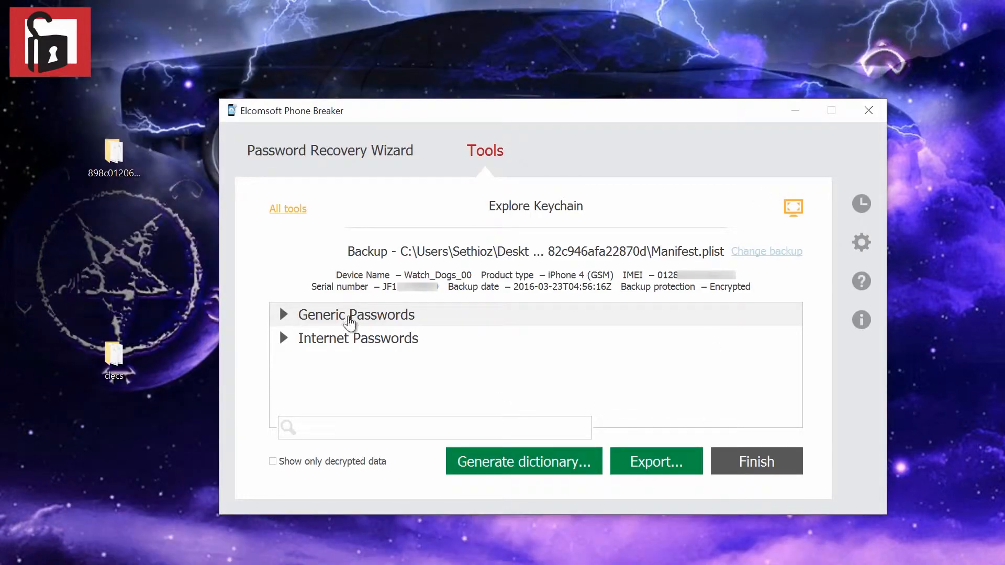
Check the recovered backup password, then sign in to Download backup from iCloud.
click(339, 151)
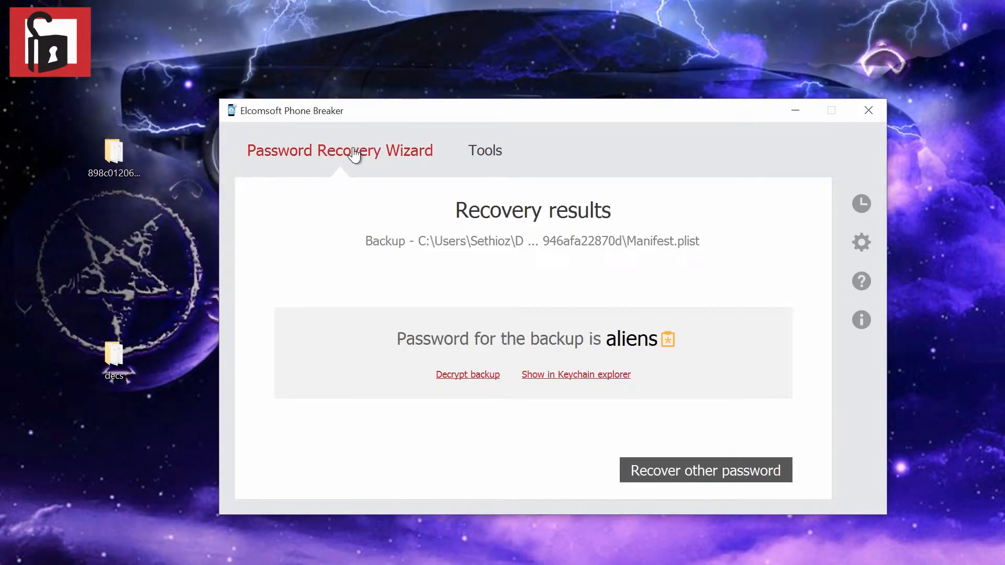
click(485, 150)
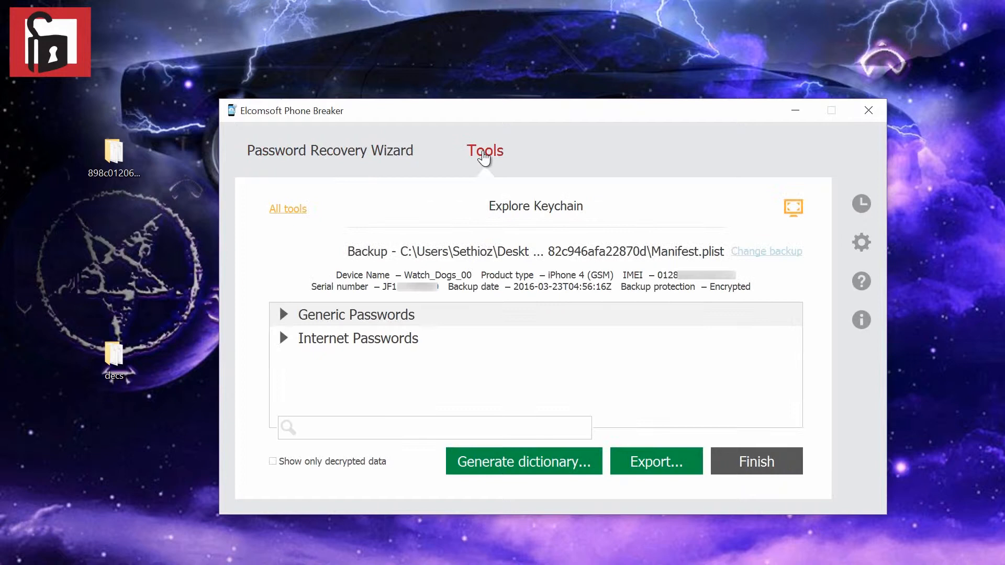
click(340, 151)
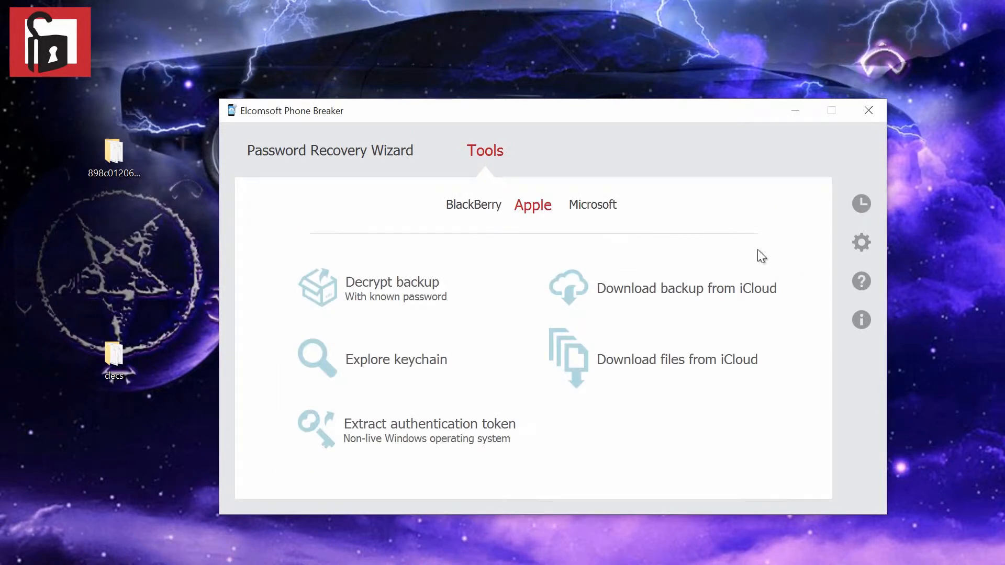
click(686, 288)
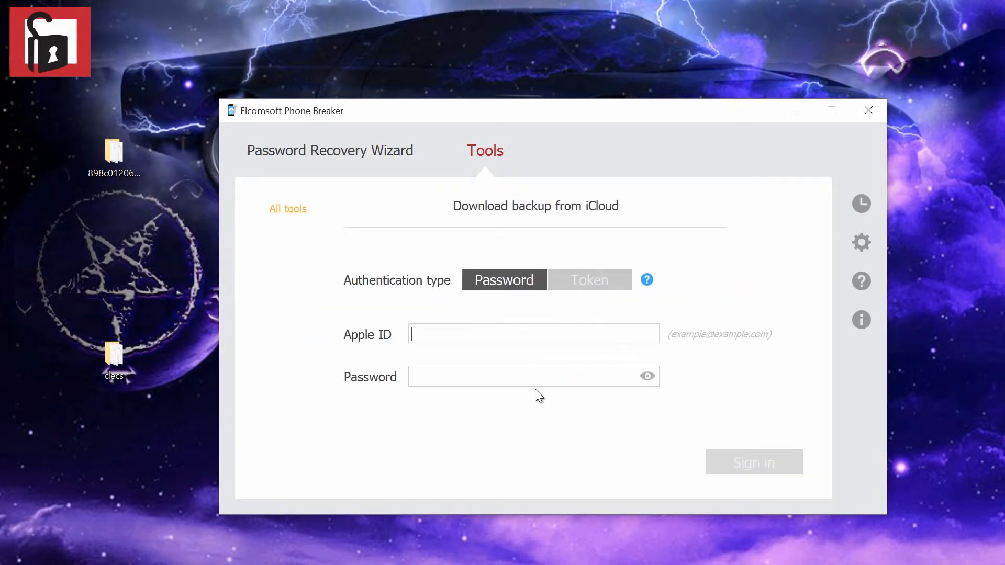
mouse_move(354, 342)
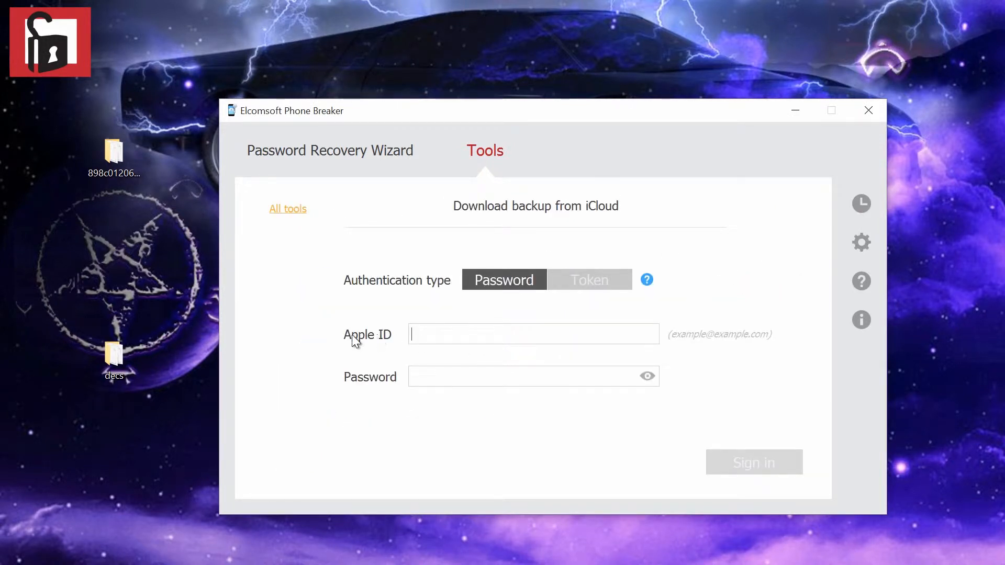
mouse_move(727, 361)
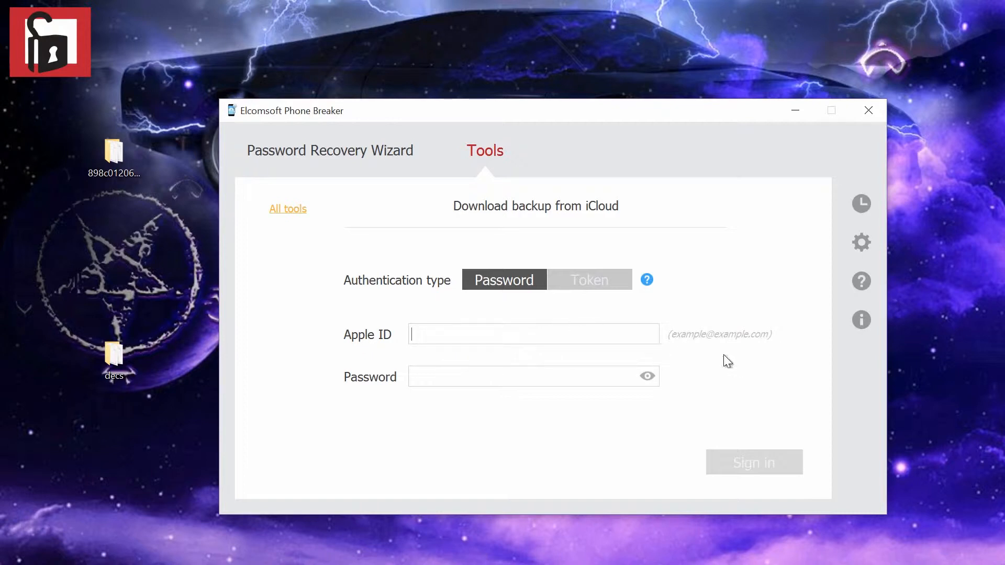
mouse_move(735, 348)
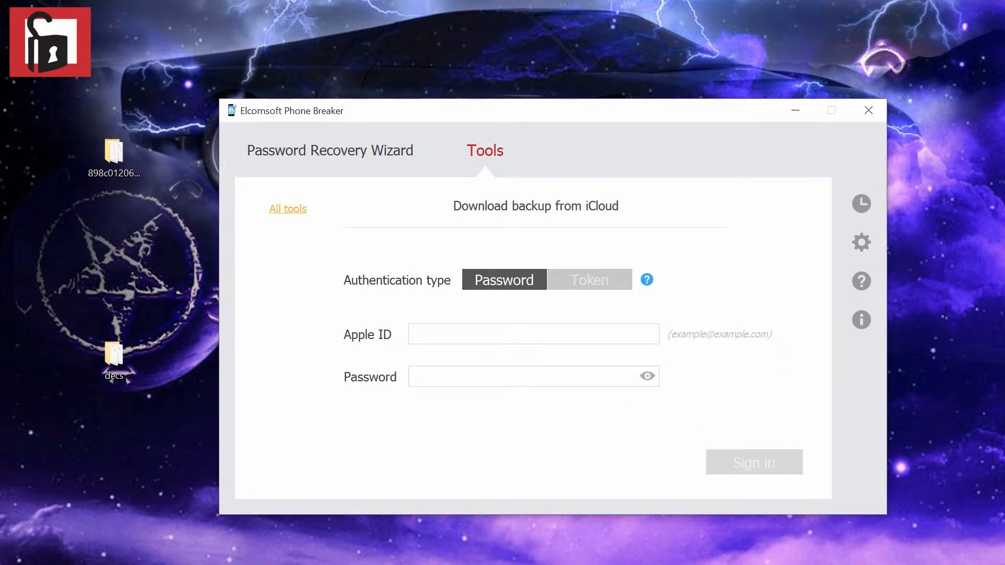
click(754, 461)
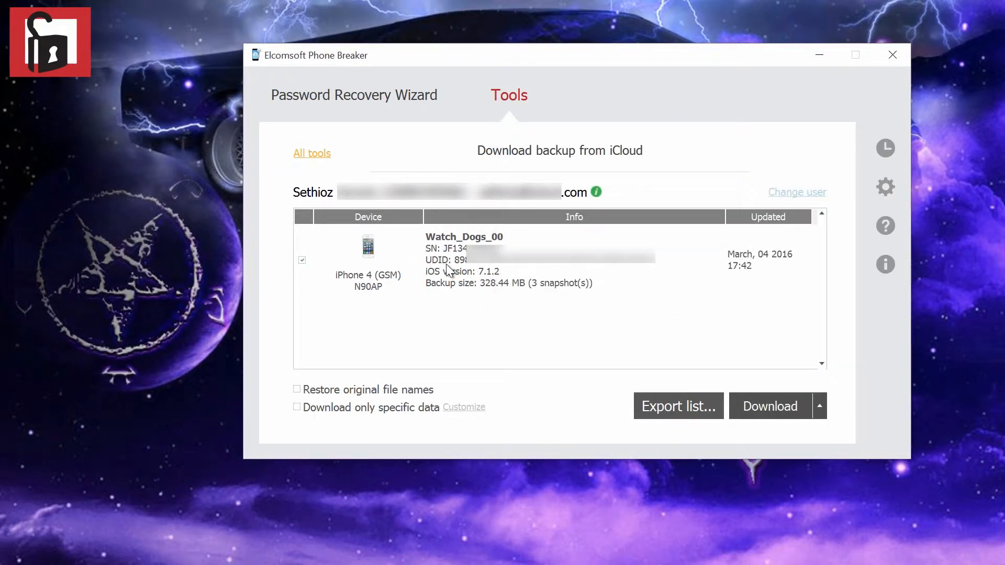
mouse_move(550, 284)
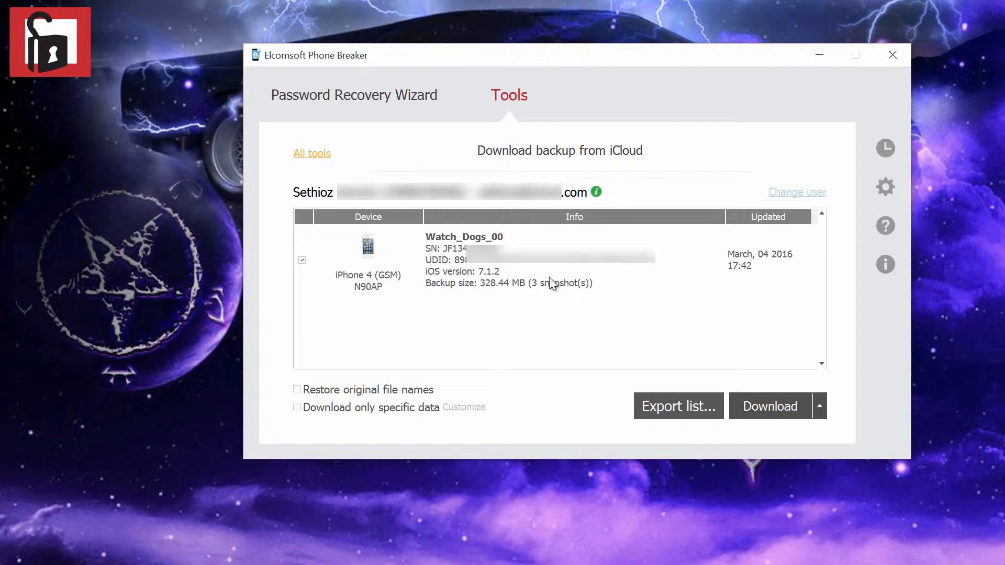
mouse_move(557, 275)
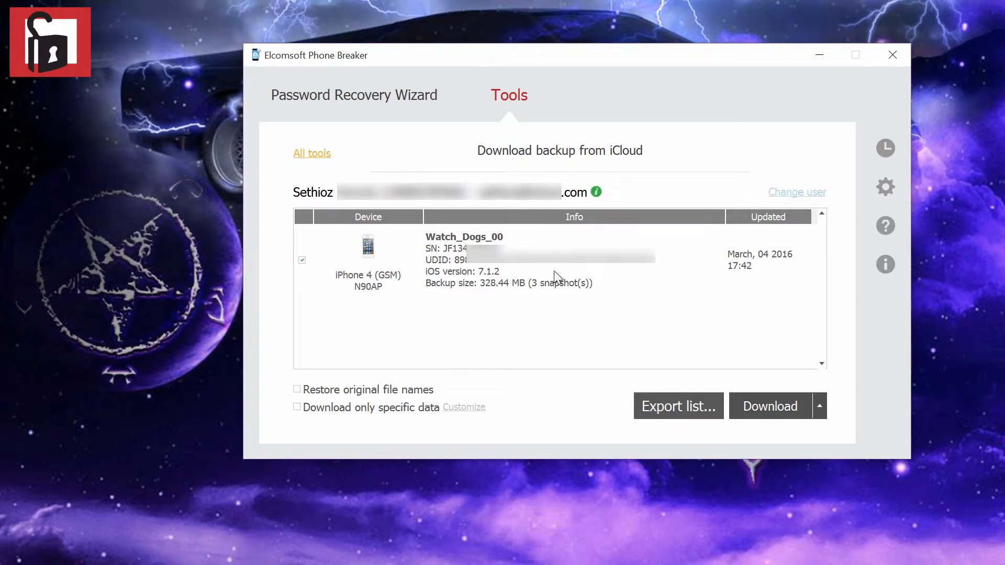
mouse_move(594, 274)
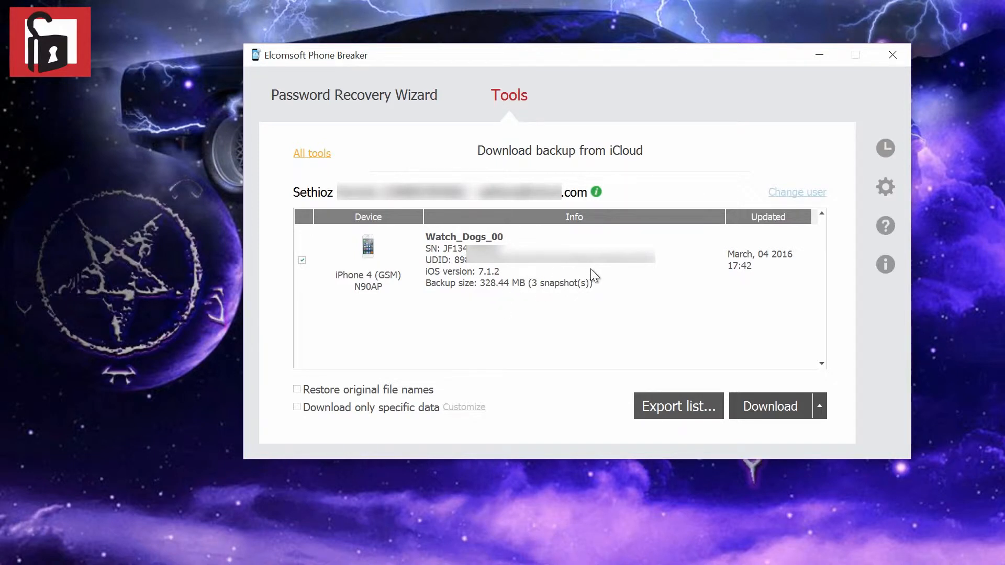
mouse_move(786, 384)
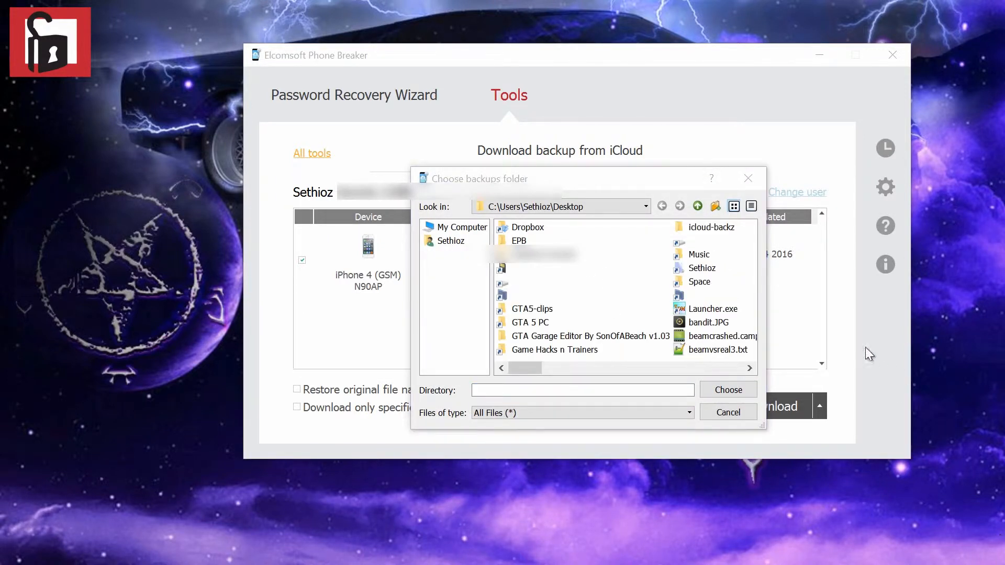
Save the Watch_Dogs_00 iCloud backup into the desktop icloud-backz folder.
double_click(710, 227)
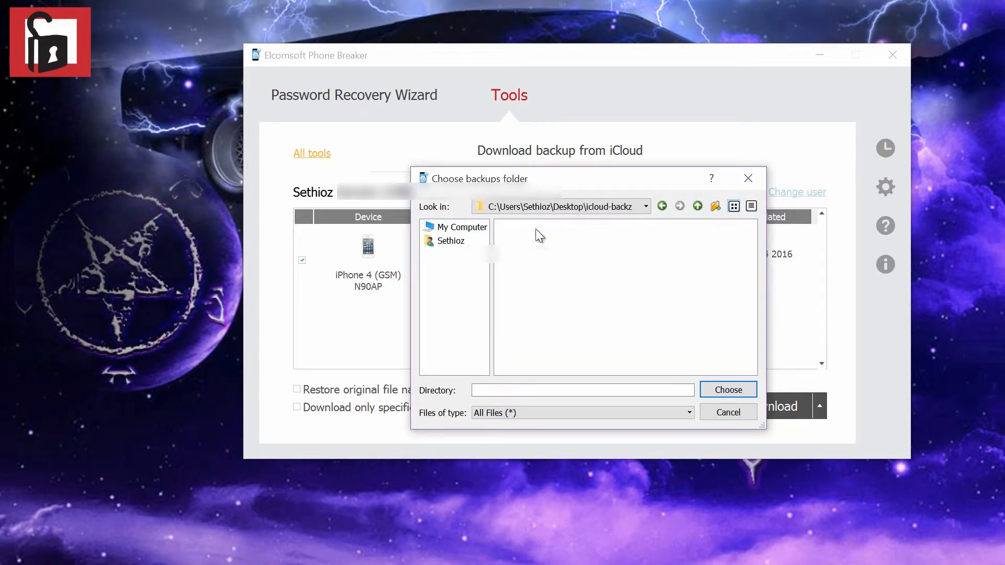
click(728, 390)
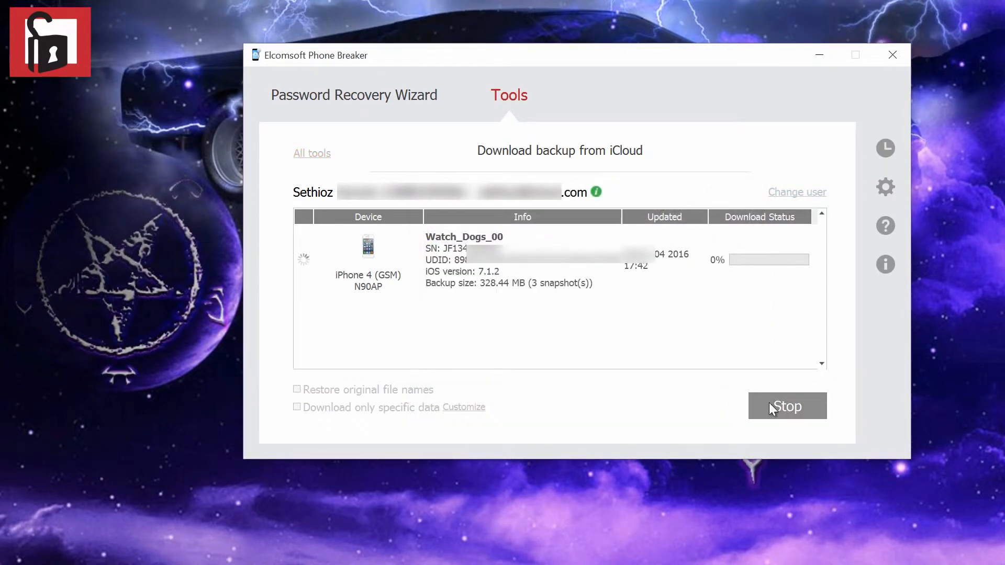
mouse_move(844, 362)
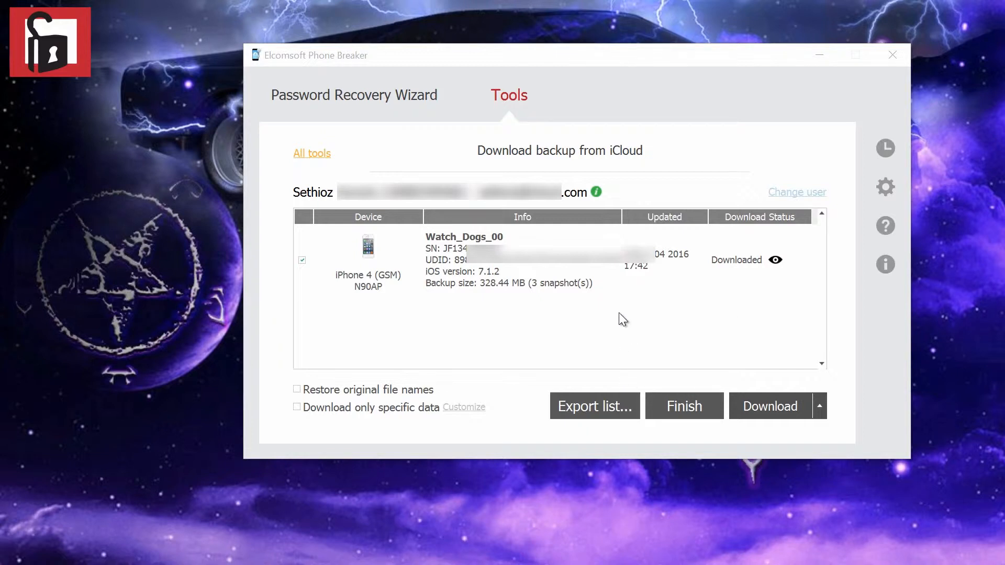
mouse_move(717, 429)
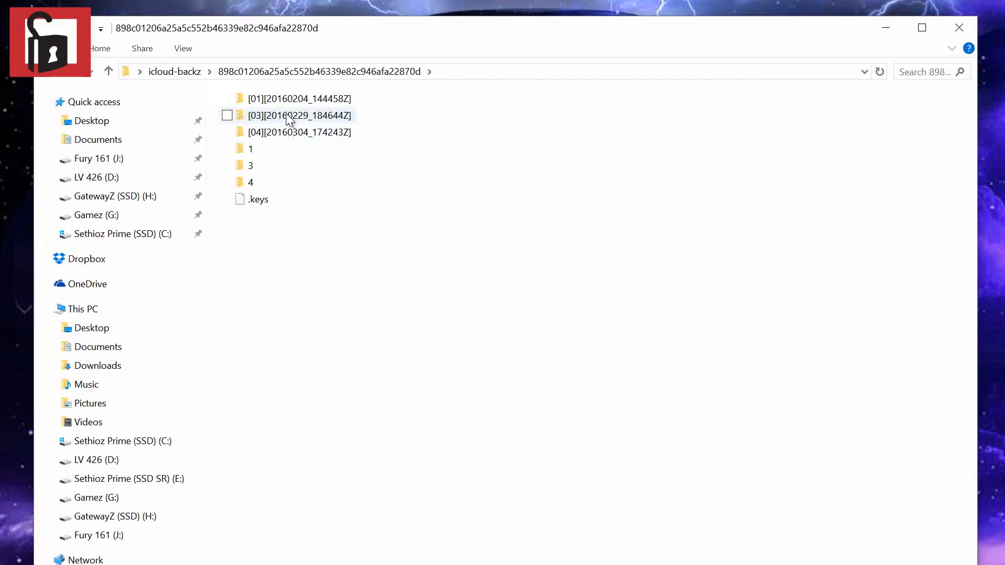
Check the sizes of the [03] and [04] snapshot folders via Properties.
click(226, 115)
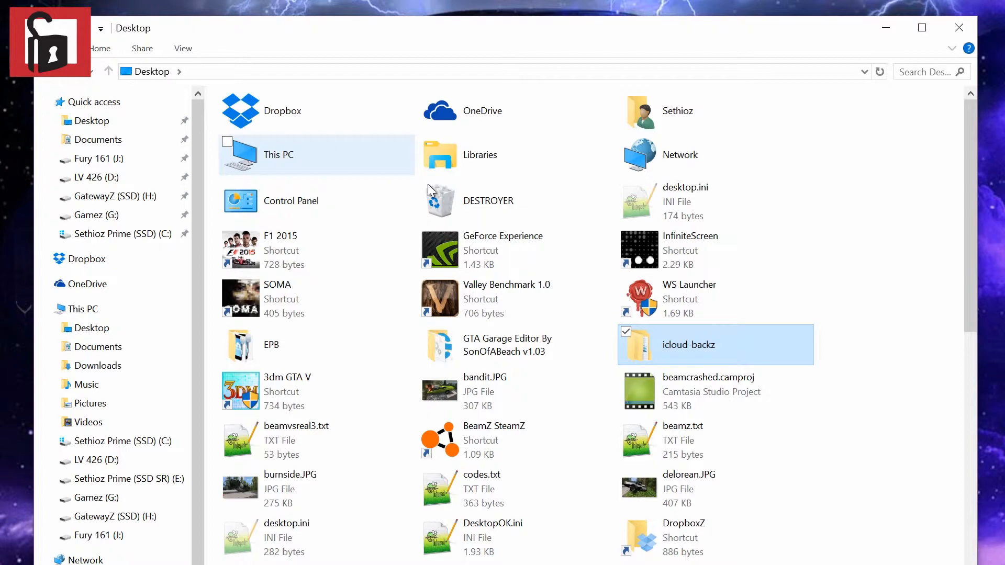
double_click(689, 345)
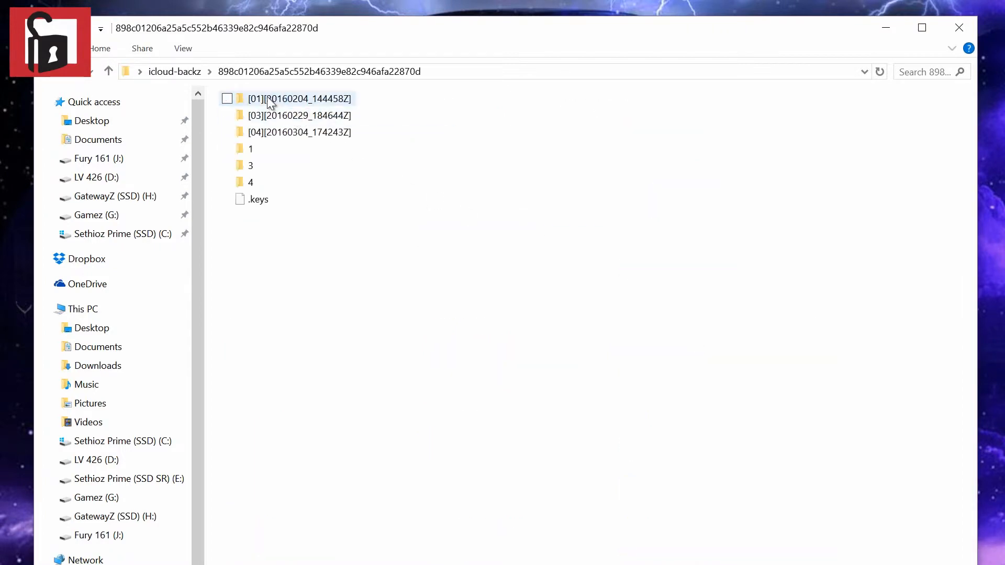
click(227, 98)
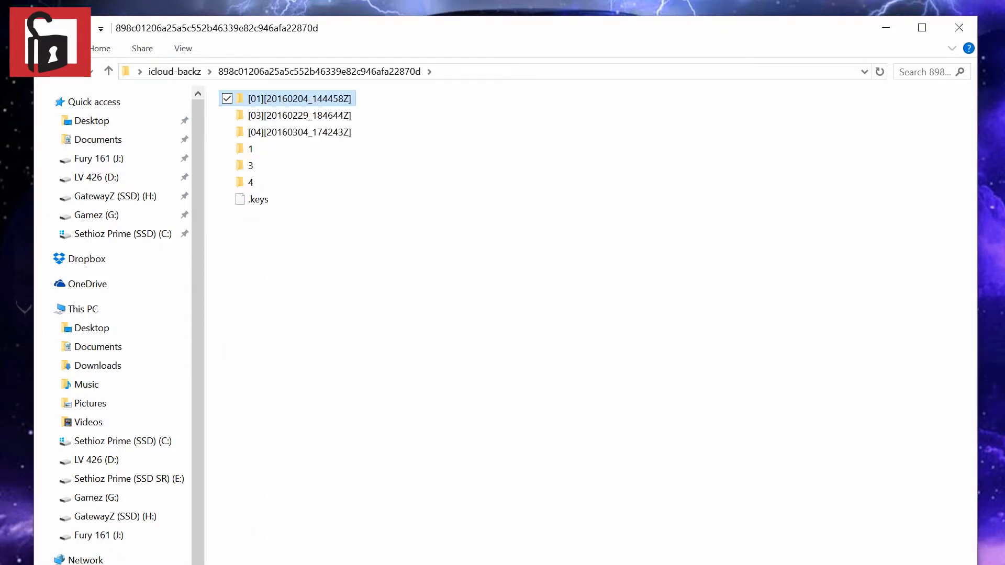
click(295, 116)
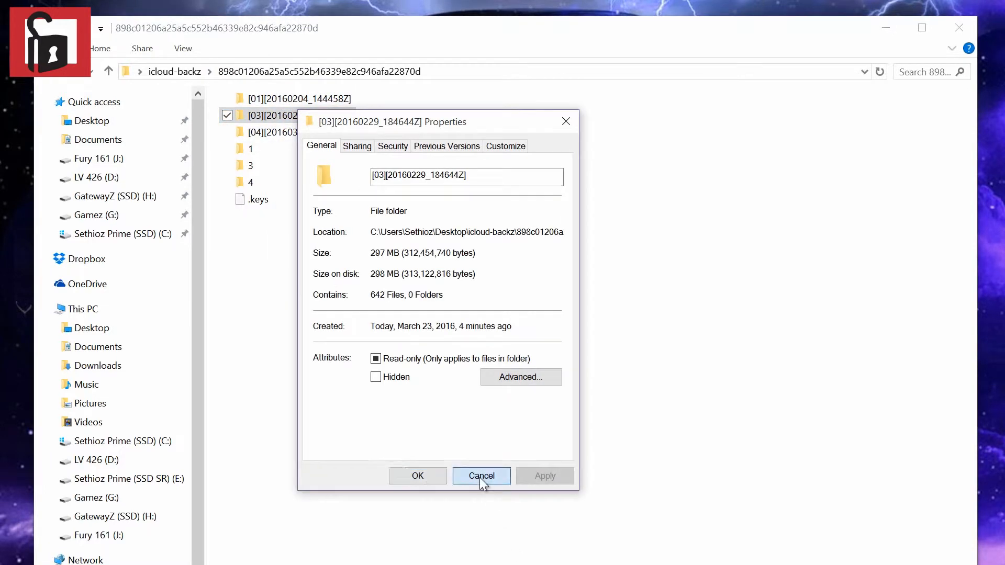
right_click(258, 131)
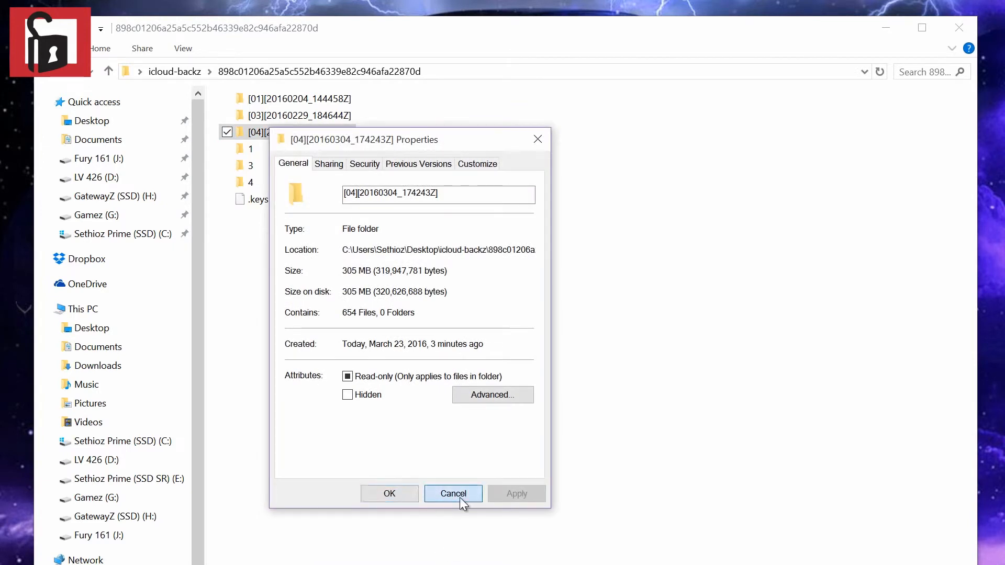
click(453, 493)
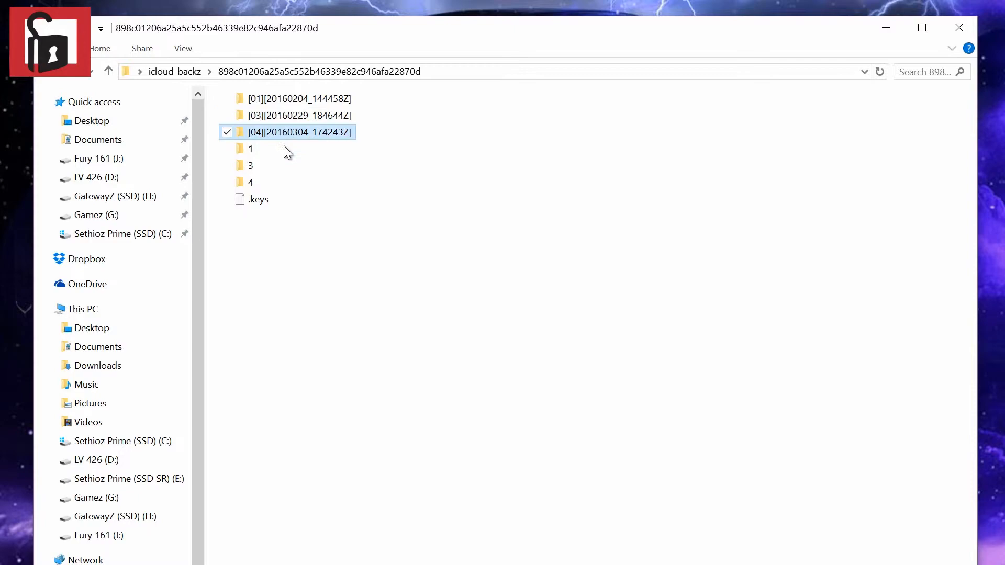
mouse_move(591, 262)
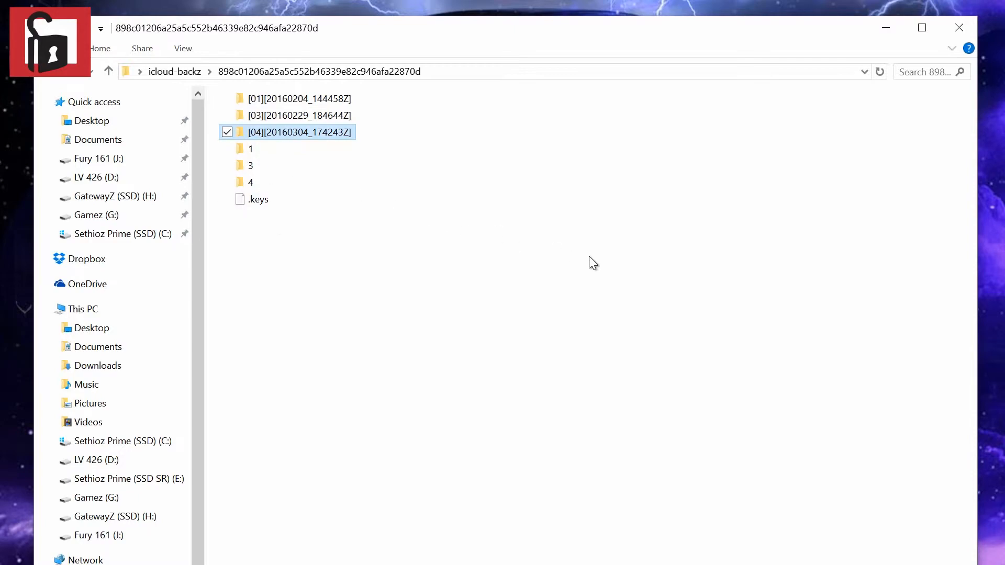
Open the [04] snapshot folder and scroll through its files.
click(227, 98)
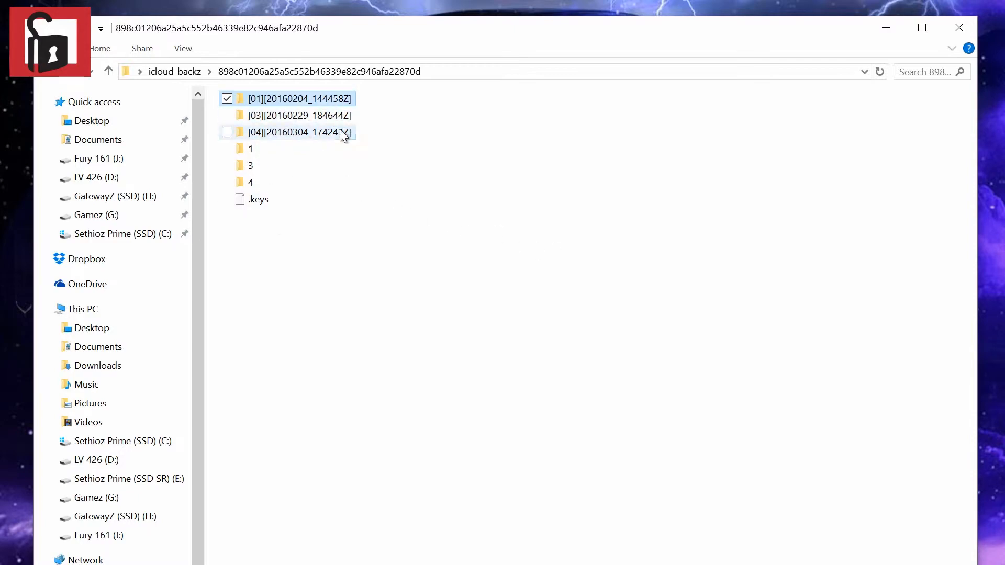
double_click(297, 132)
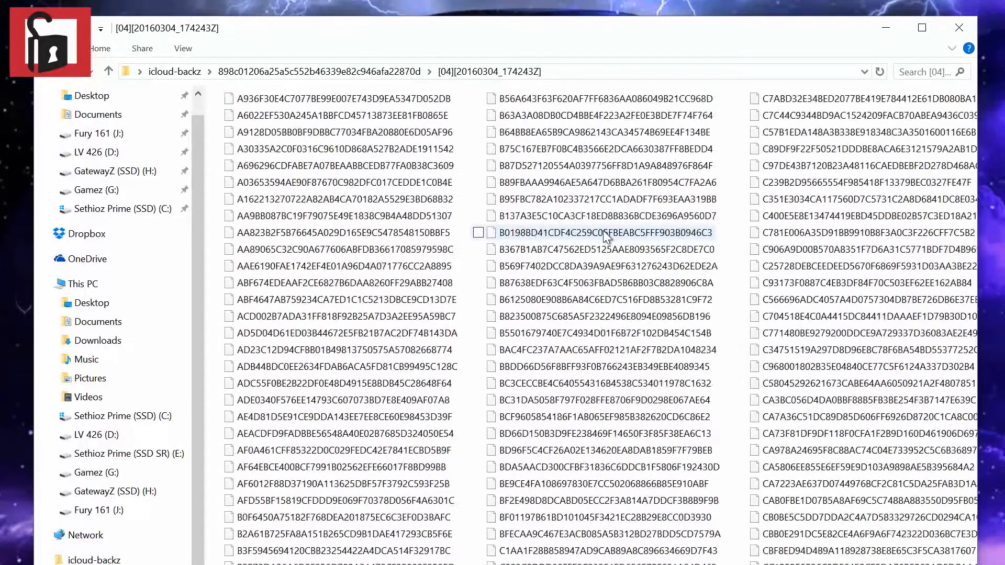
scroll(down, 3)
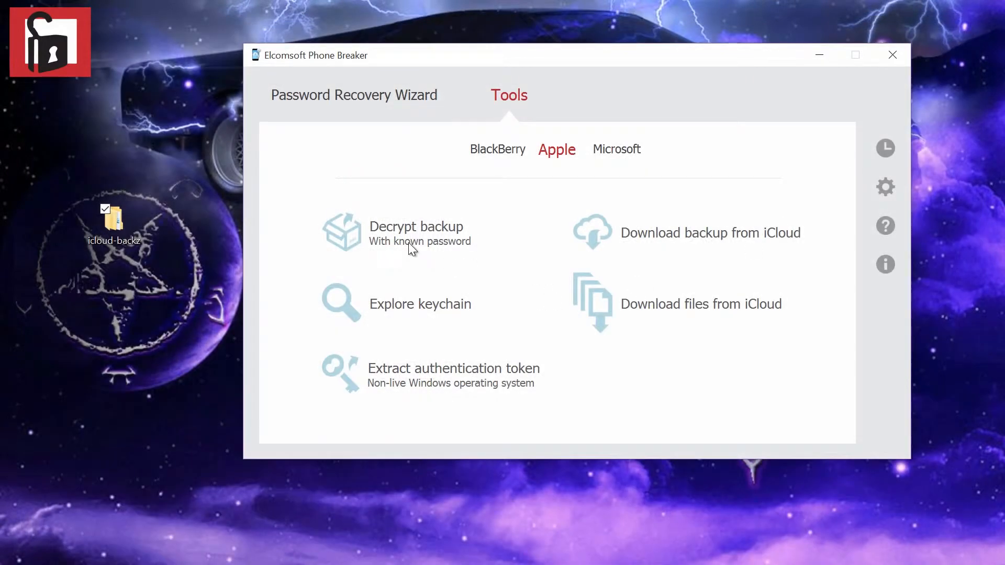
mouse_move(682, 277)
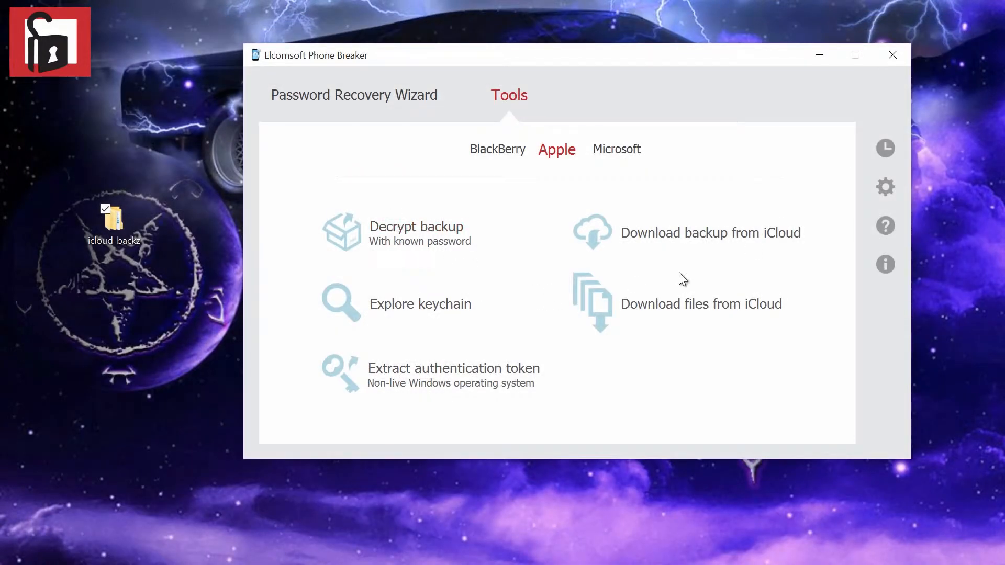
Sign in, select the iPhone 4 backup, and limit the download to Messages and Google data.
click(710, 233)
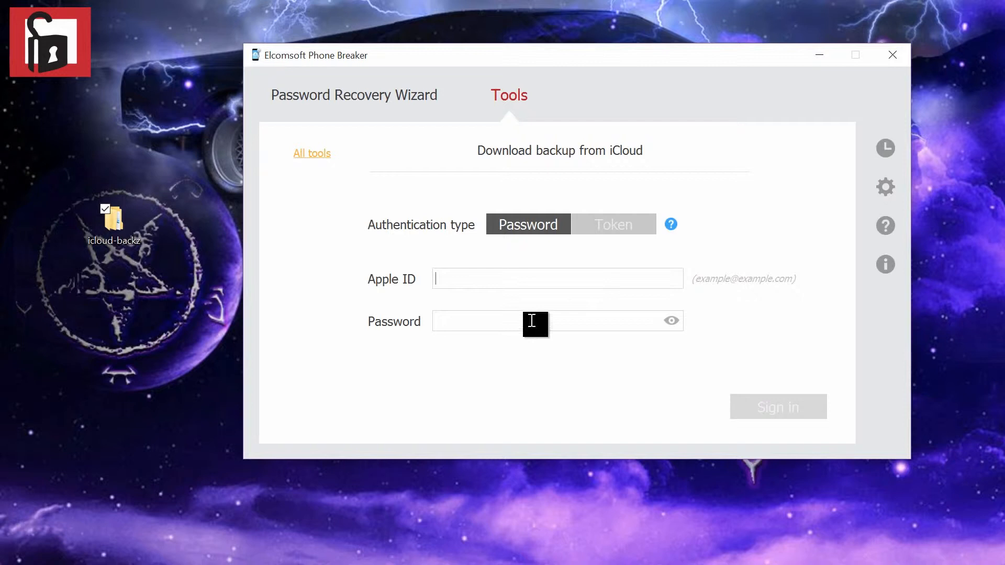
click(778, 406)
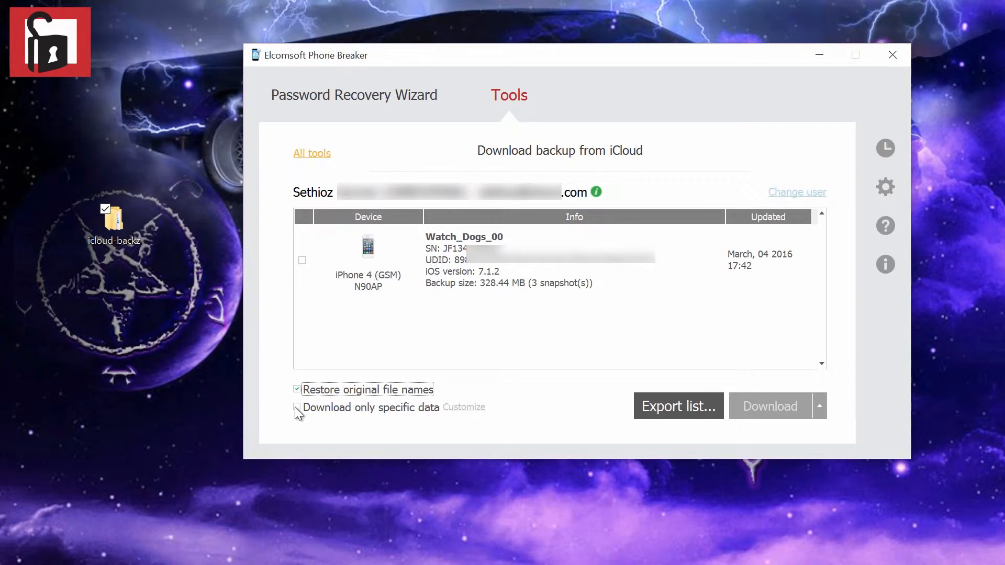
click(296, 407)
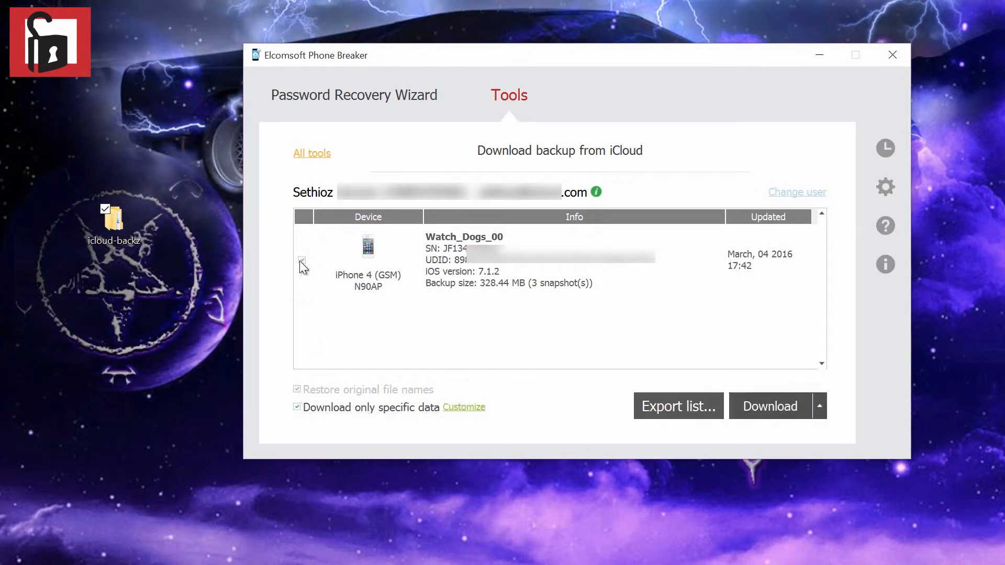
click(463, 407)
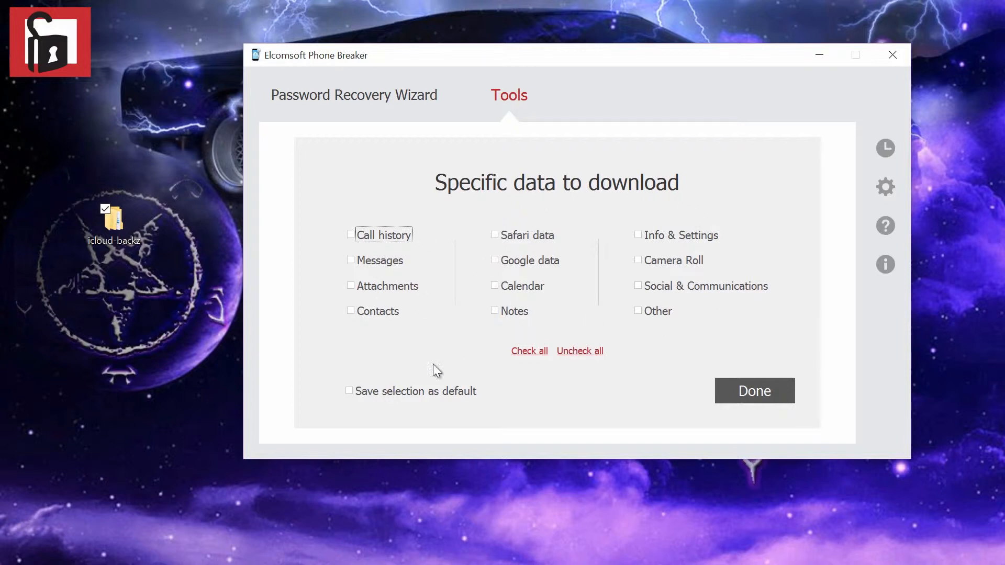
mouse_move(346, 403)
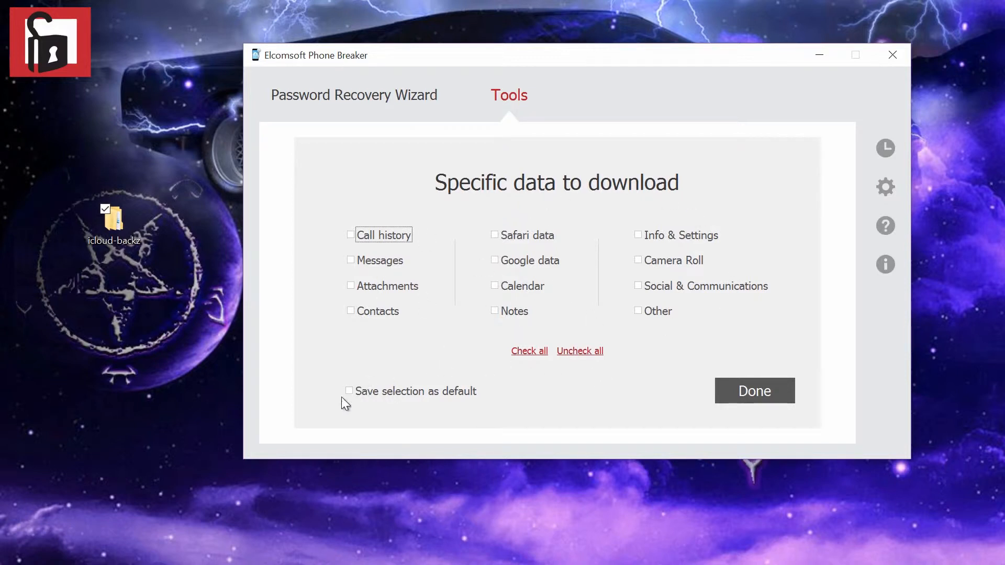
mouse_move(693, 383)
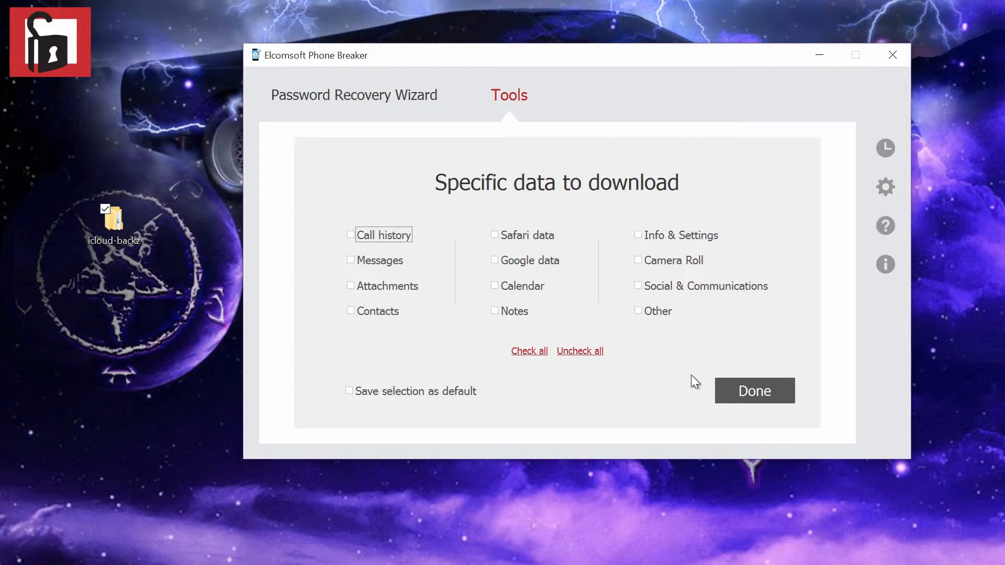
mouse_move(352, 282)
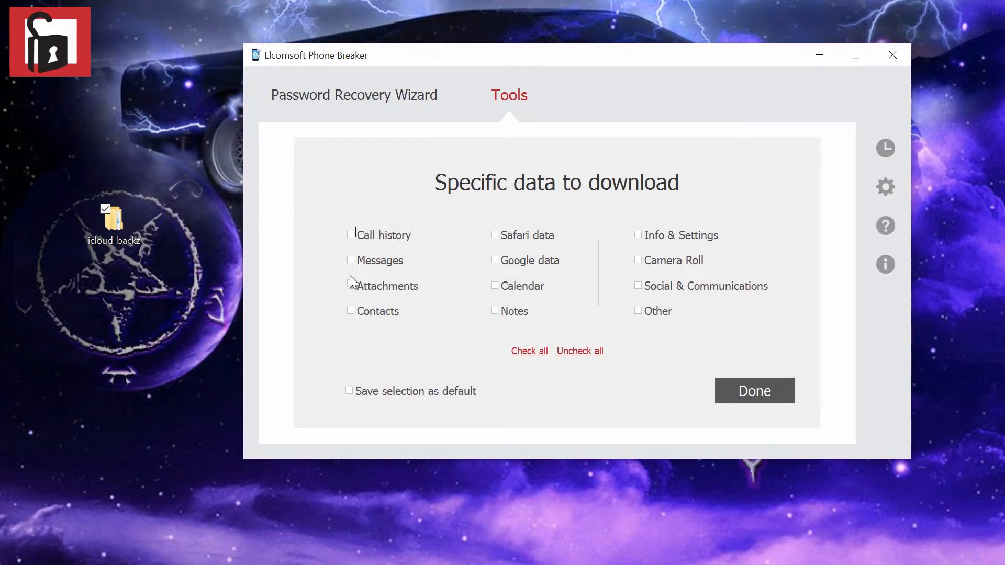
mouse_move(663, 251)
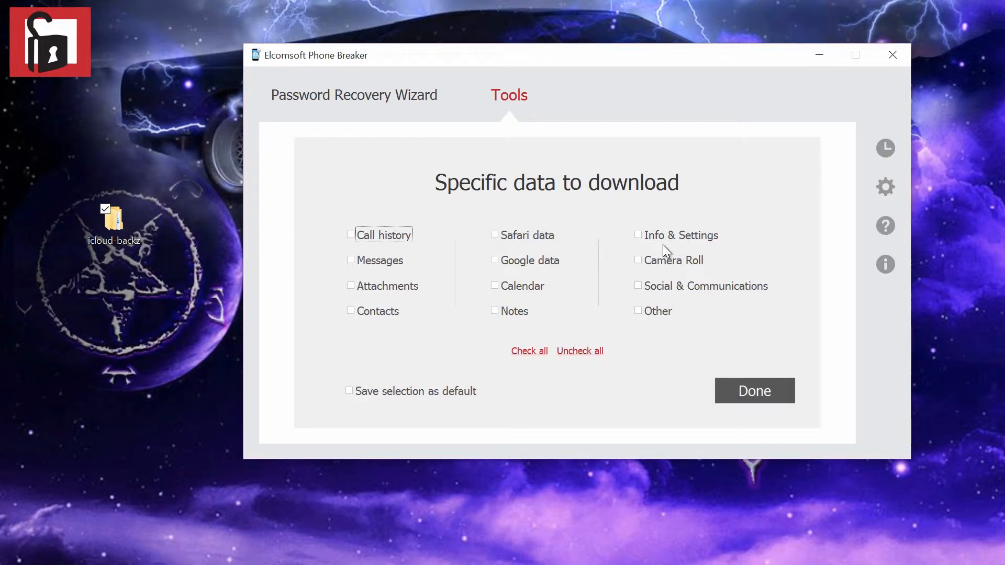
click(350, 260)
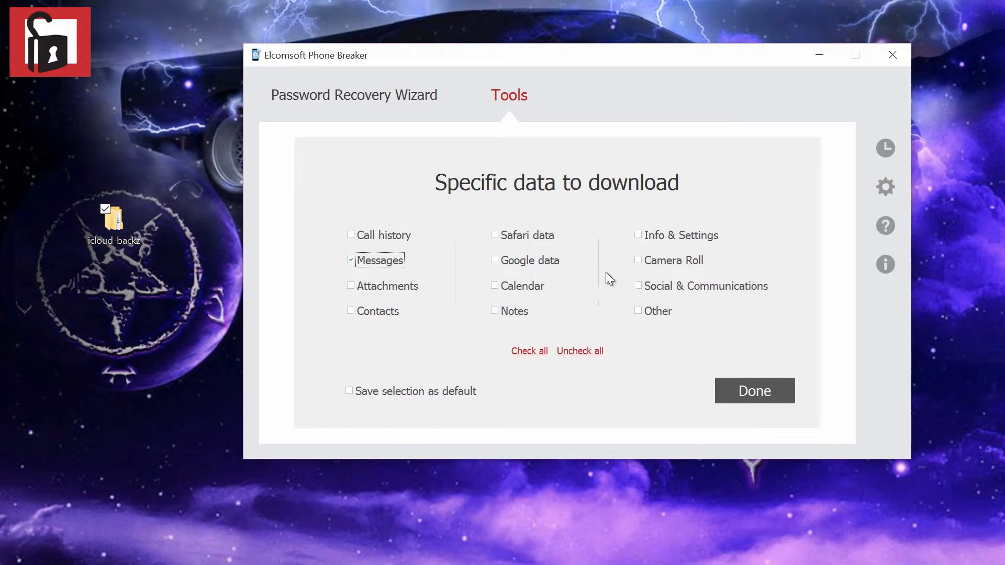
click(494, 260)
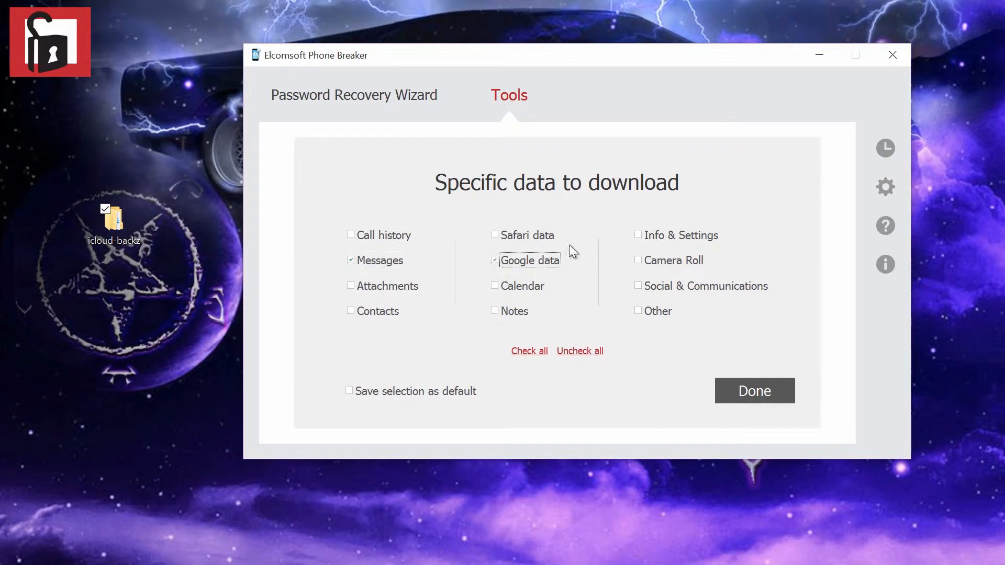
click(754, 390)
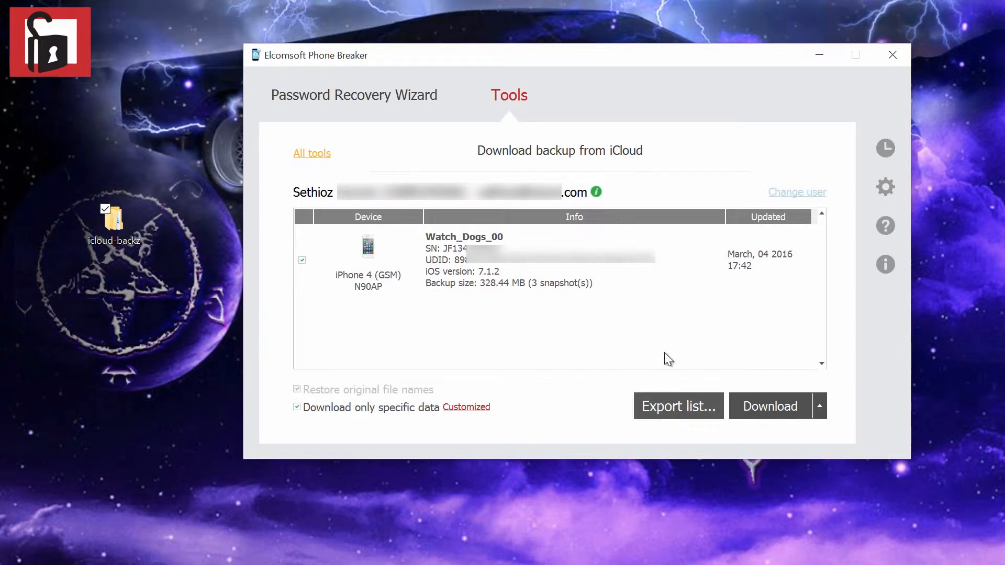
mouse_move(740, 399)
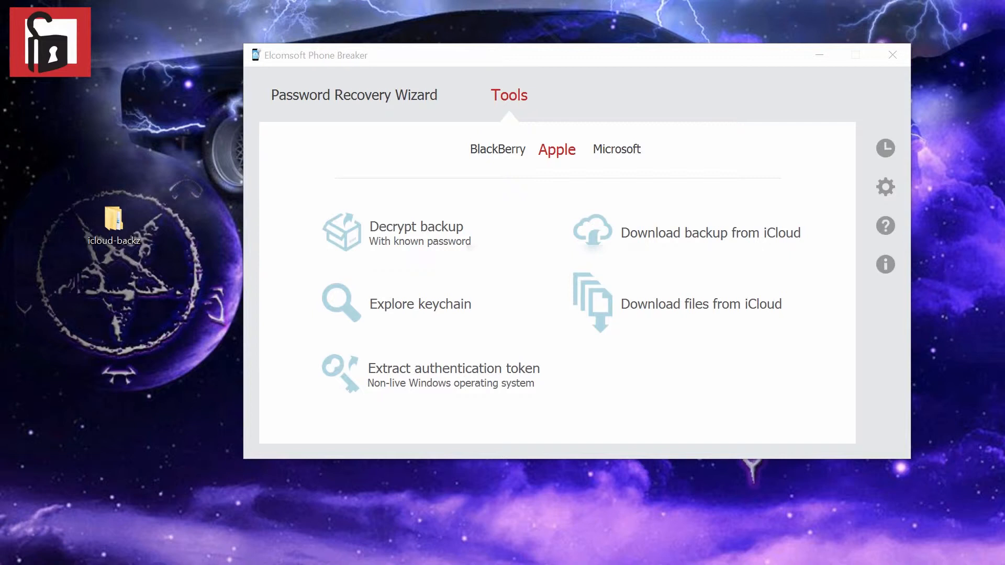
View the hardware CPU cores, network proxy and iCloud download settings.
click(885, 186)
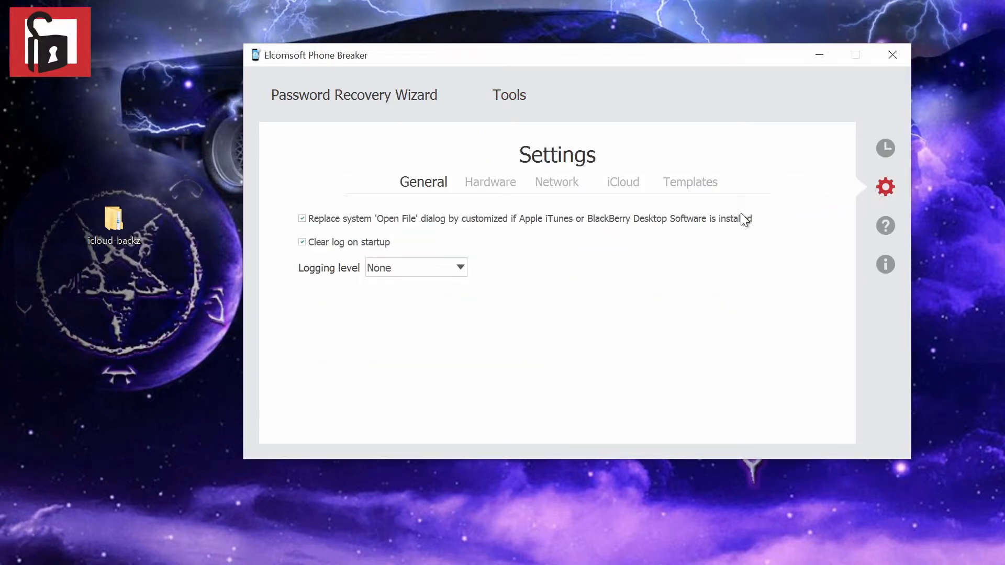
click(489, 182)
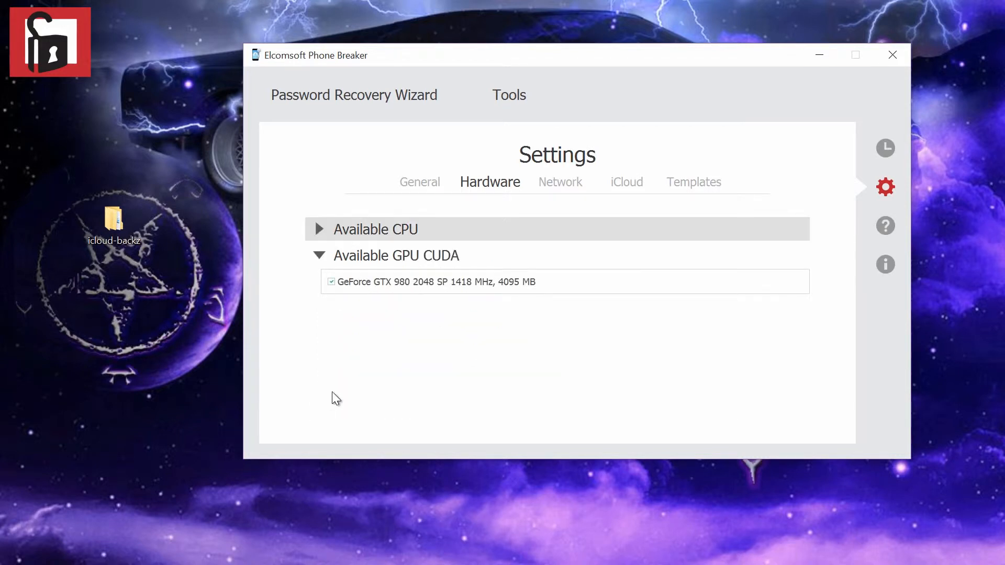
mouse_move(394, 291)
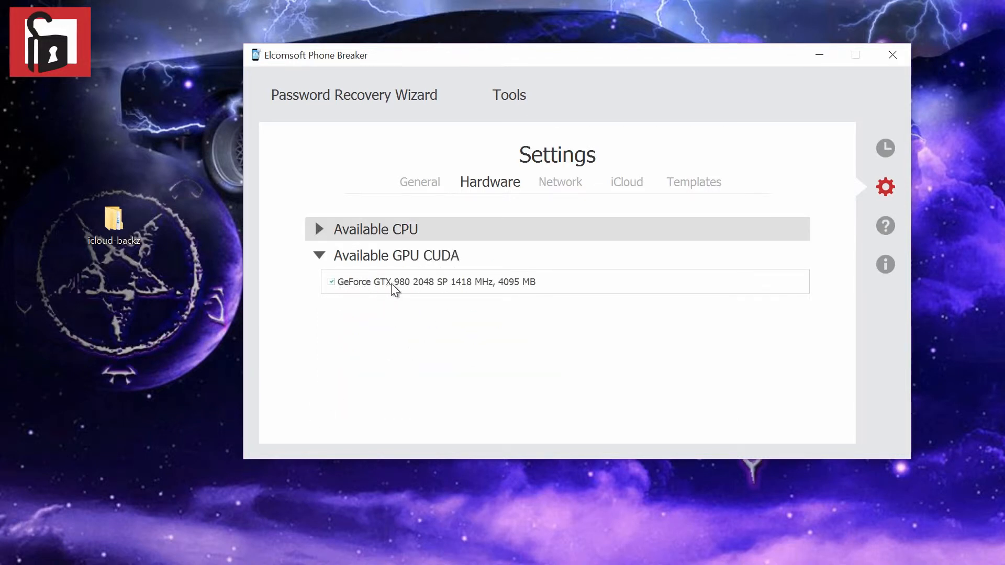
click(375, 229)
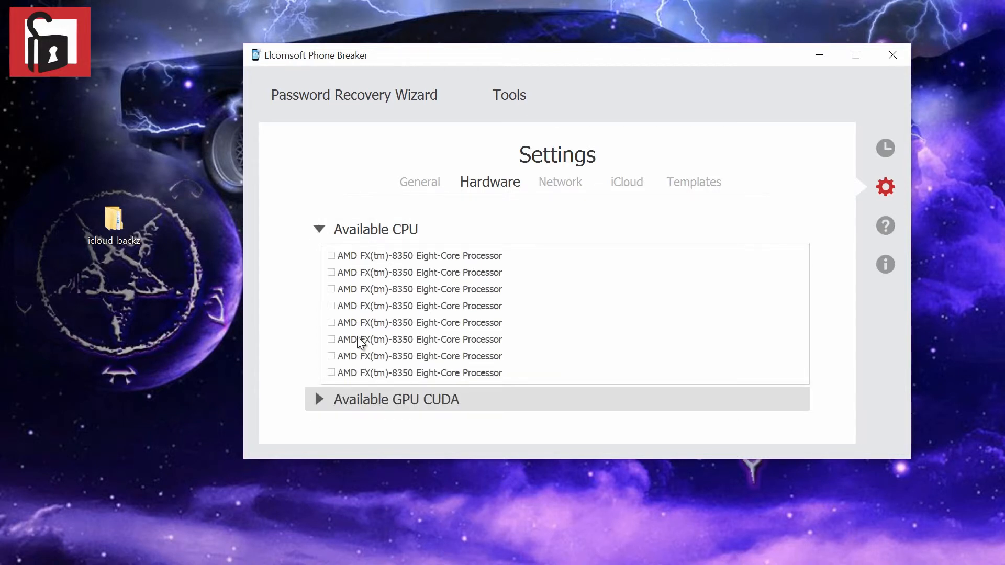
click(560, 182)
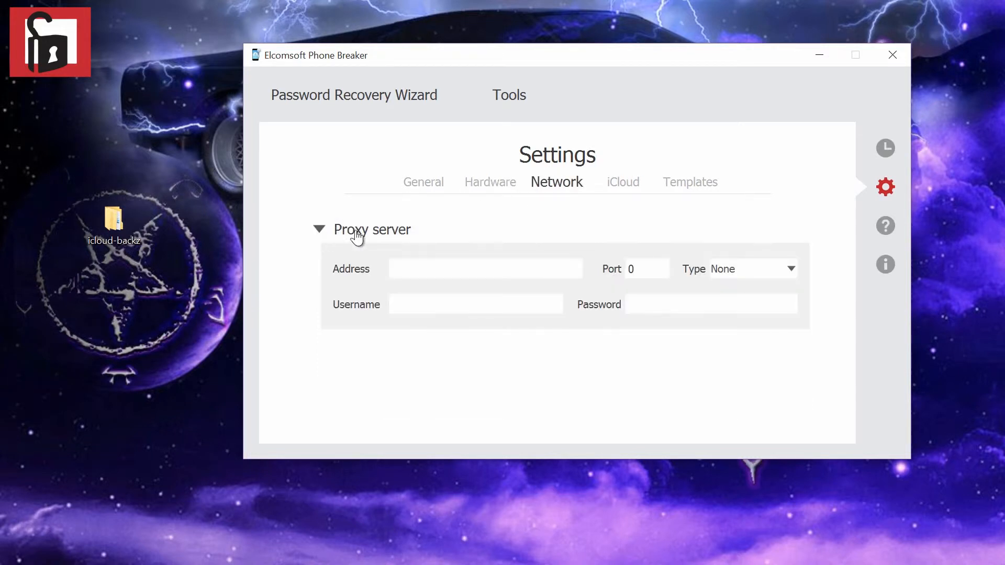
mouse_move(626, 194)
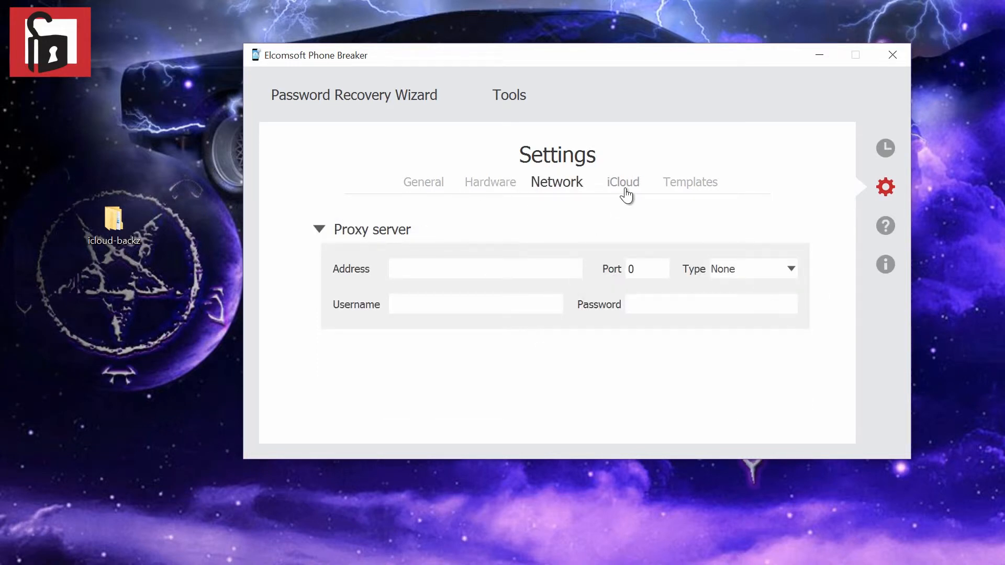
click(622, 182)
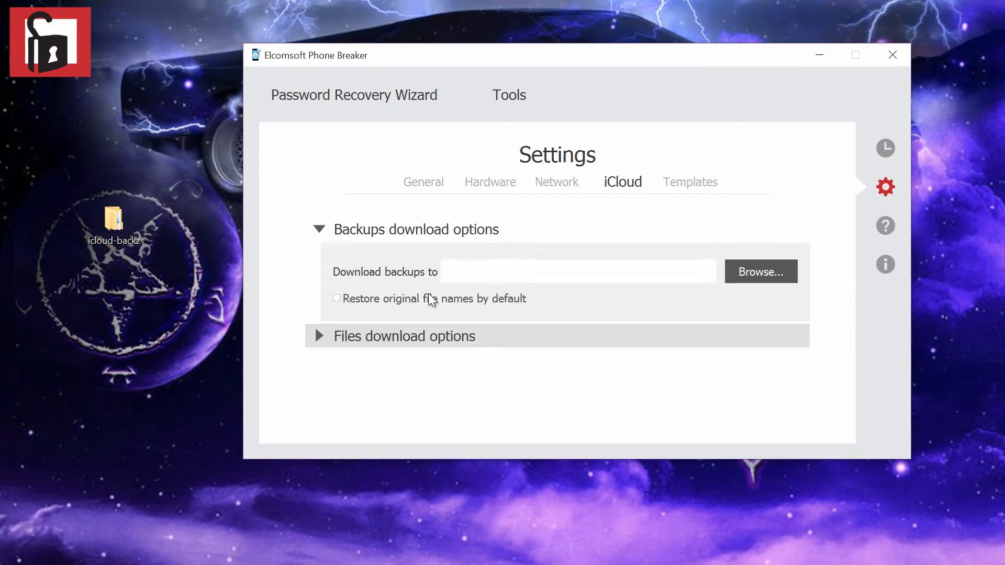
click(404, 336)
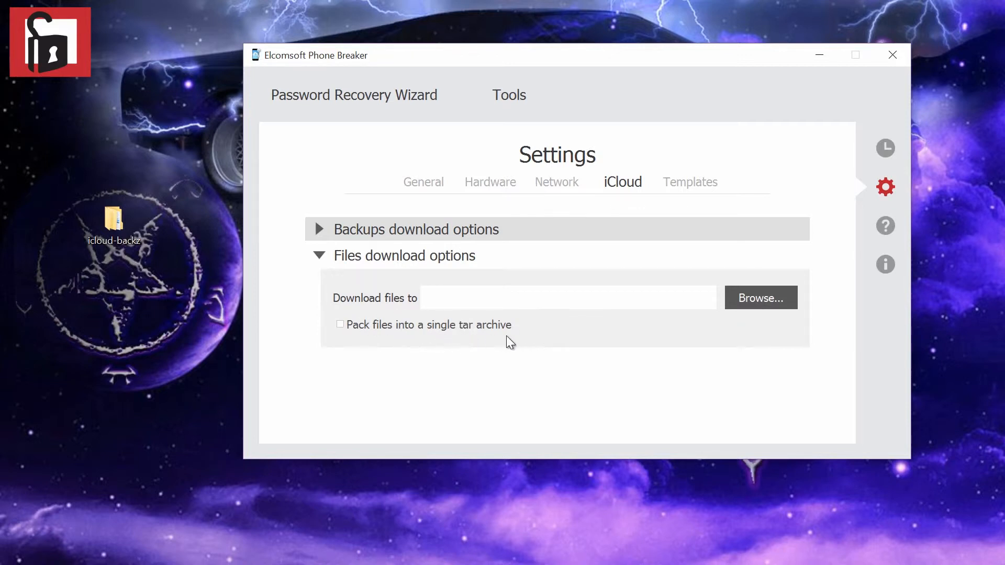
Review the Templates tab's saved attacks, then return to the Apple tools list.
click(690, 181)
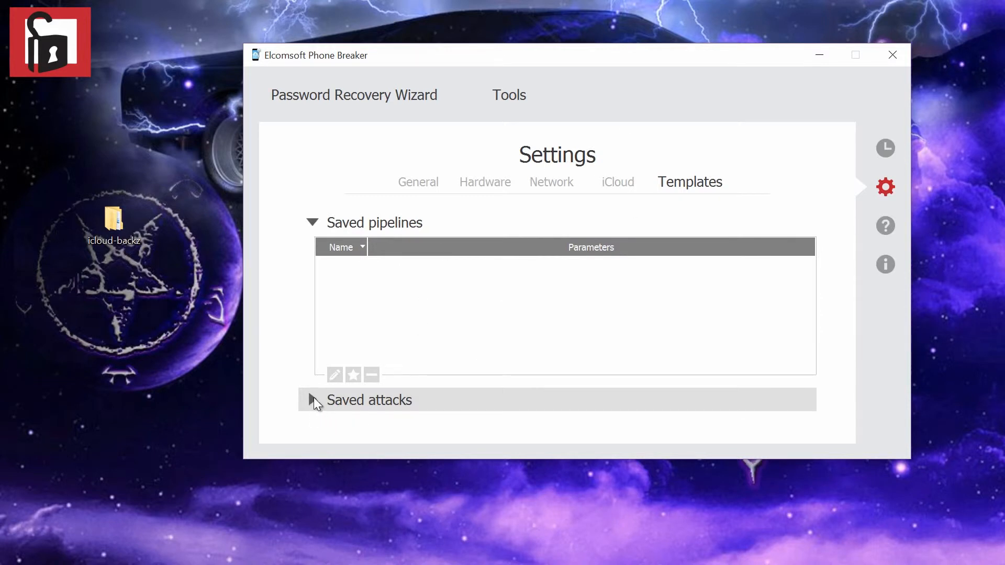
click(312, 400)
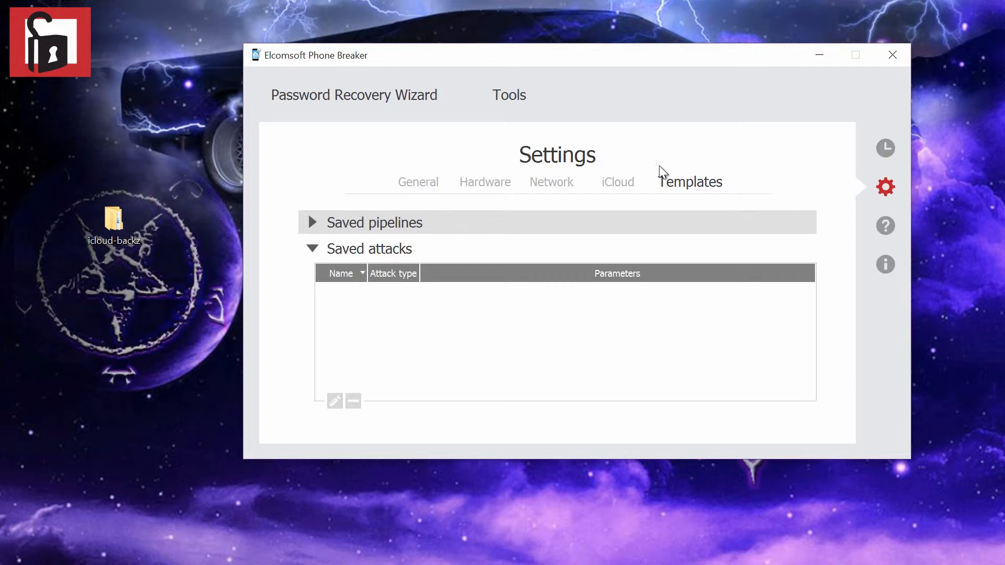
click(509, 95)
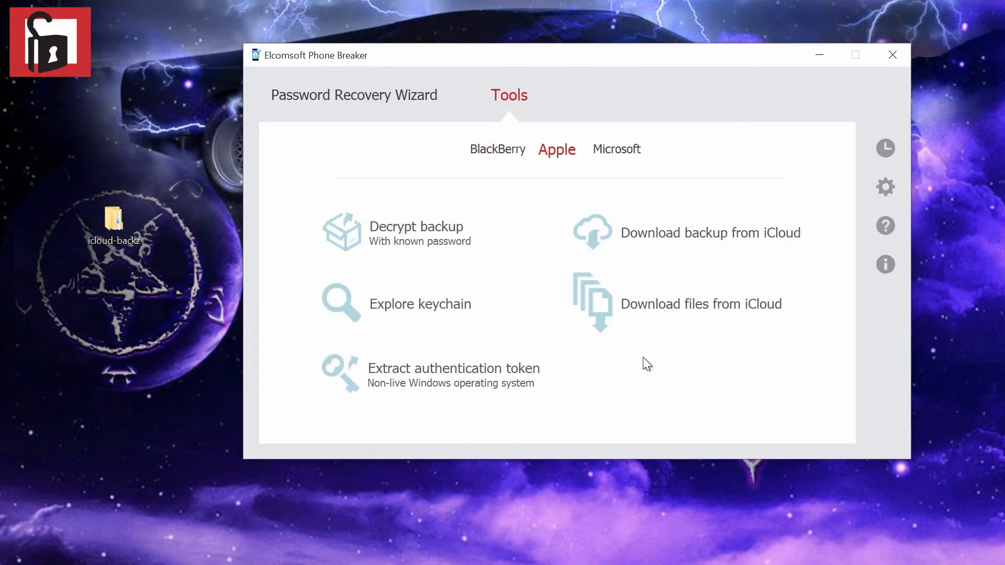
mouse_move(777, 319)
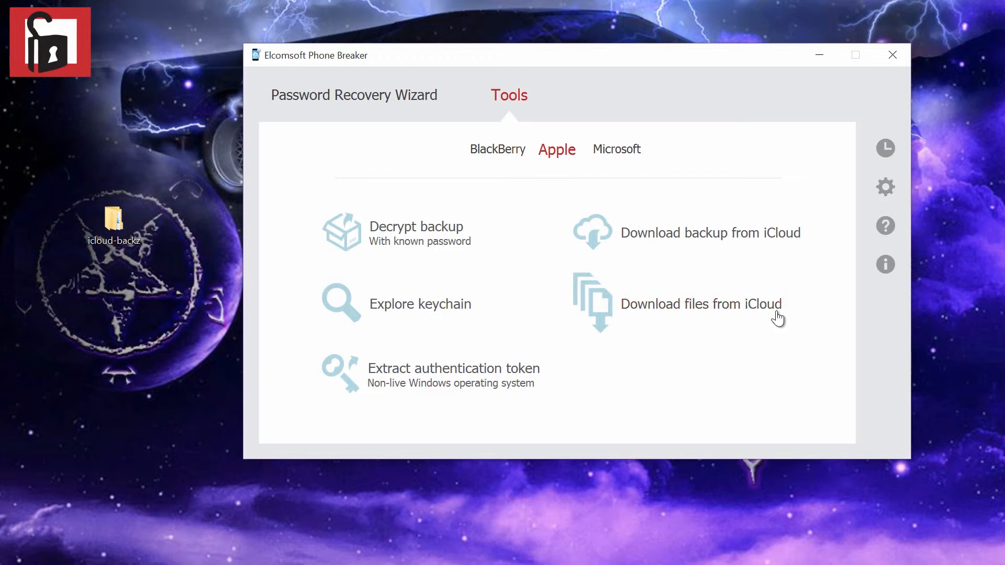
mouse_move(690, 311)
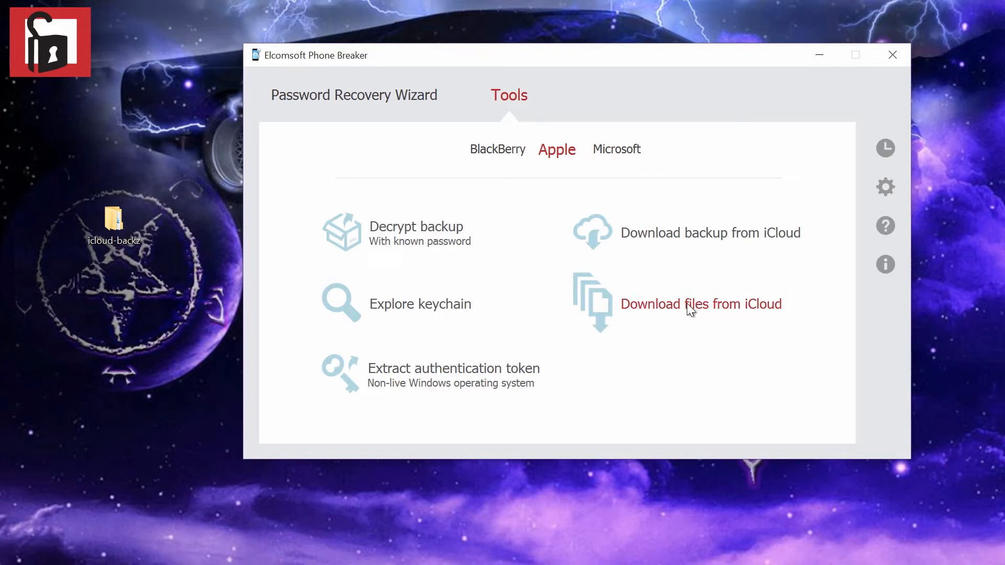
Sign in to Download files from iCloud and preview .do-not-delete and com~apple~TextInput.
click(700, 304)
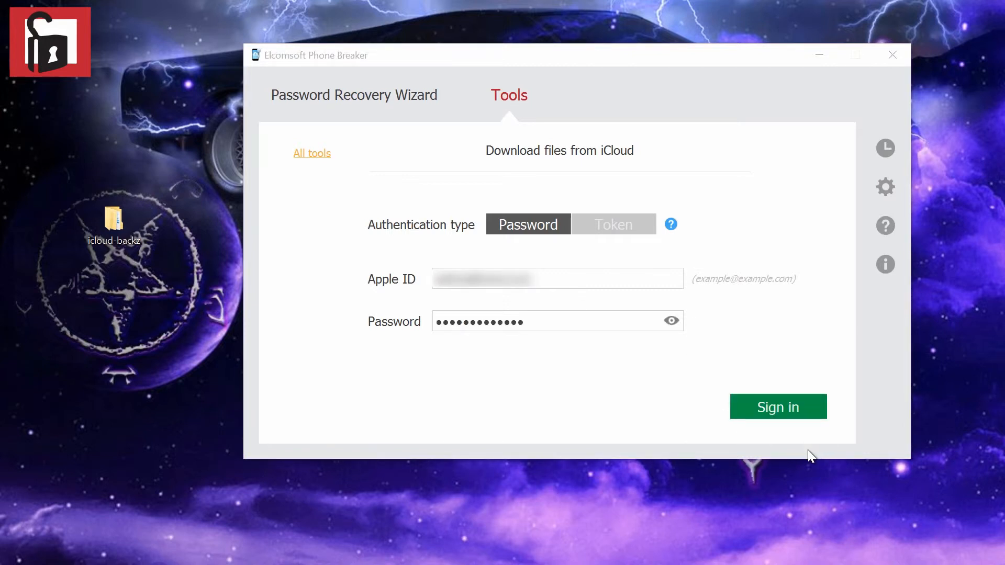
click(777, 407)
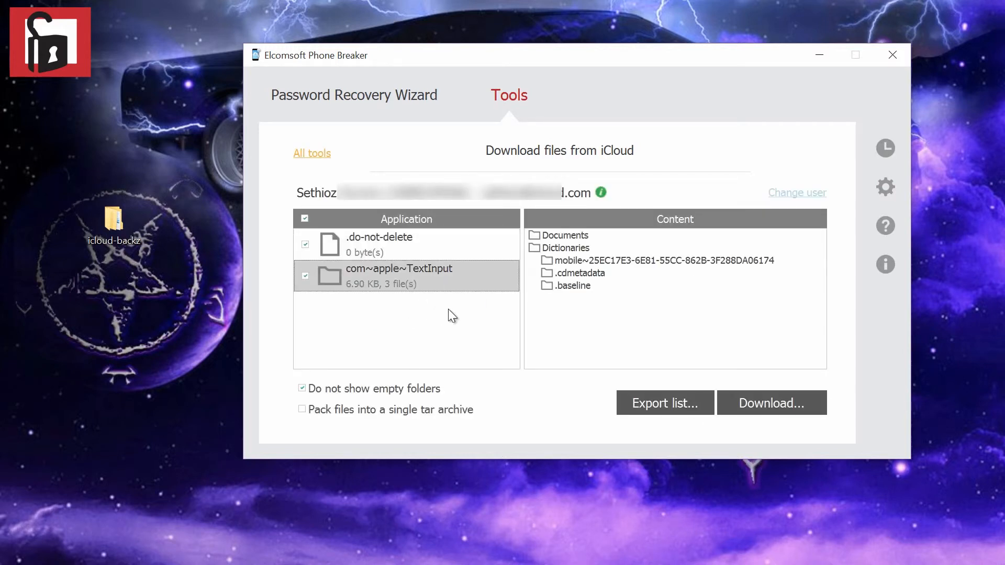
mouse_move(458, 286)
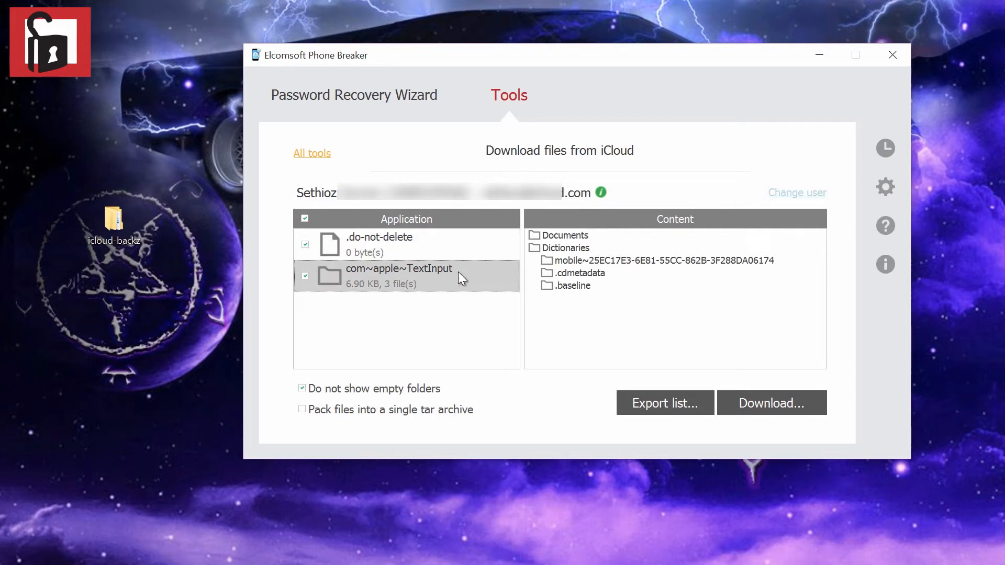
mouse_move(485, 279)
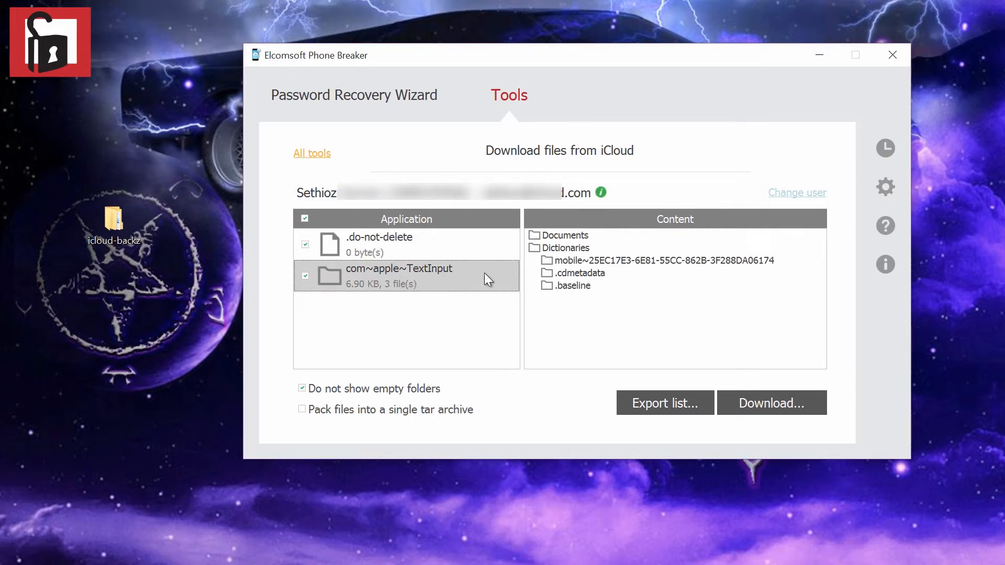
click(389, 244)
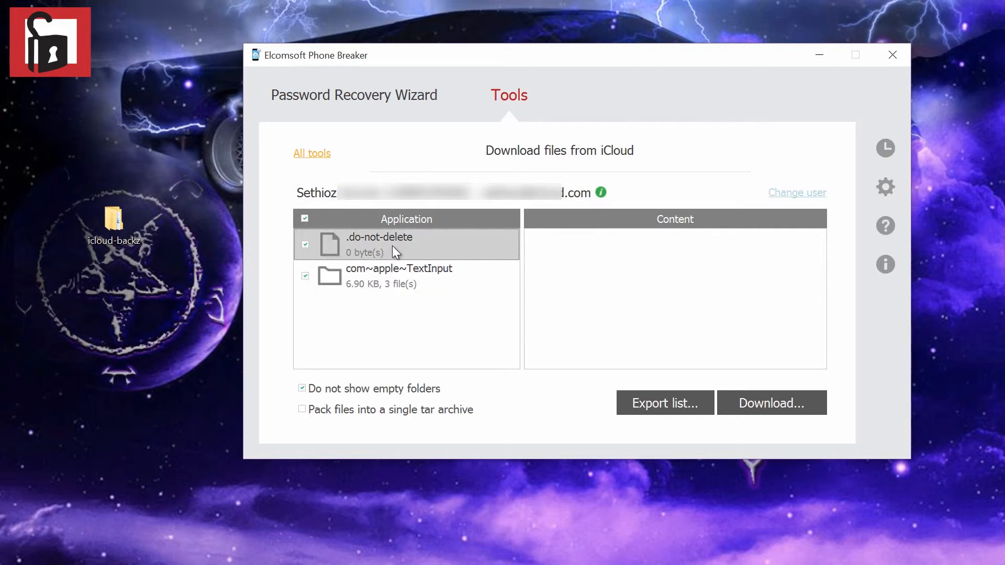
click(398, 275)
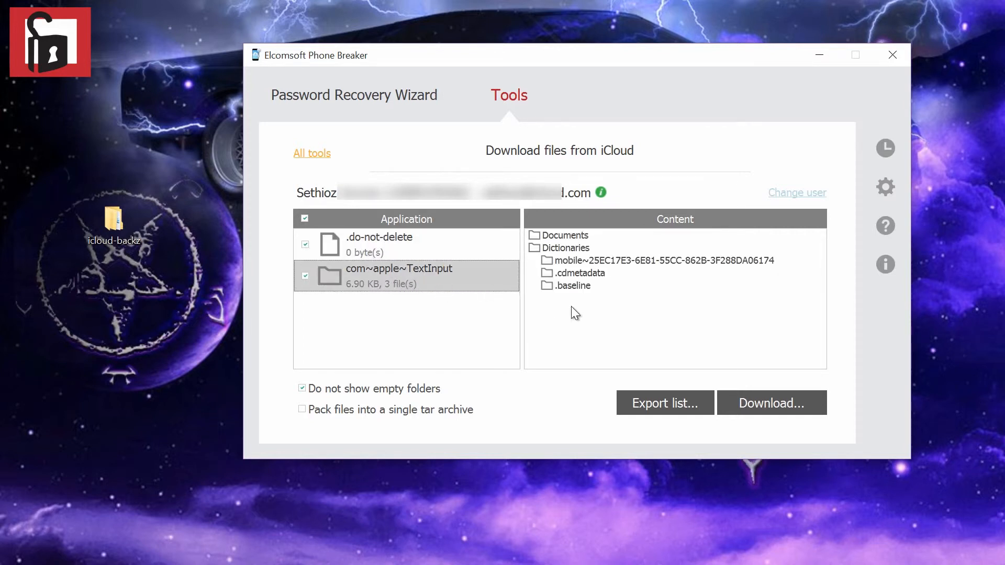
mouse_move(740, 310)
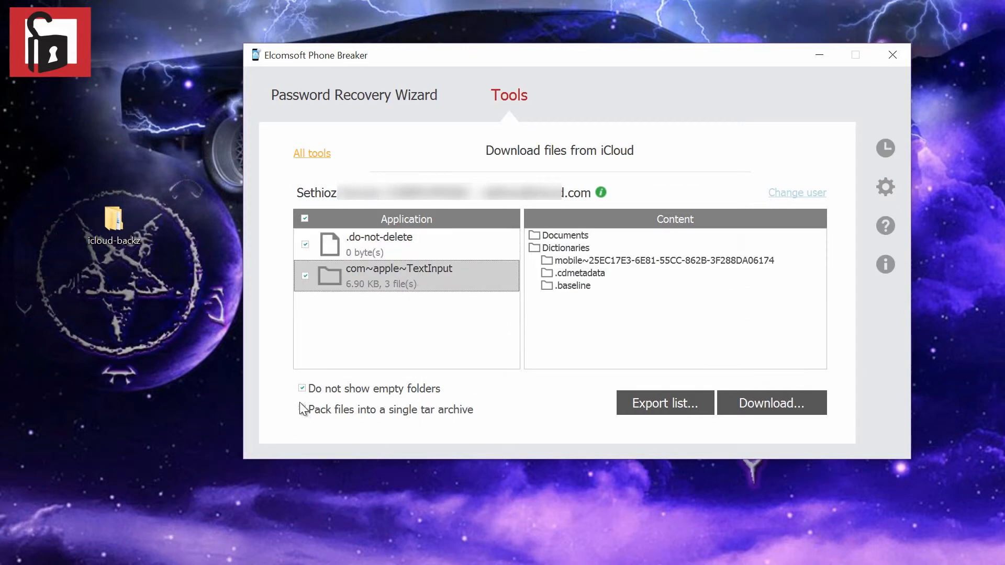
click(771, 402)
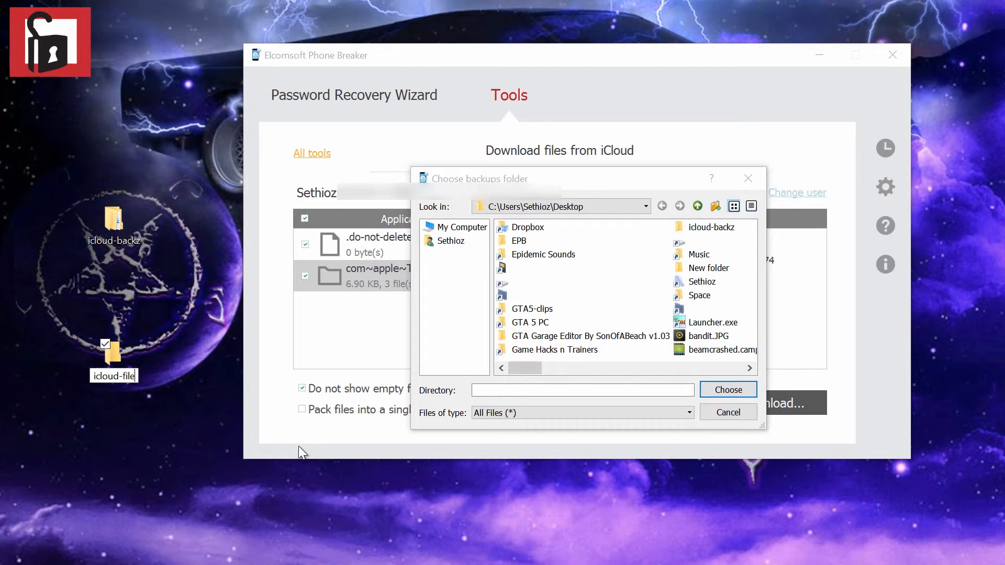
Download the iCloud files into the desktop icloud-files folder, then open that folder.
click(708, 241)
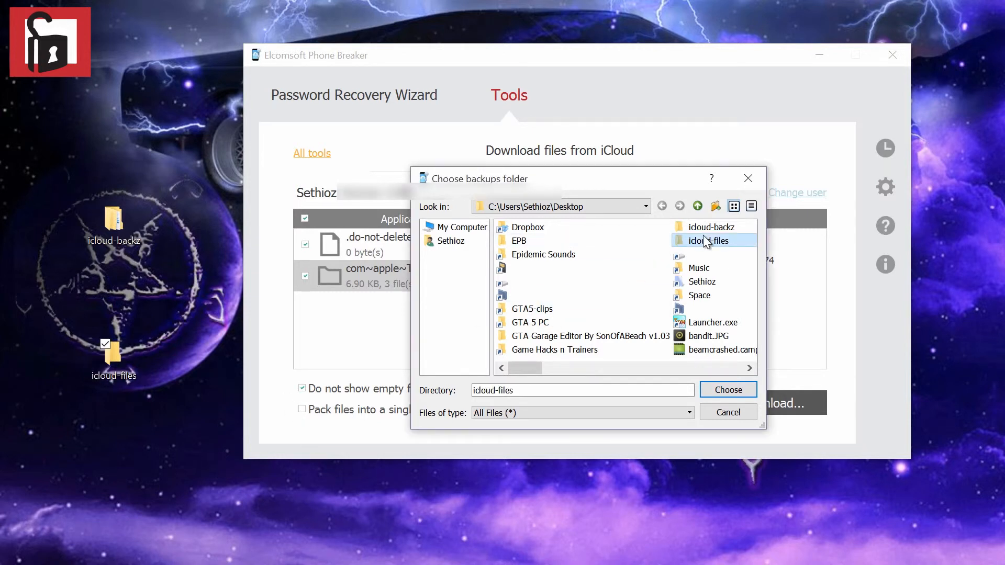
click(728, 390)
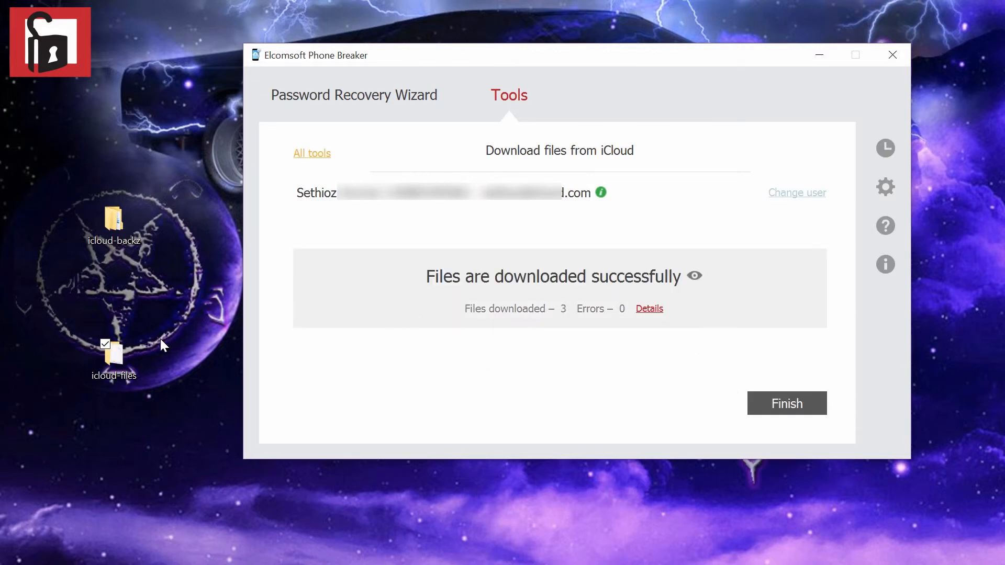
double_click(113, 353)
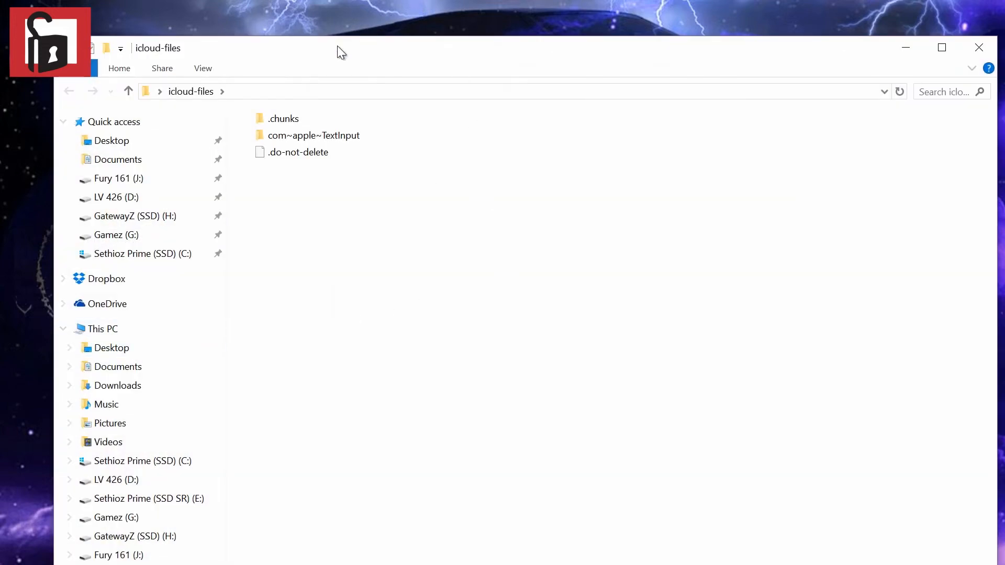
Drill through com~apple~TextInput, Dictionaries, mobile and .baseline folders to open baseline.zip.
double_click(313, 135)
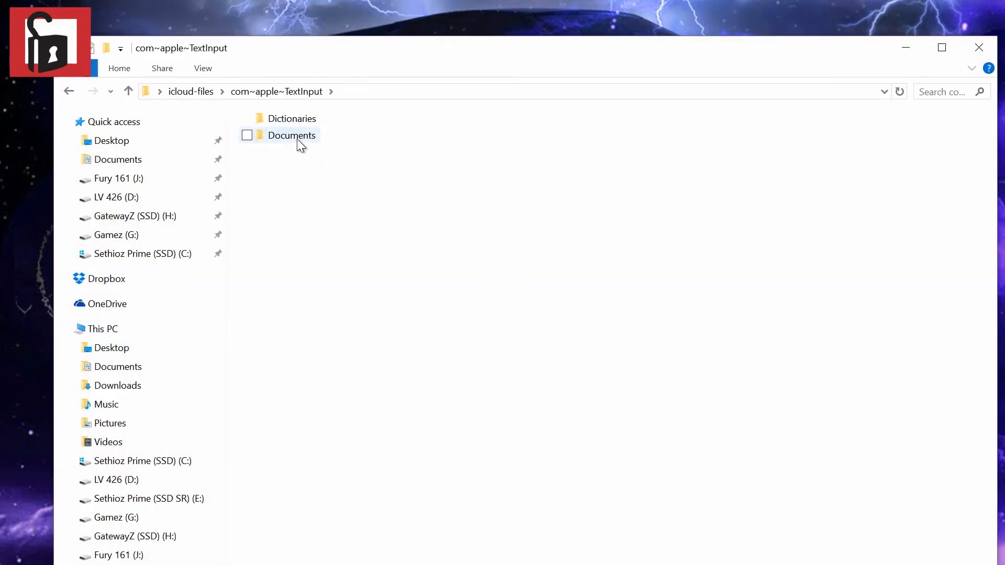
double_click(292, 135)
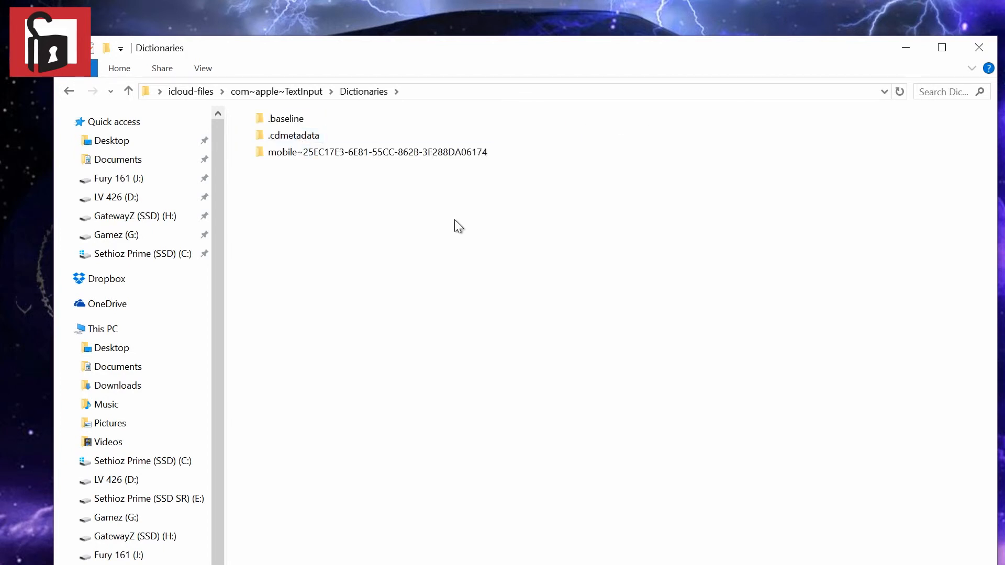
double_click(377, 151)
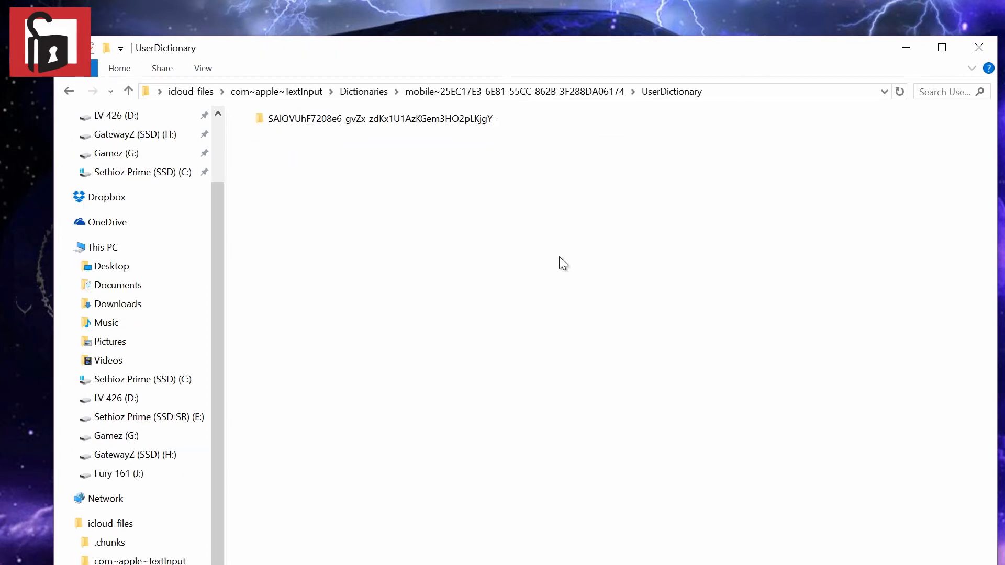
double_click(383, 119)
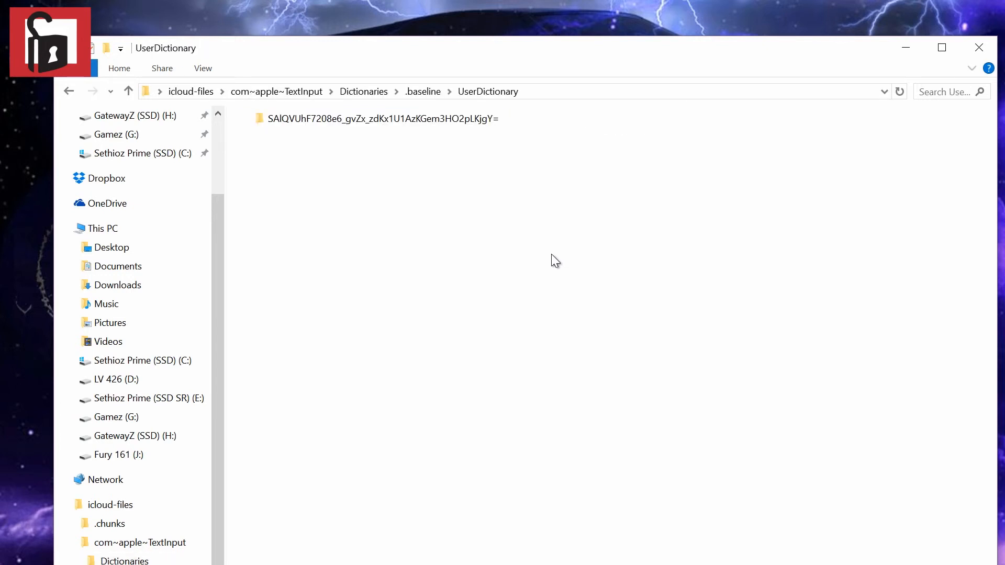
double_click(382, 119)
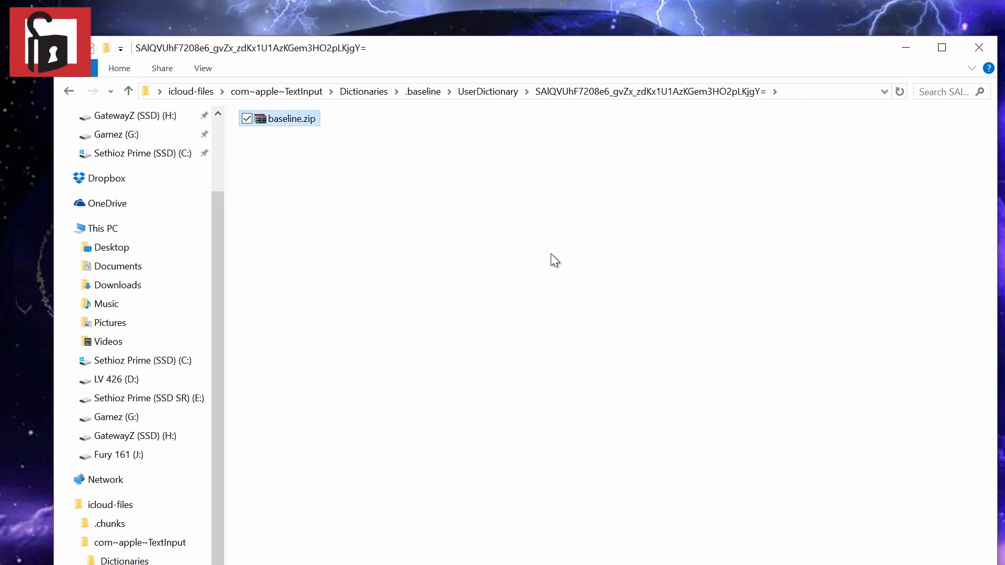
double_click(287, 118)
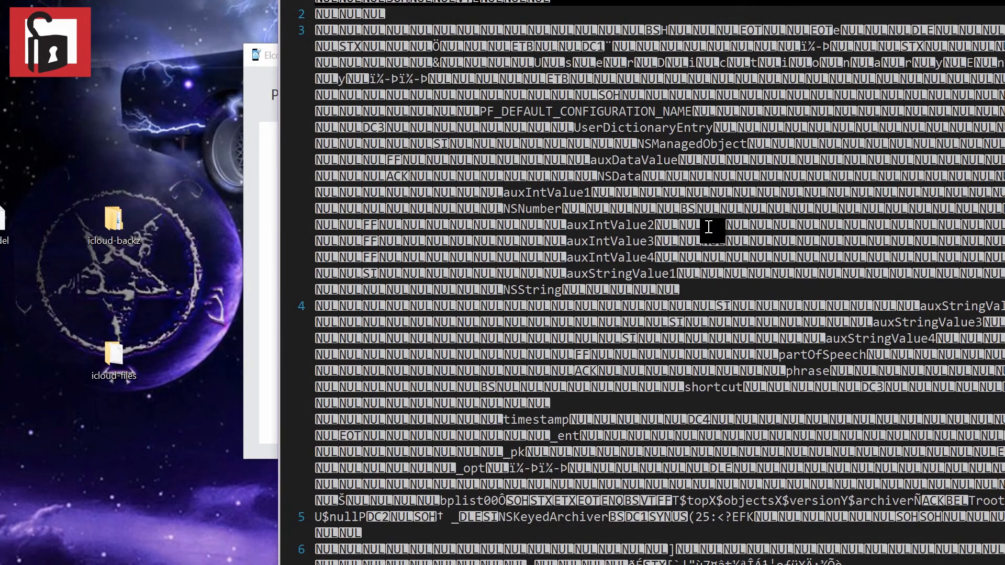
Scroll through the raw UserDictionaryEntry data in the text editor.
scroll(down, 3)
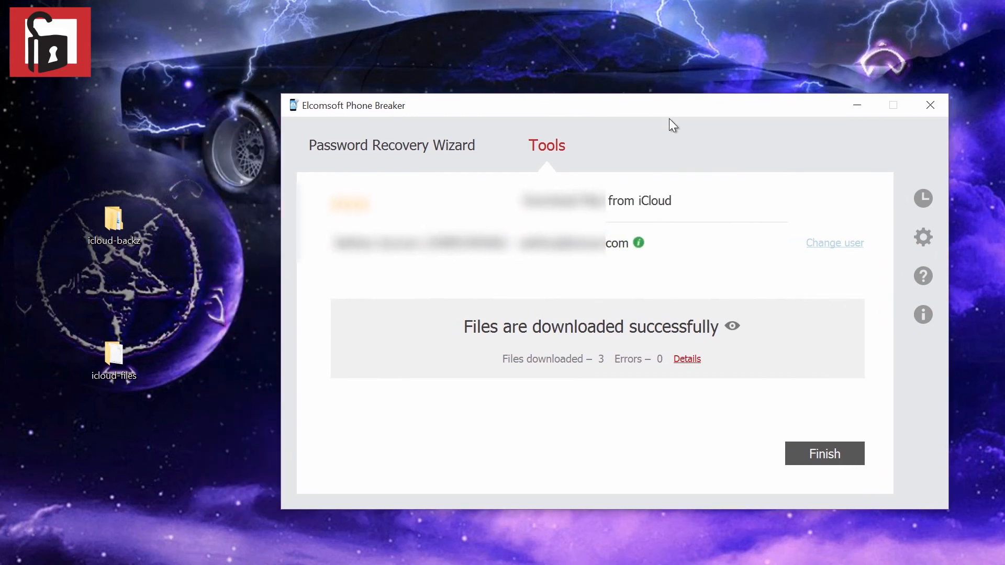
mouse_move(694, 239)
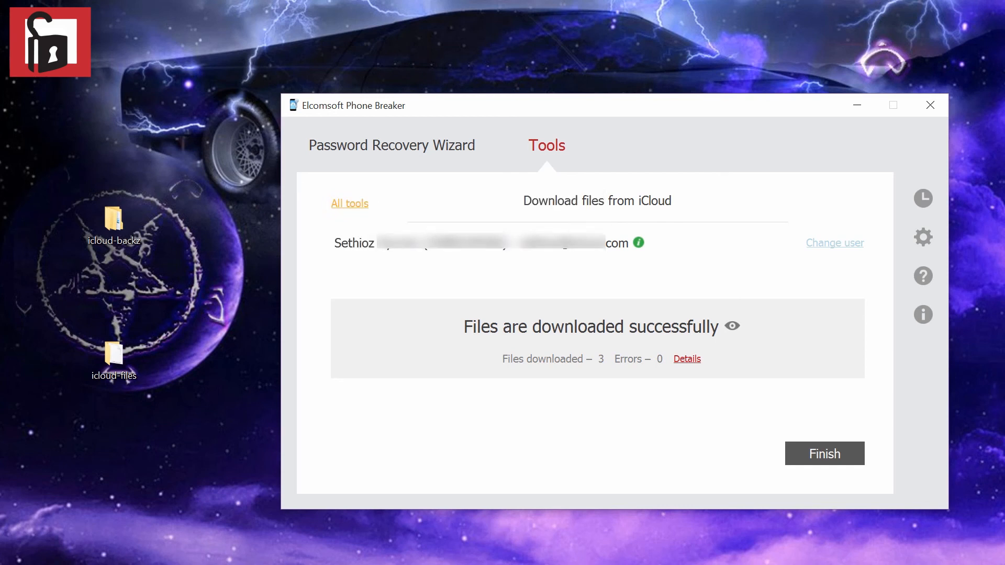
mouse_move(553, 356)
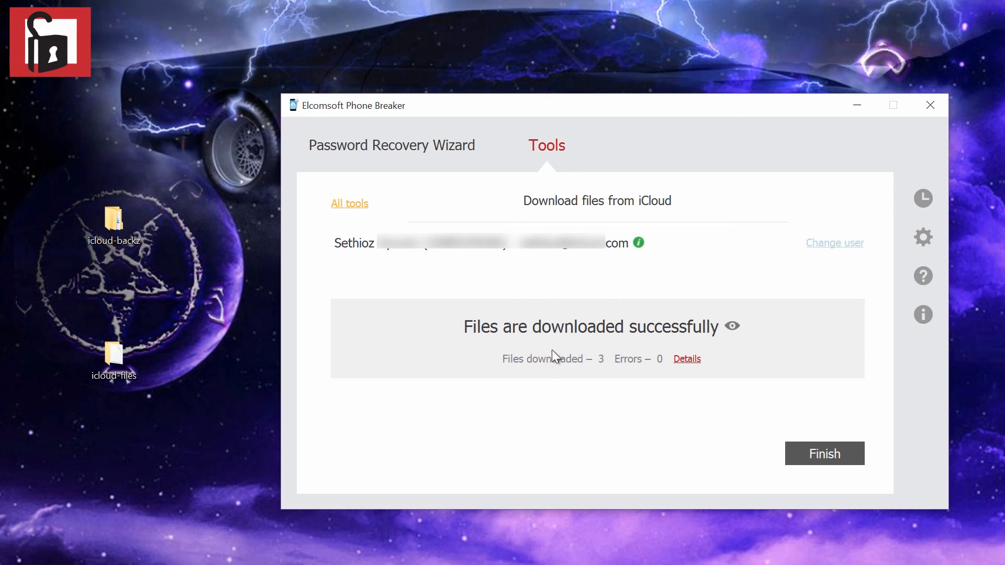
mouse_move(990, 344)
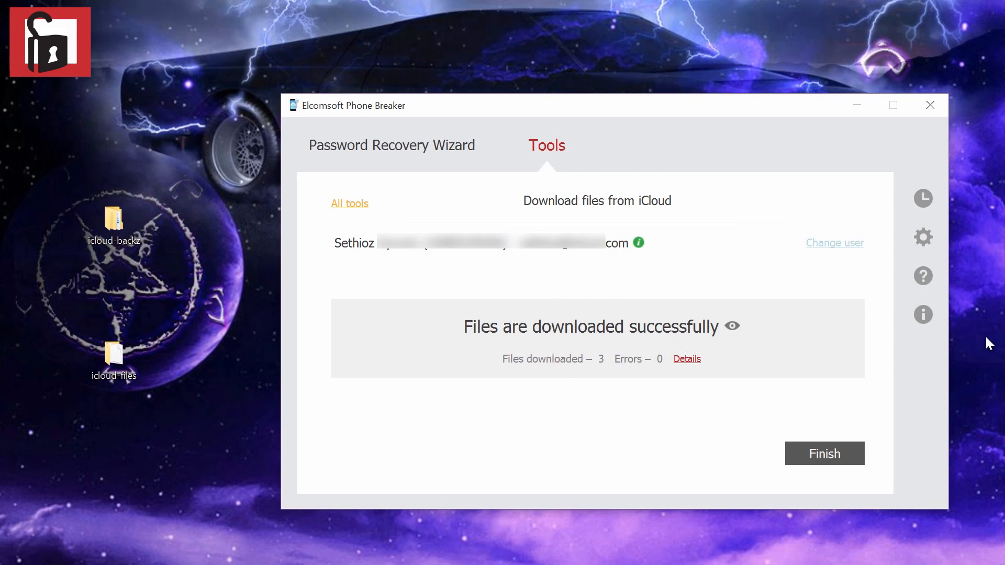